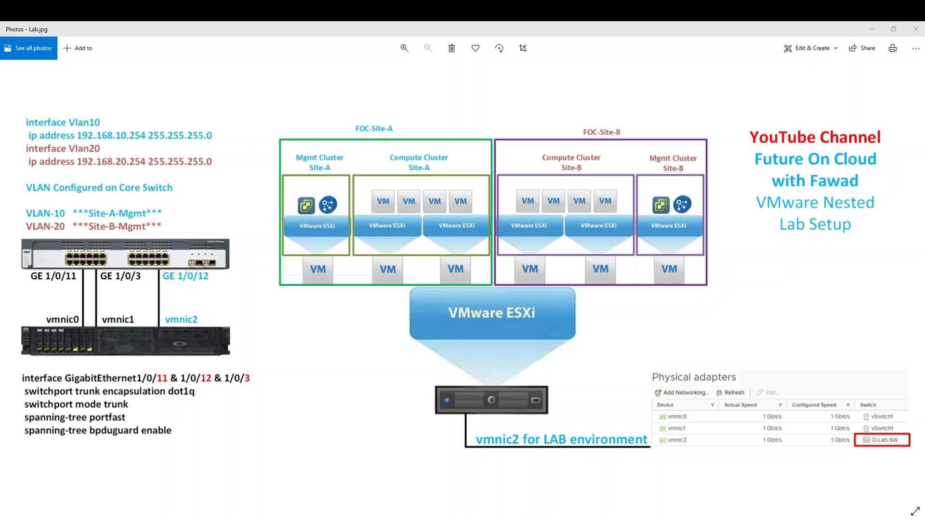
mouse_move(303, 280)
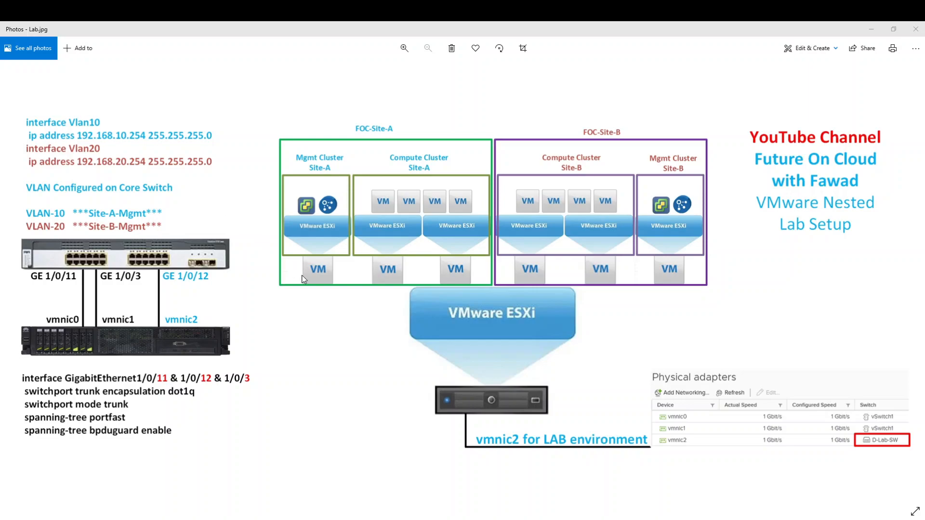
mouse_move(188, 332)
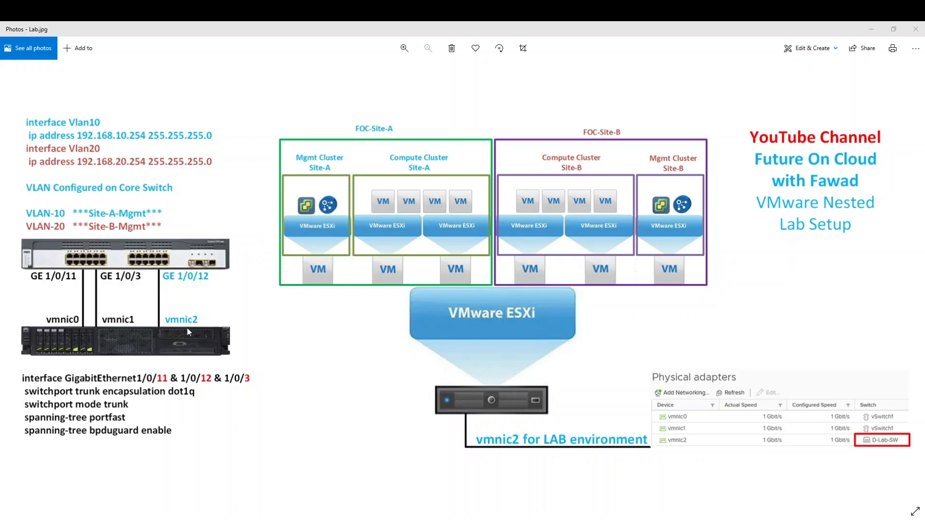
mouse_move(96, 345)
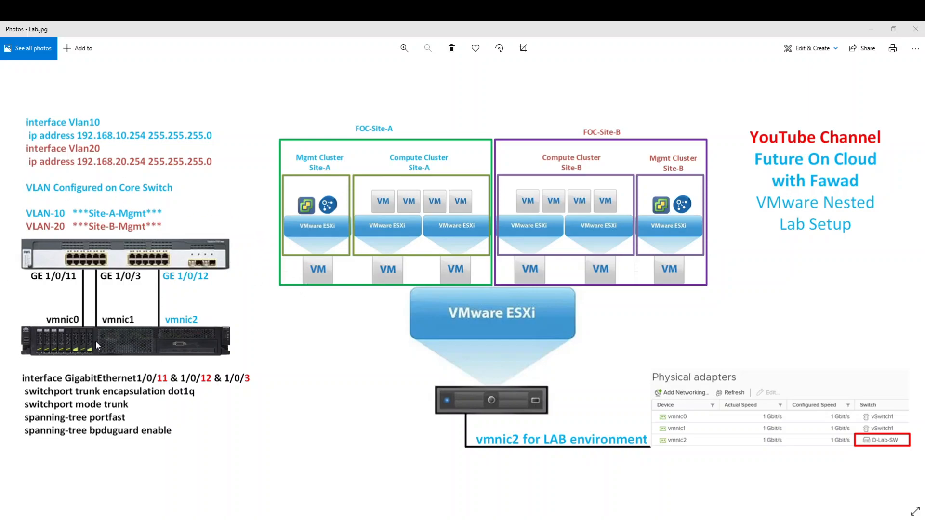
mouse_move(111, 343)
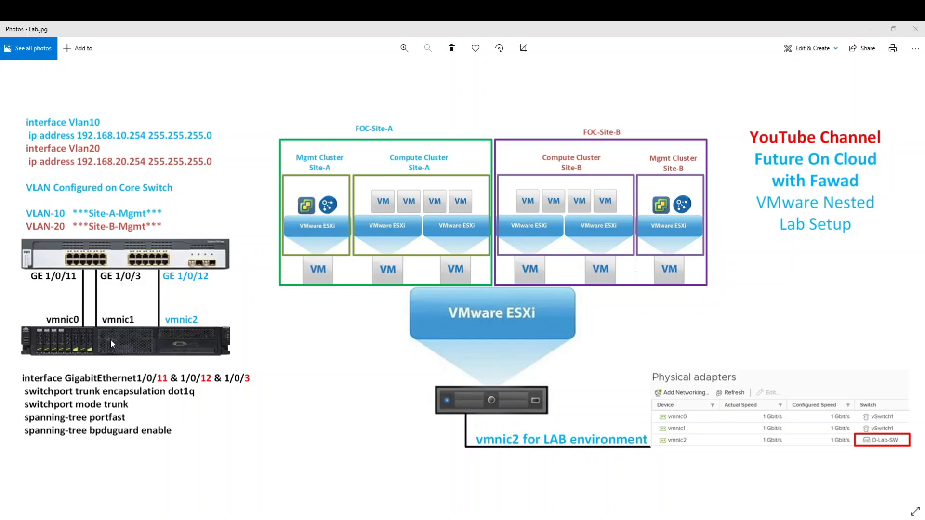
mouse_move(88, 259)
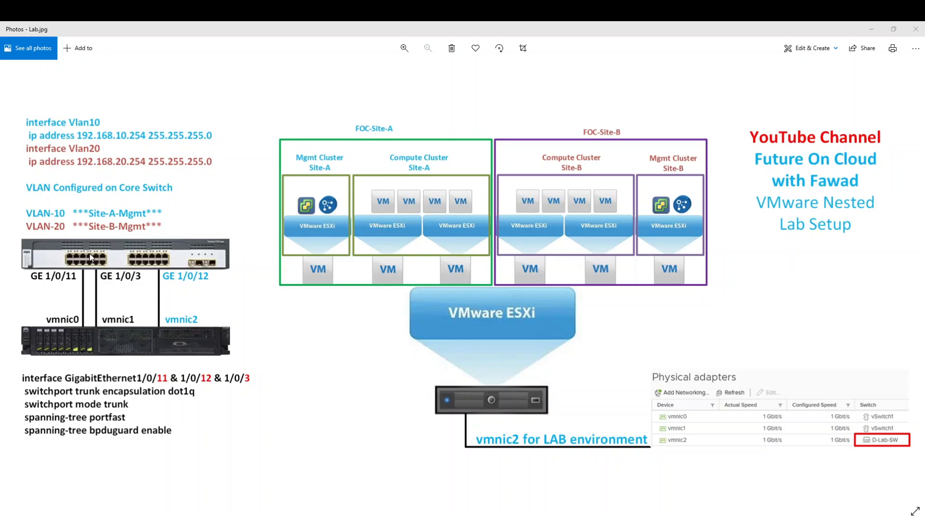
mouse_move(67, 325)
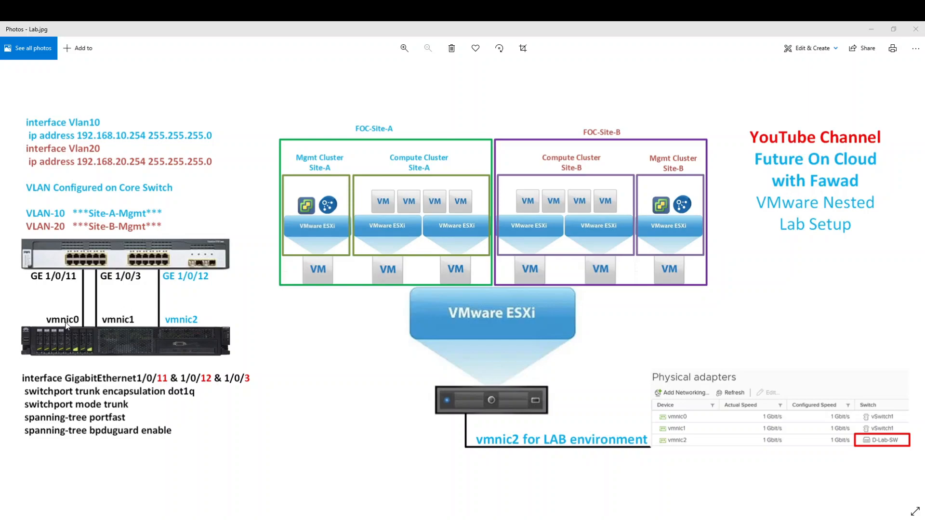
mouse_move(175, 326)
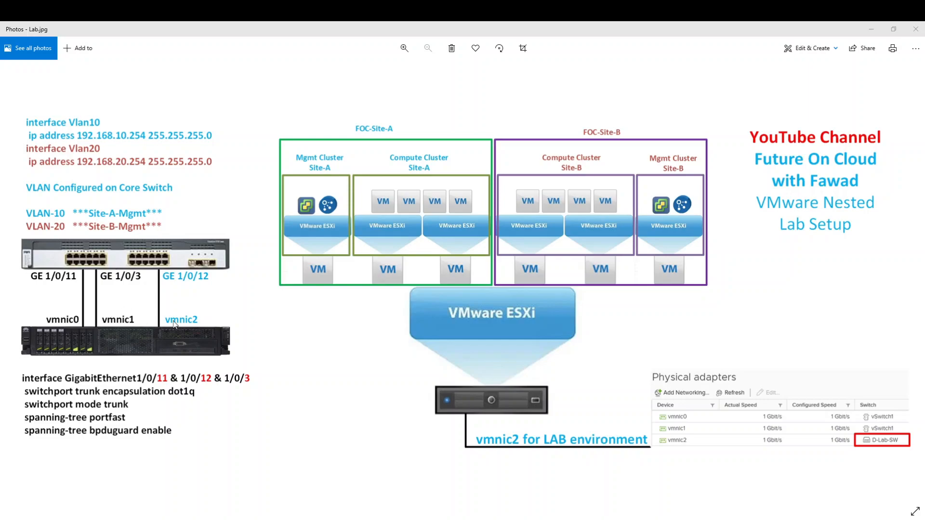
mouse_move(71, 285)
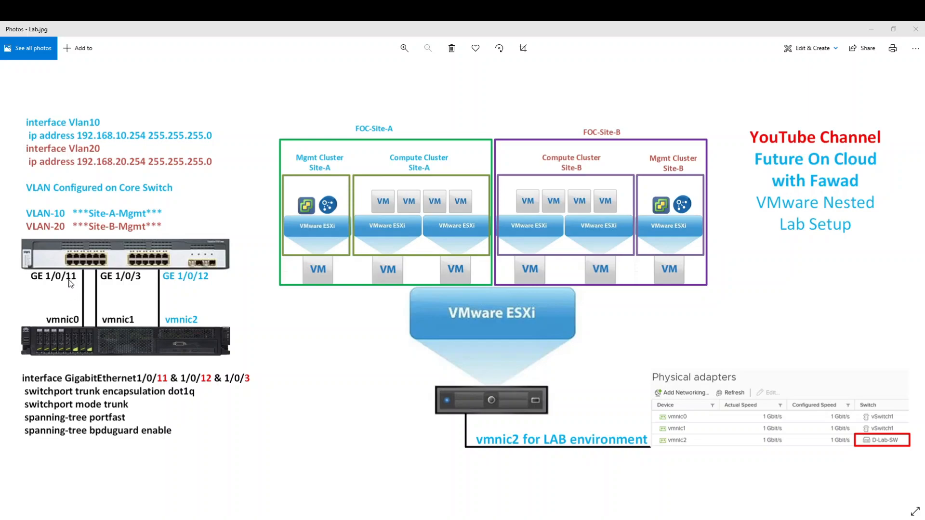
mouse_move(224, 284)
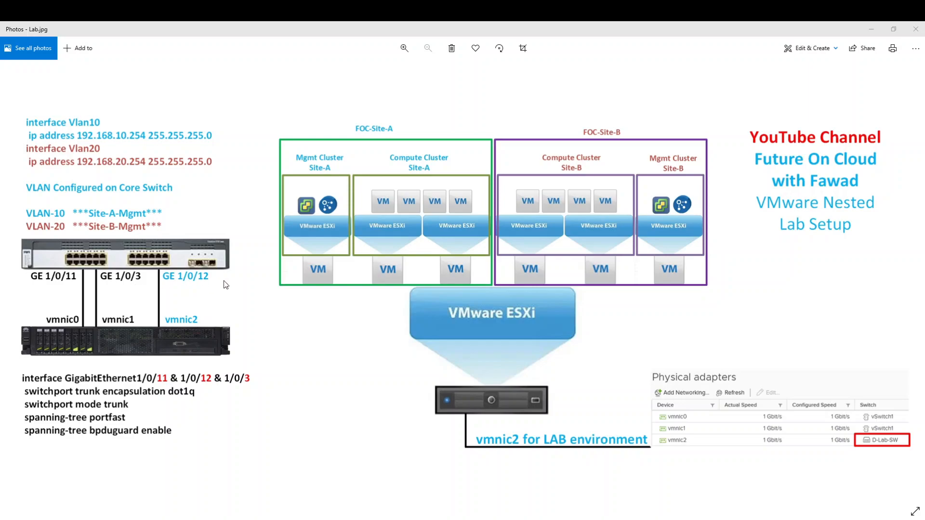
mouse_move(99, 293)
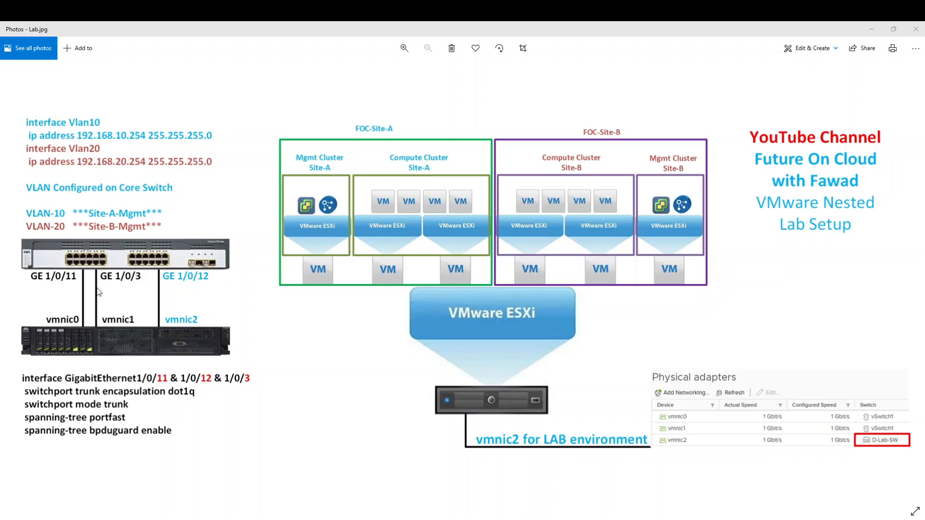
mouse_move(66, 328)
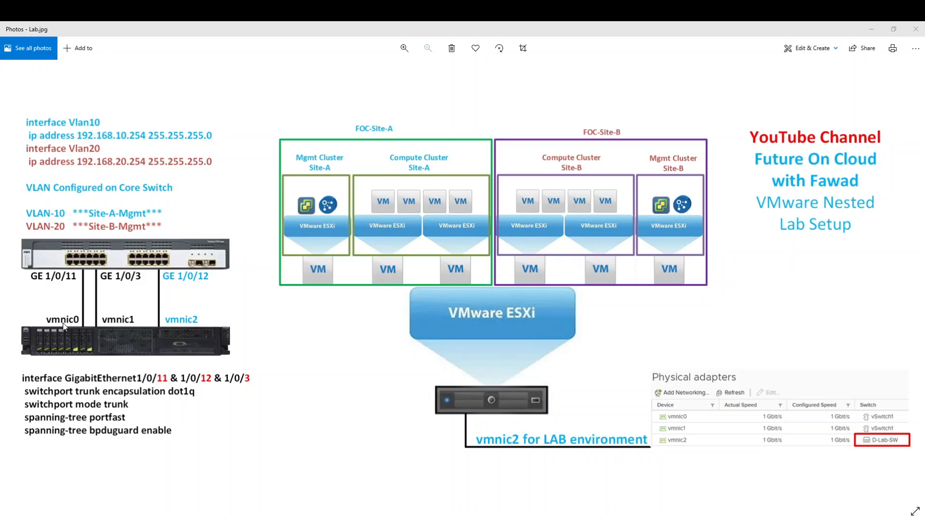
mouse_move(92, 327)
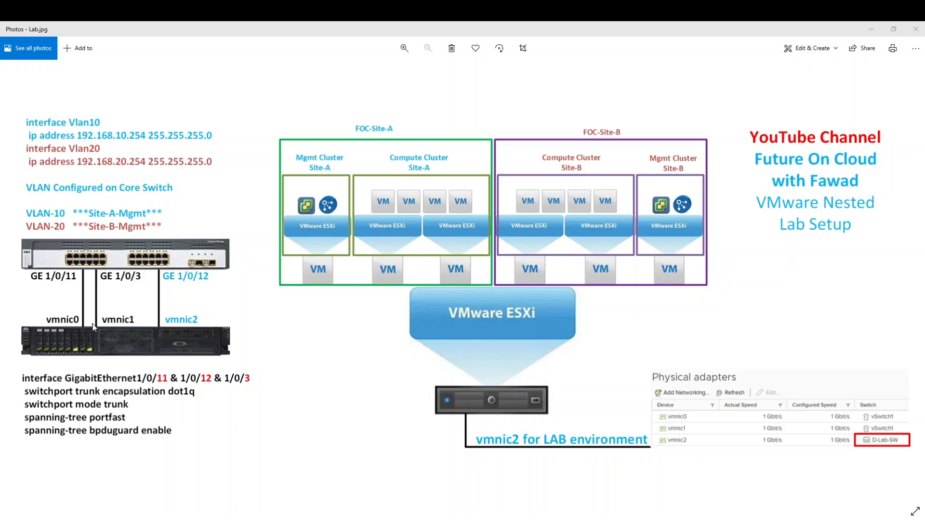
mouse_move(96, 308)
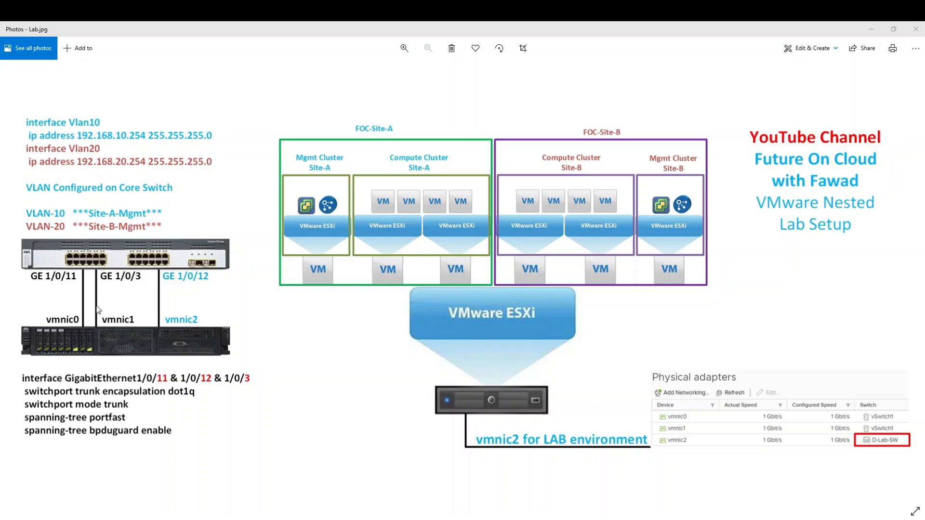
mouse_move(96, 341)
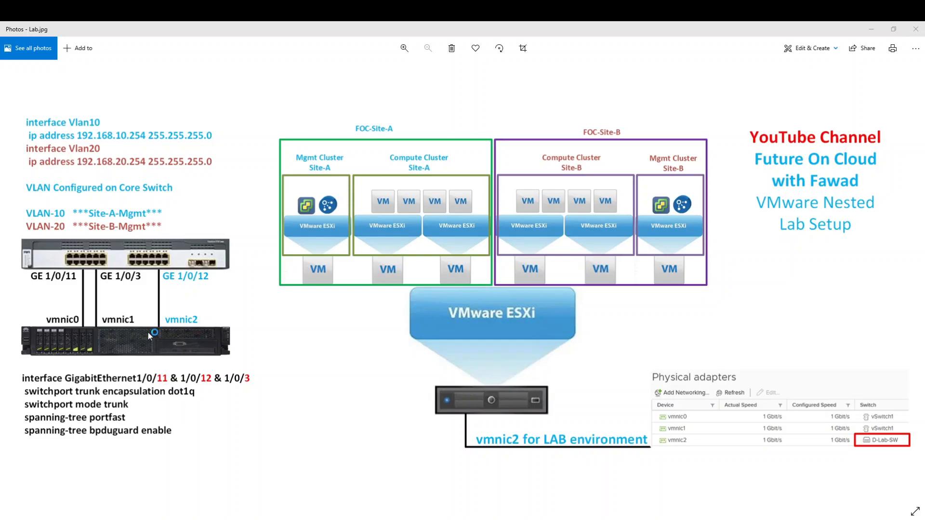
mouse_move(178, 308)
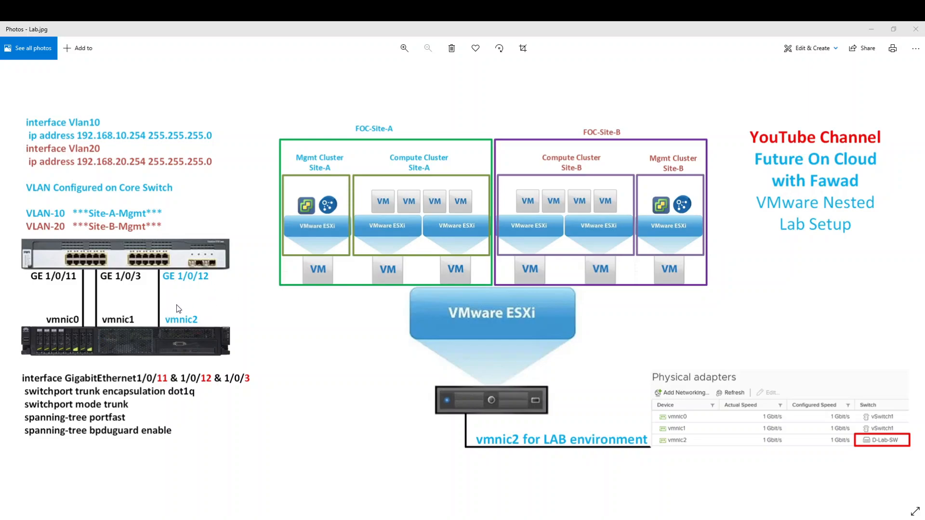
mouse_move(199, 328)
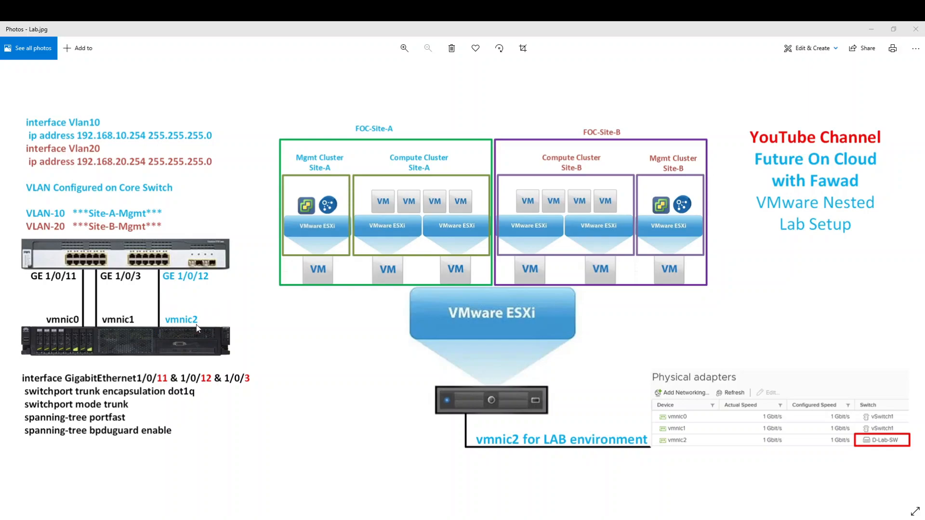
mouse_move(166, 266)
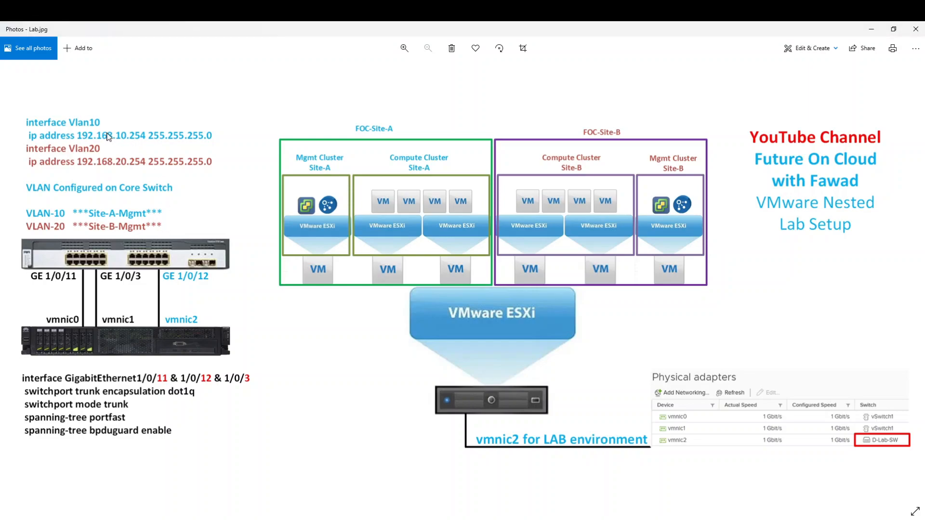
mouse_move(54, 217)
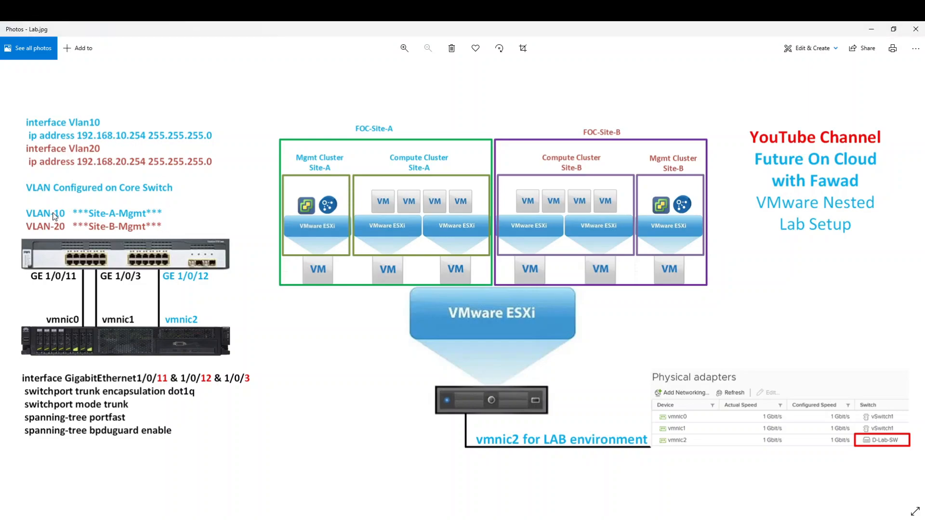
mouse_move(147, 225)
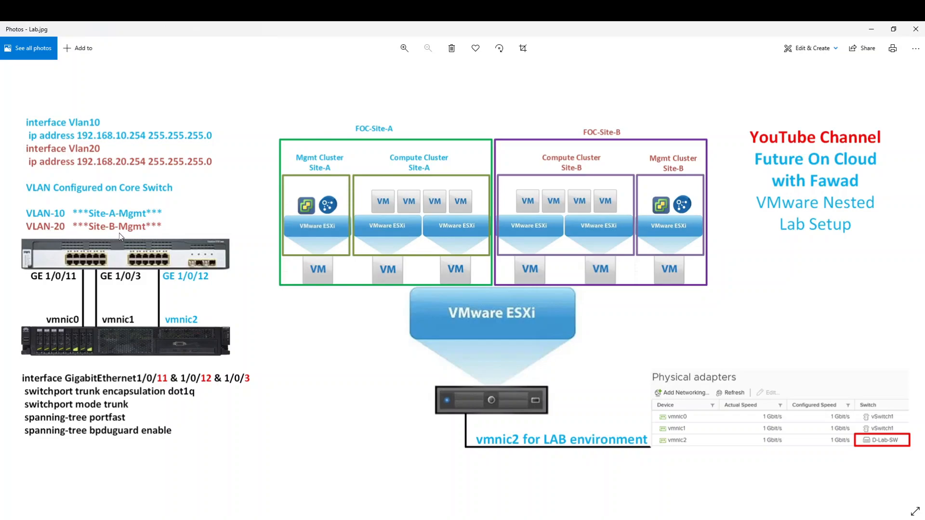
mouse_move(81, 141)
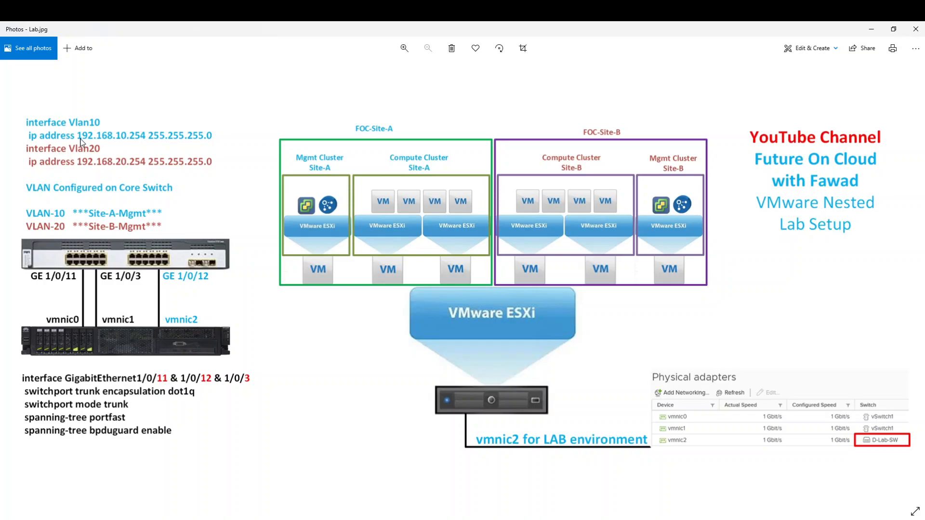
mouse_move(130, 145)
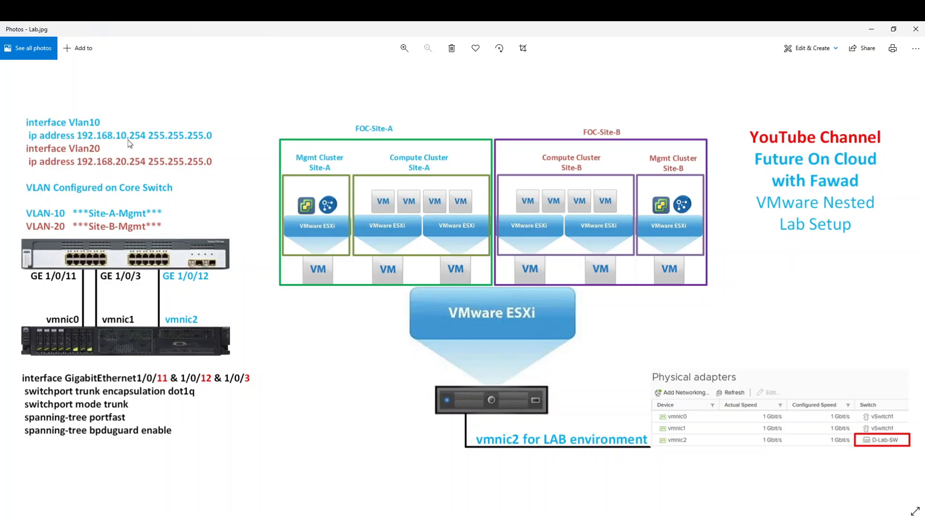
mouse_move(120, 168)
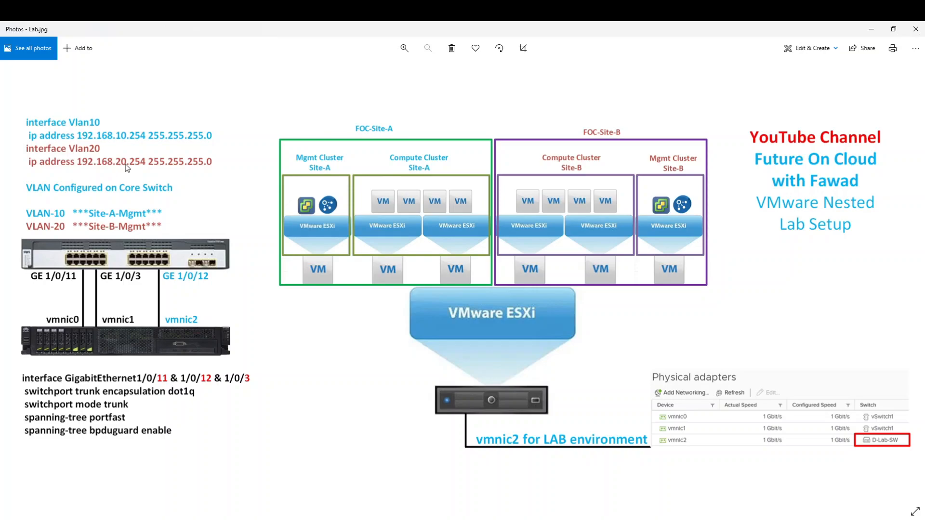
mouse_move(74, 284)
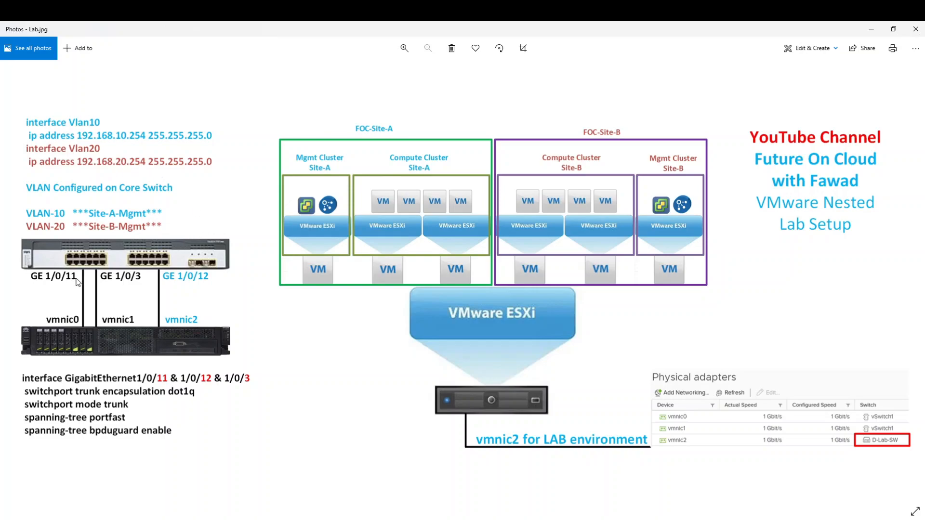
mouse_move(85, 283)
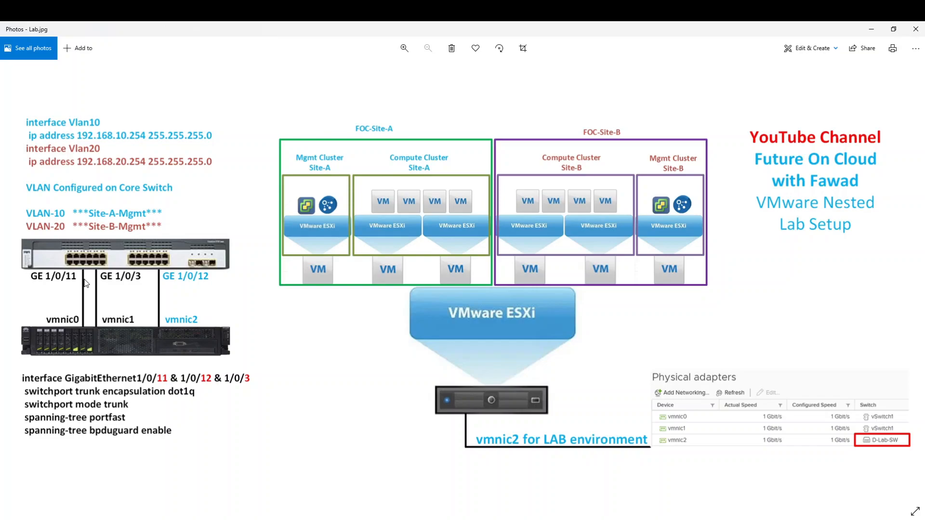
mouse_move(168, 282)
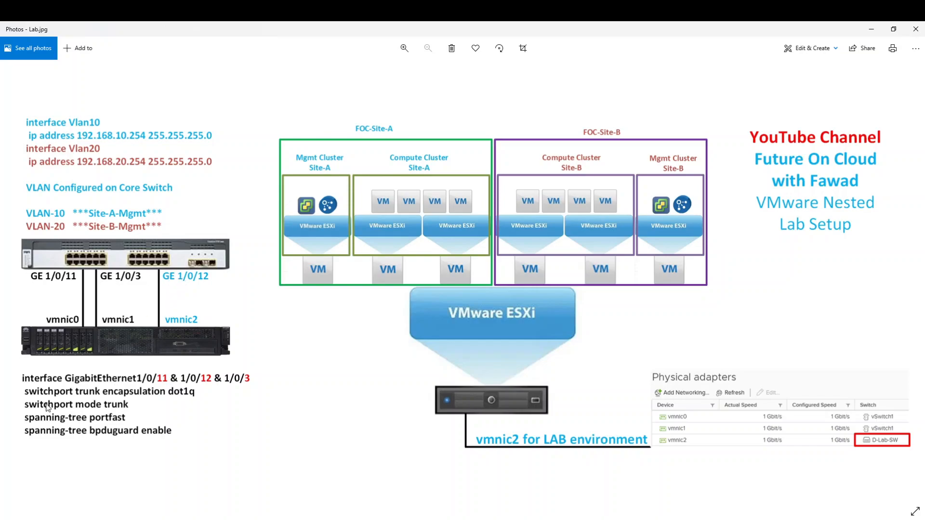
mouse_move(112, 423)
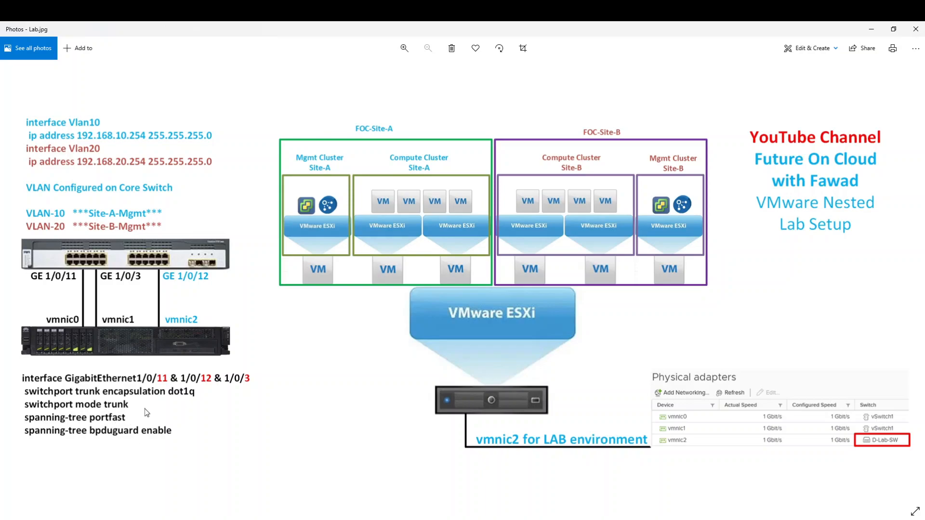
mouse_move(576, 269)
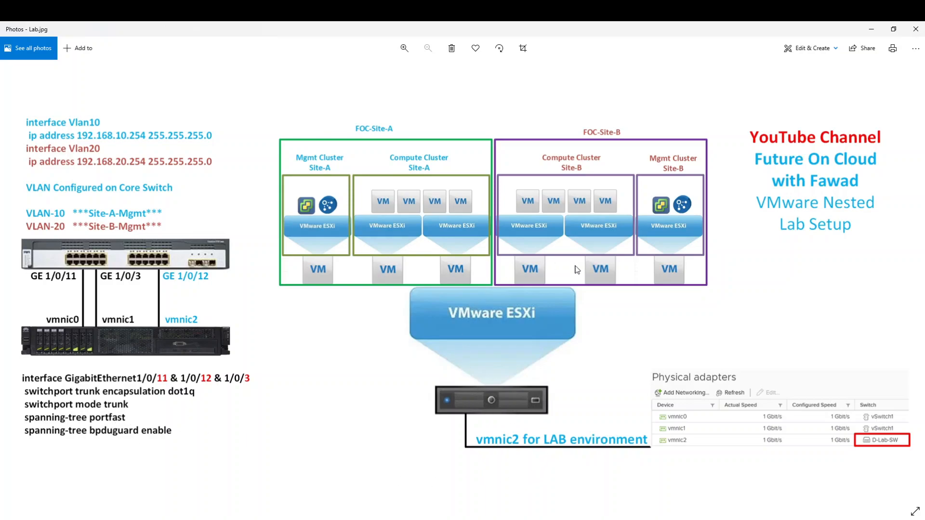
mouse_move(385, 120)
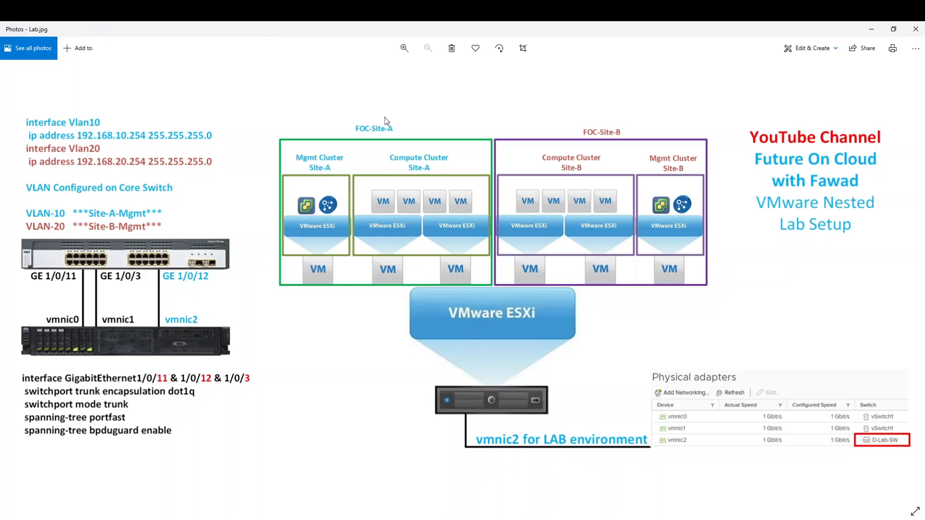
mouse_move(671, 447)
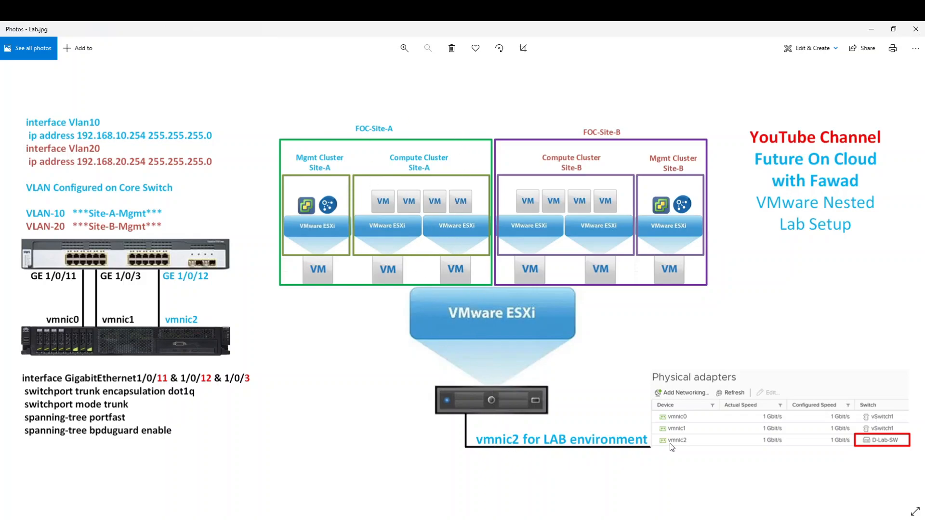
mouse_move(624, 445)
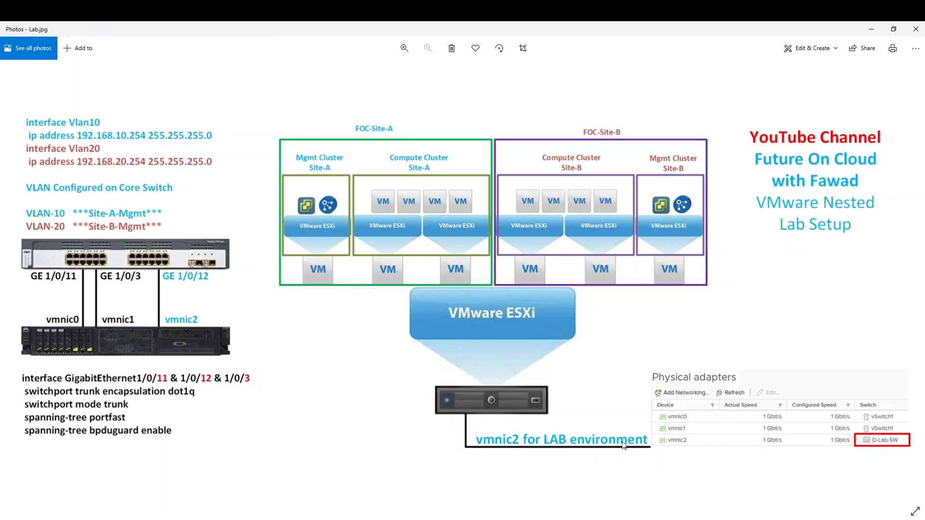
mouse_move(489, 445)
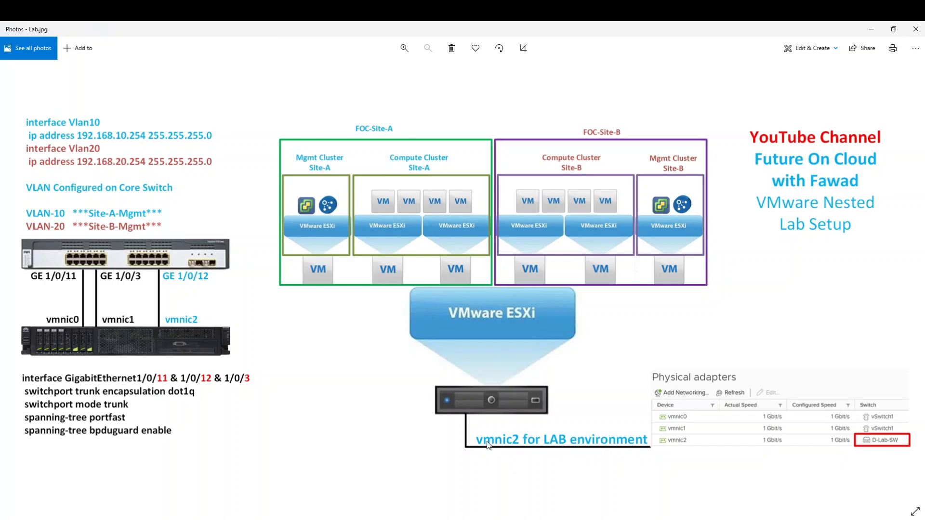
mouse_move(208, 347)
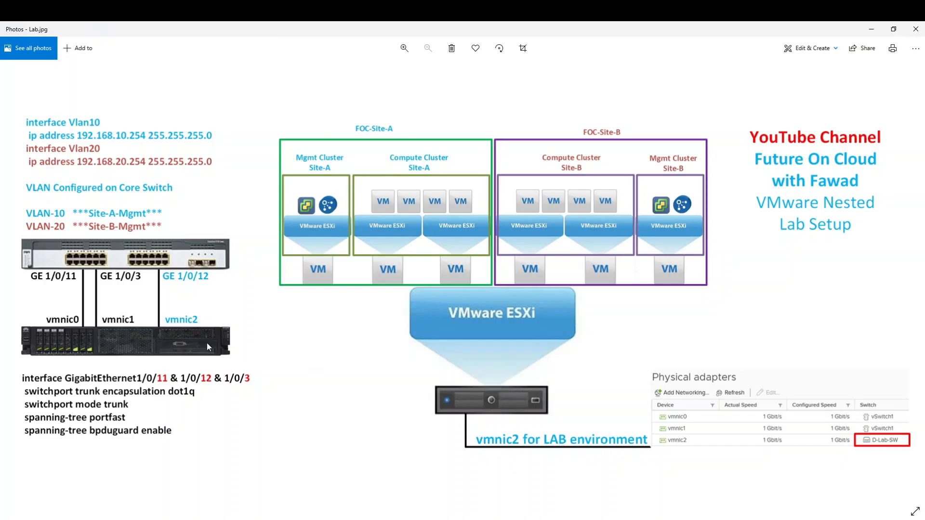
mouse_move(489, 324)
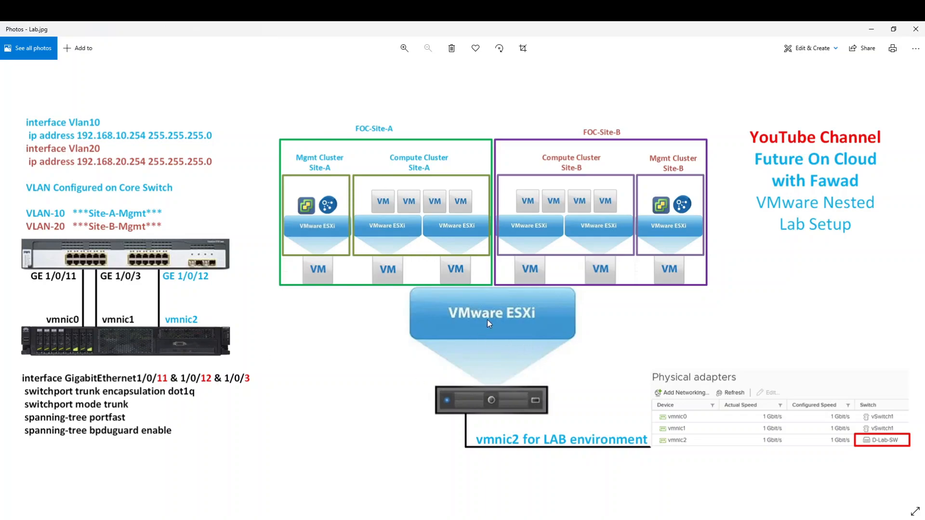
mouse_move(511, 328)
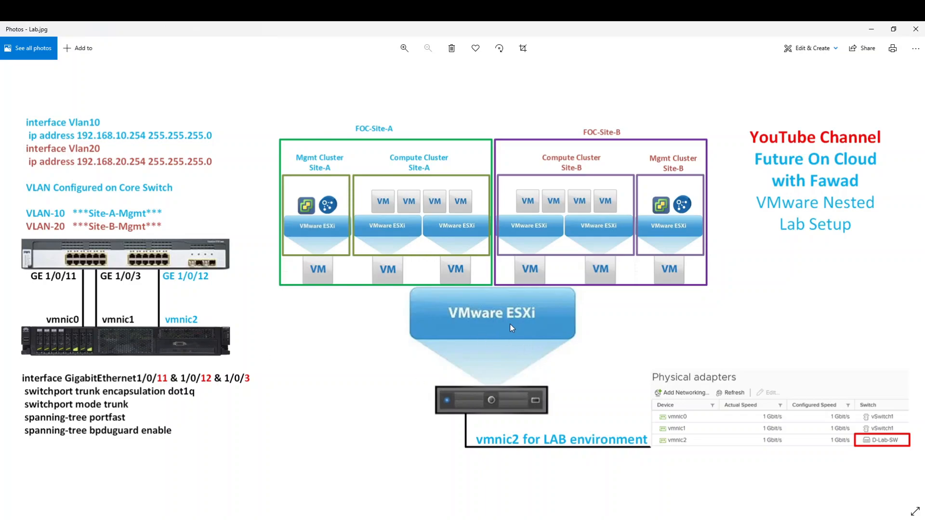
mouse_move(492, 319)
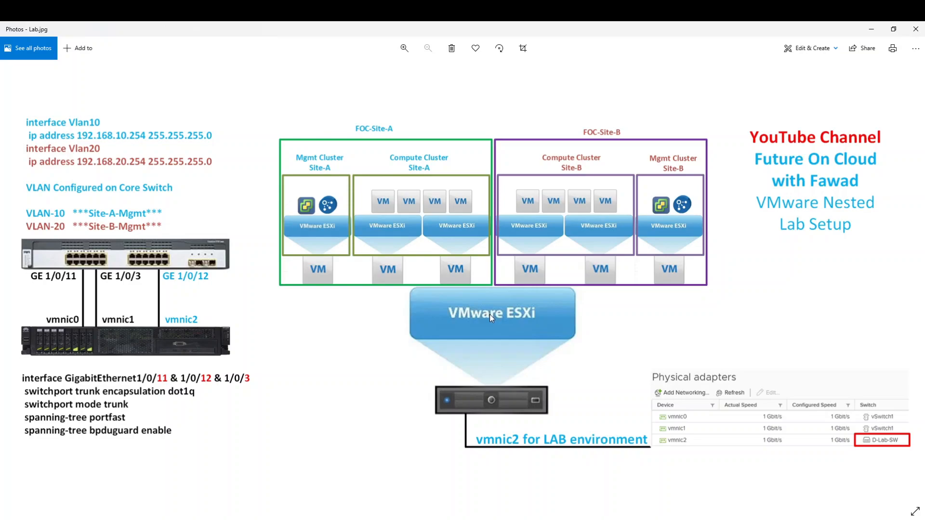
mouse_move(410, 289)
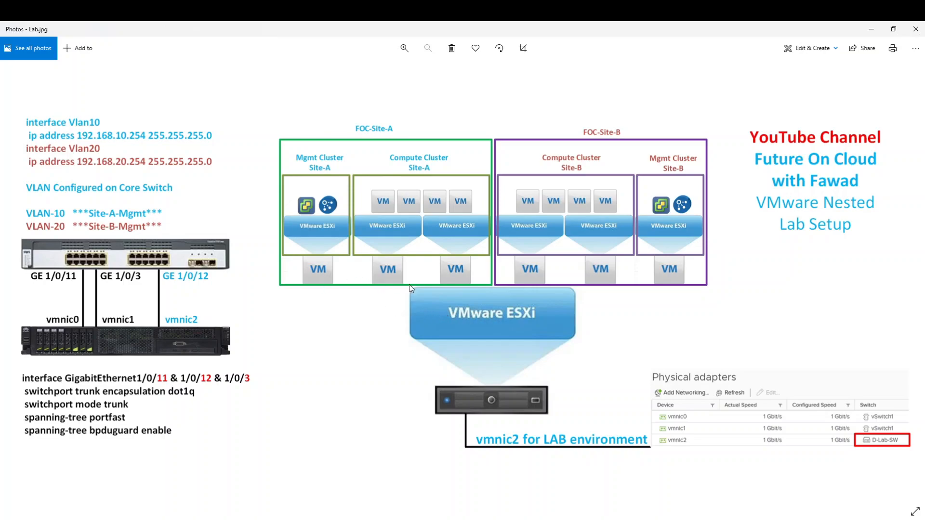
mouse_move(595, 285)
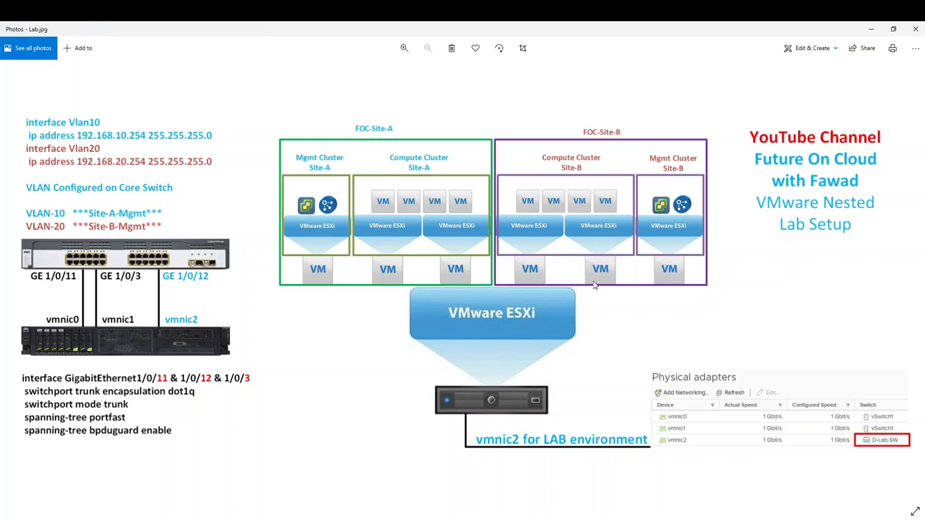
mouse_move(394, 276)
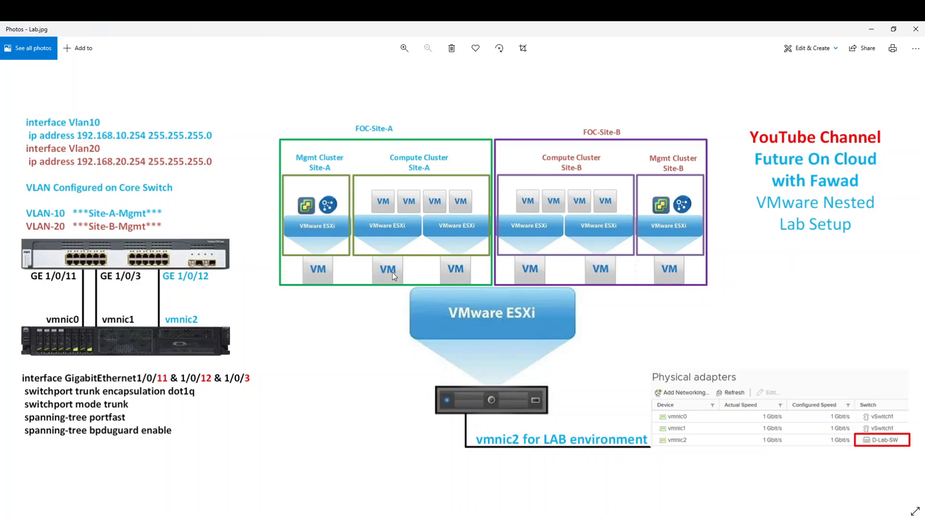
mouse_move(395, 268)
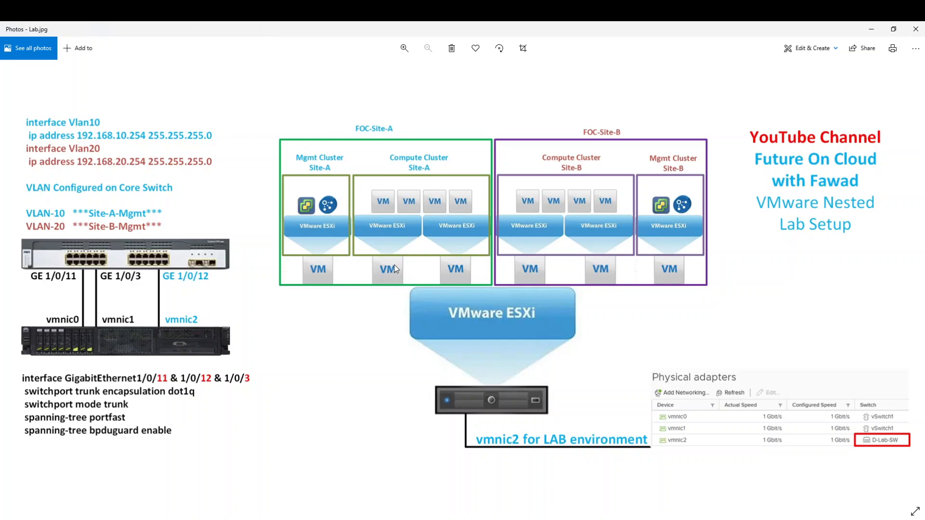
mouse_move(316, 270)
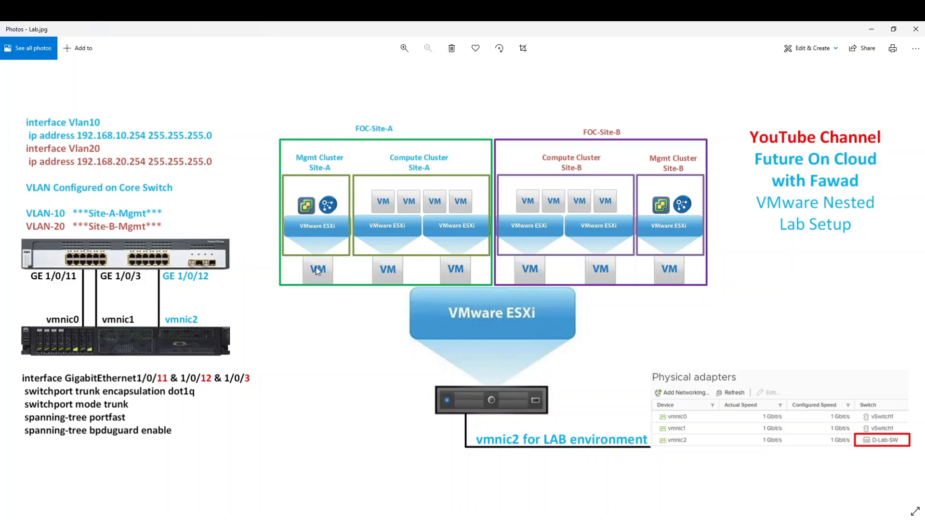
mouse_move(329, 272)
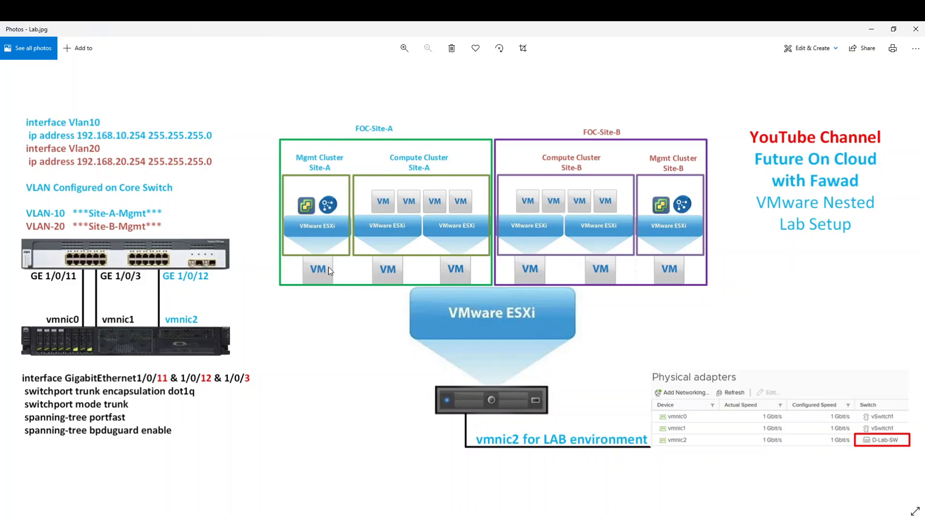
mouse_move(338, 138)
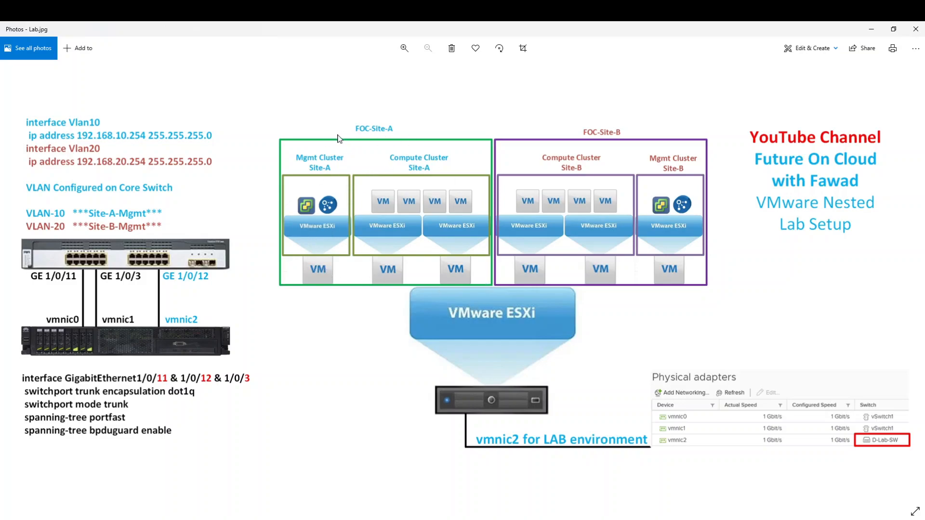
mouse_move(376, 137)
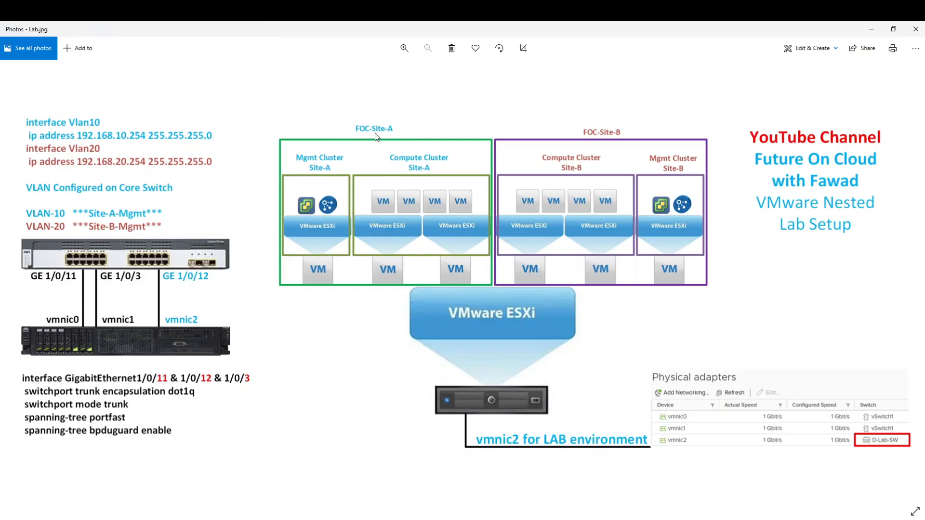
mouse_move(588, 264)
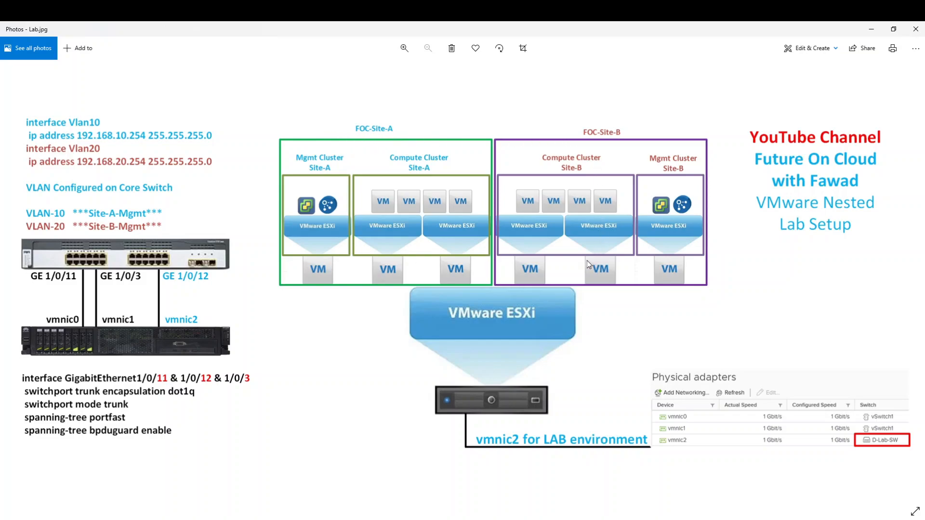
mouse_move(540, 153)
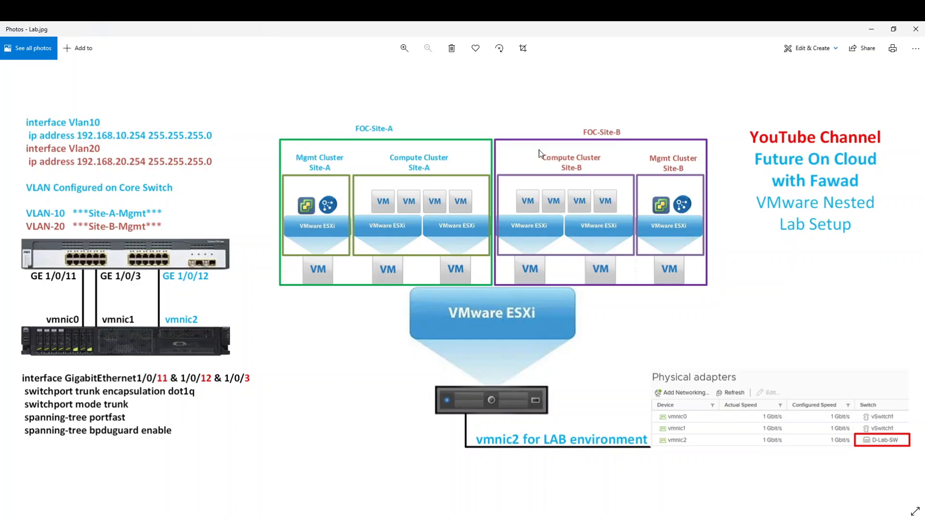
mouse_move(379, 174)
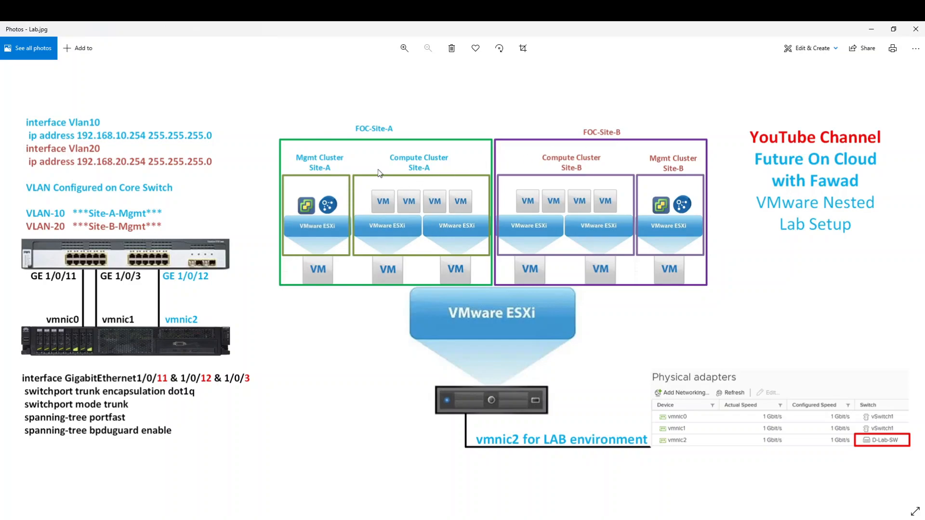
mouse_move(449, 232)
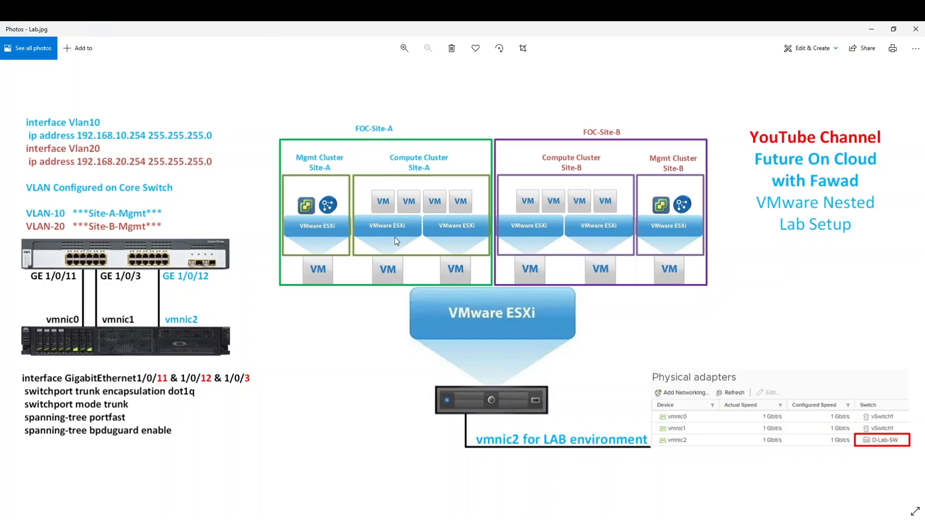
mouse_move(448, 239)
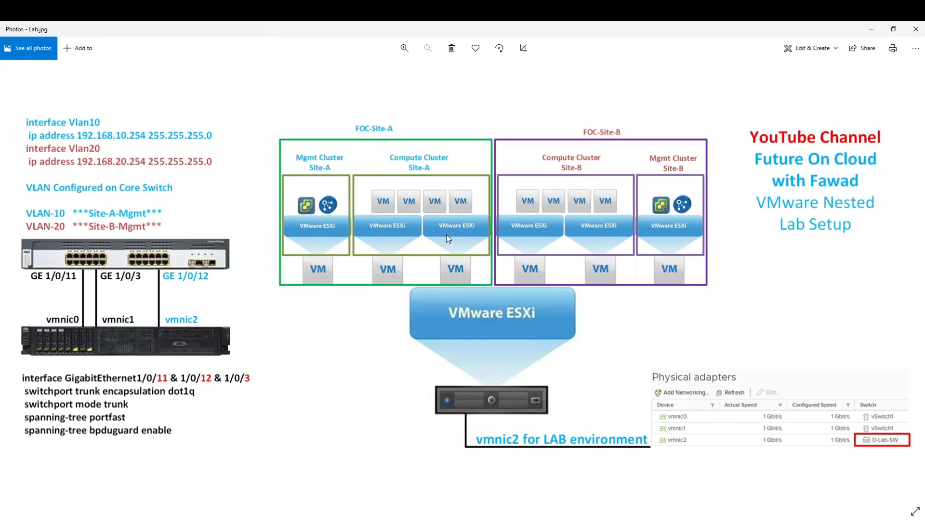
mouse_move(417, 166)
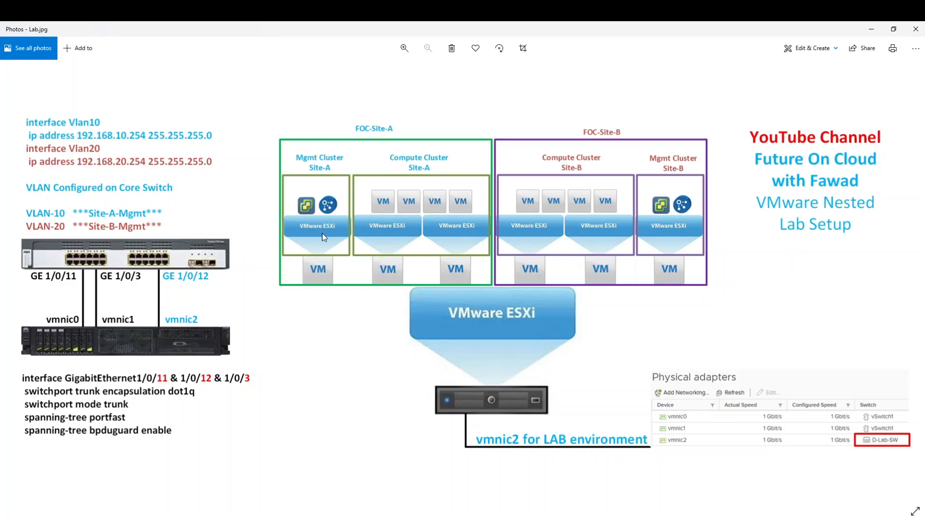
mouse_move(330, 243)
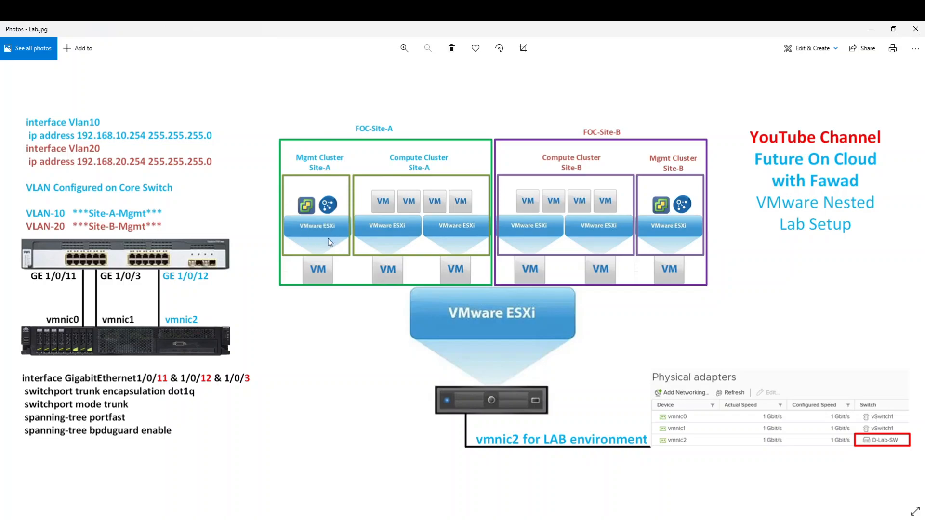
mouse_move(317, 232)
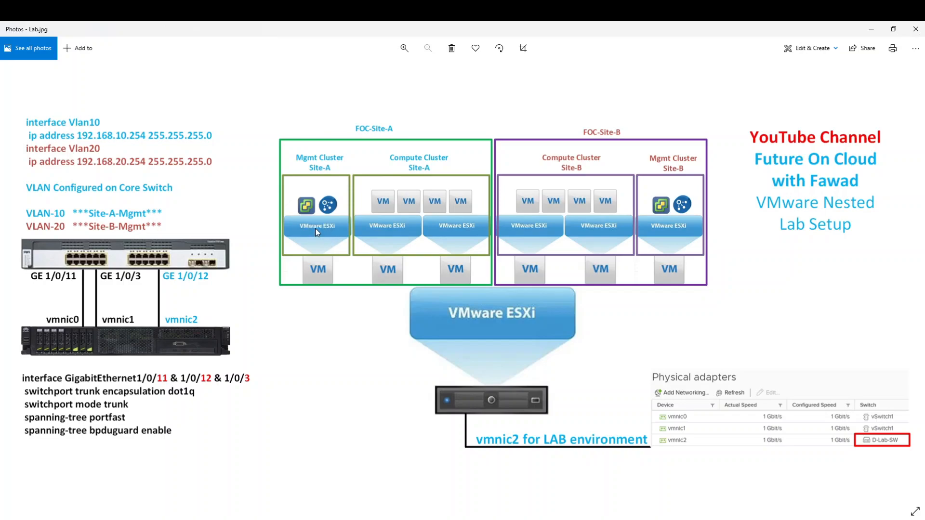
mouse_move(326, 232)
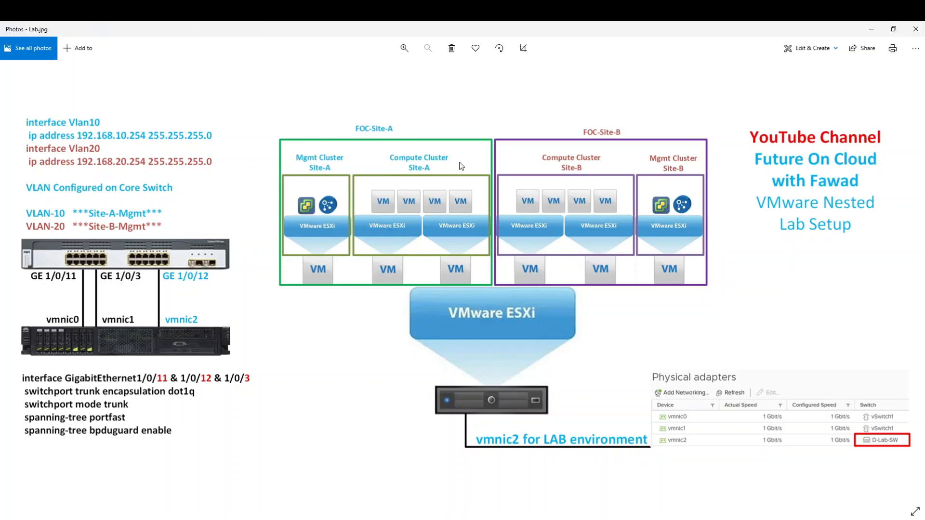
mouse_move(559, 219)
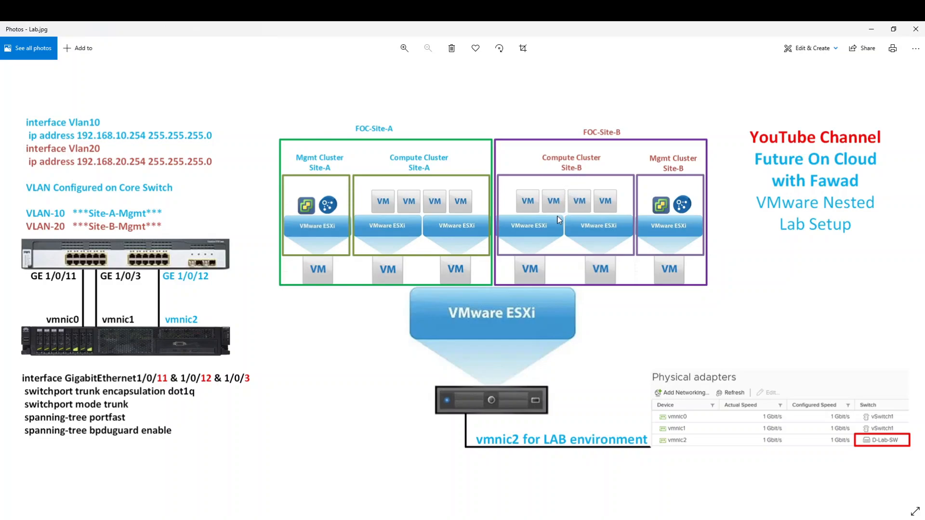
mouse_move(538, 231)
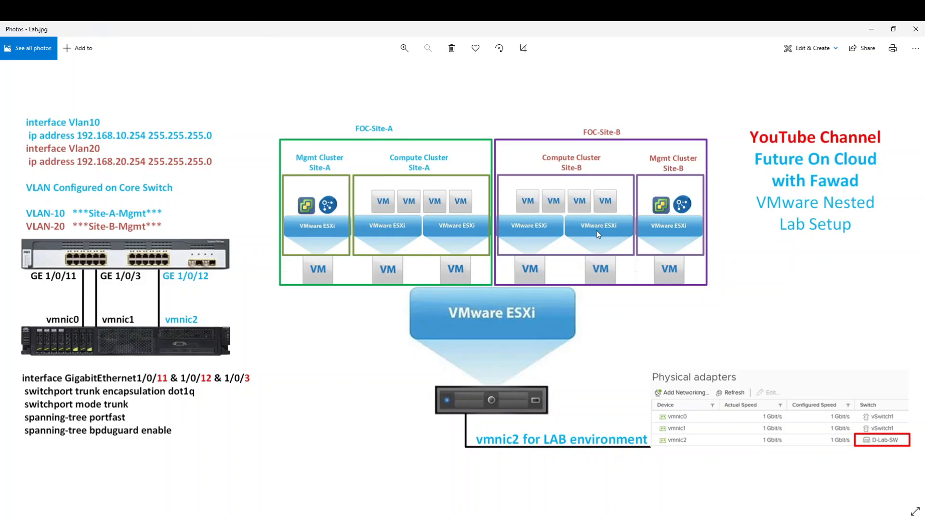
mouse_move(584, 201)
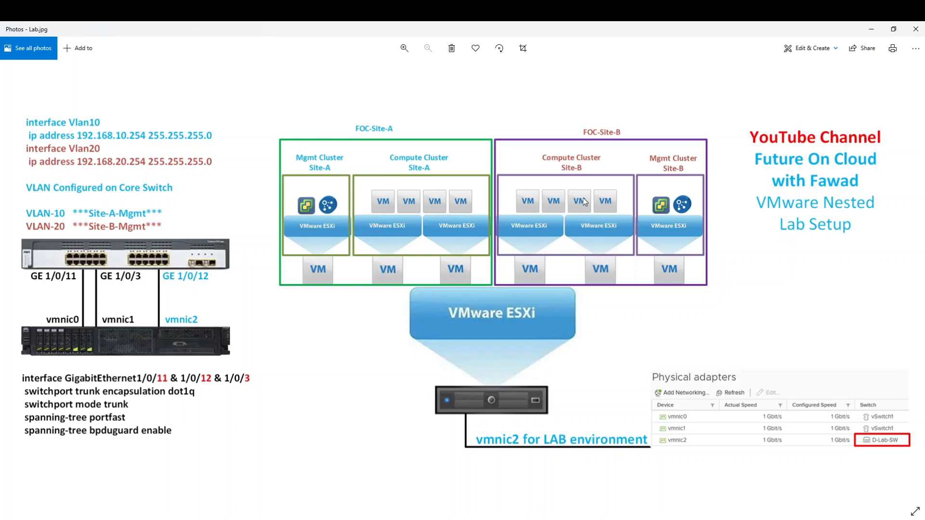
mouse_move(678, 242)
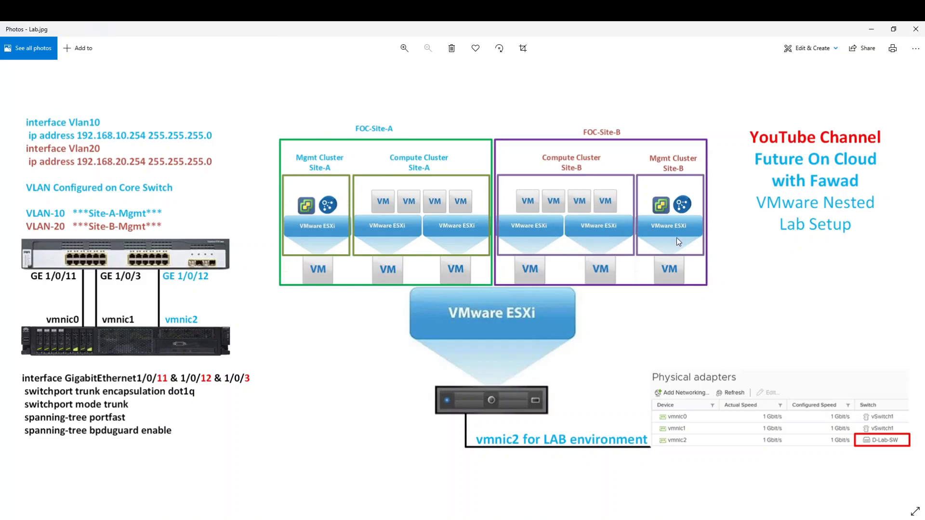
mouse_move(694, 213)
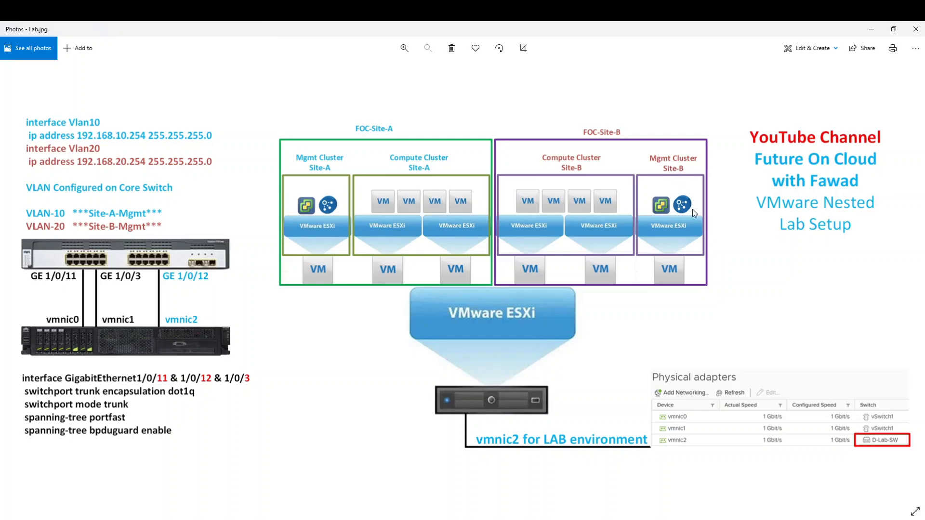
mouse_move(731, 436)
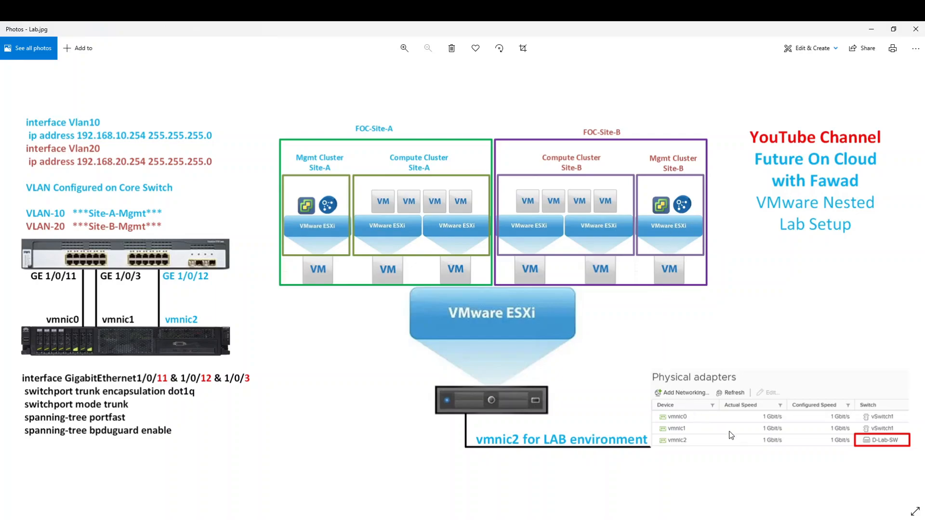
Step: Bring up the physical ESXi host's summary in the Host Client tab
click(405, 48)
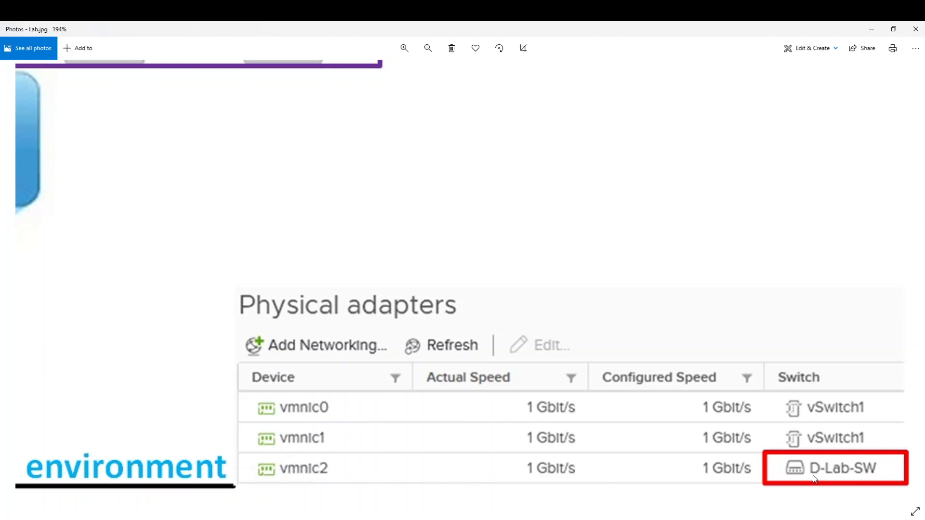
mouse_move(829, 482)
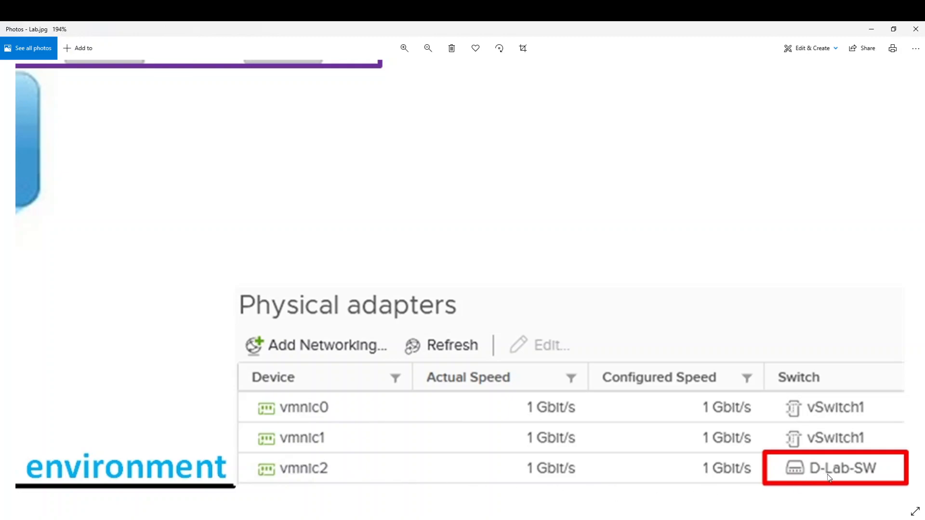
mouse_move(792, 483)
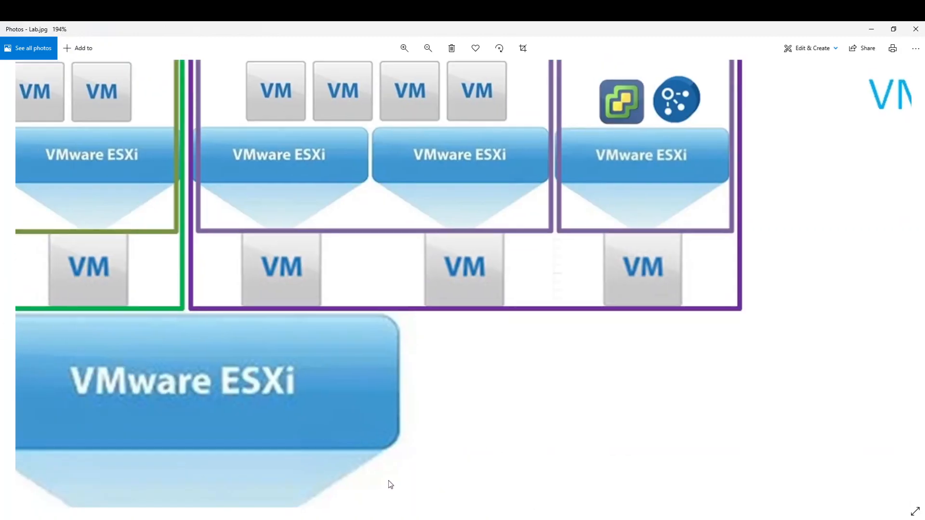
click(428, 48)
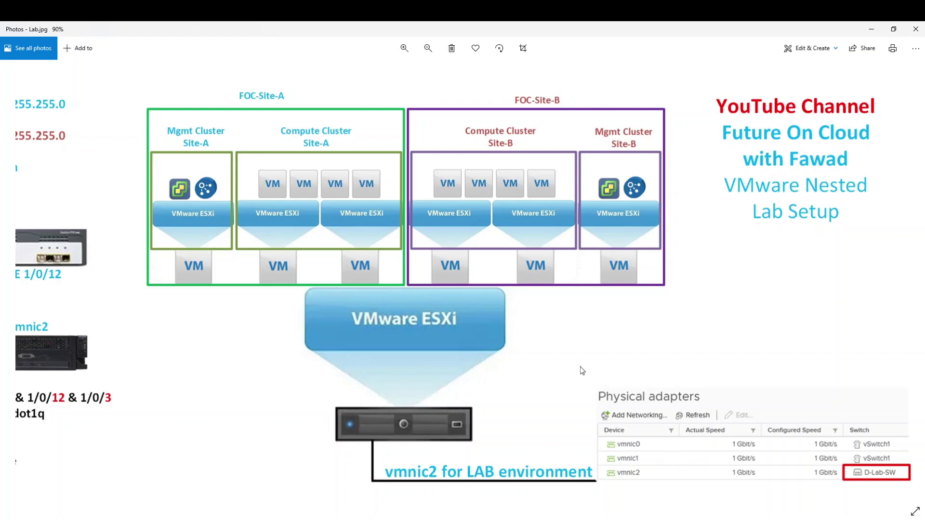
mouse_move(572, 332)
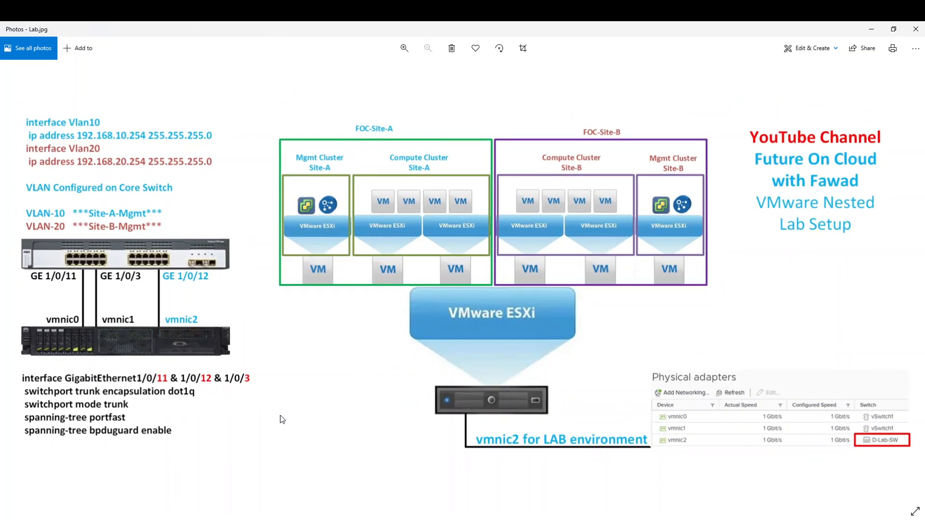
click(129, 511)
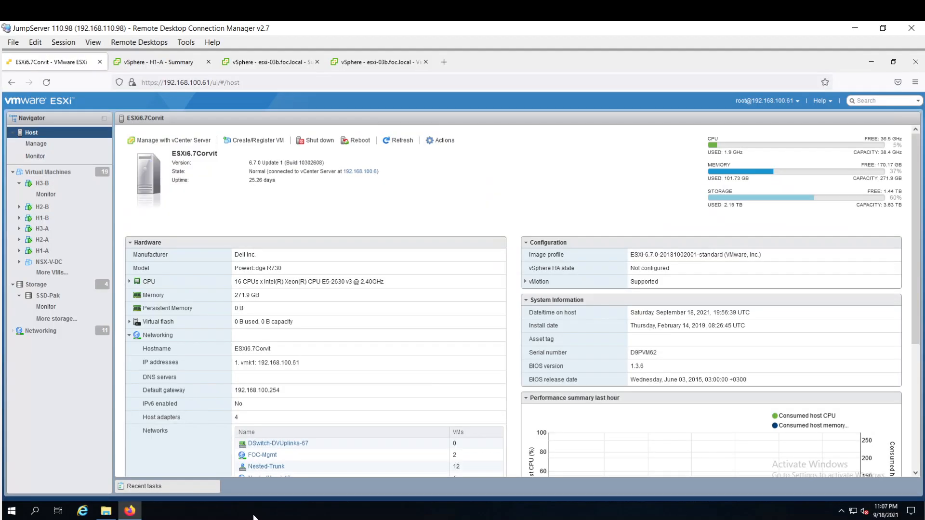
mouse_move(256, 106)
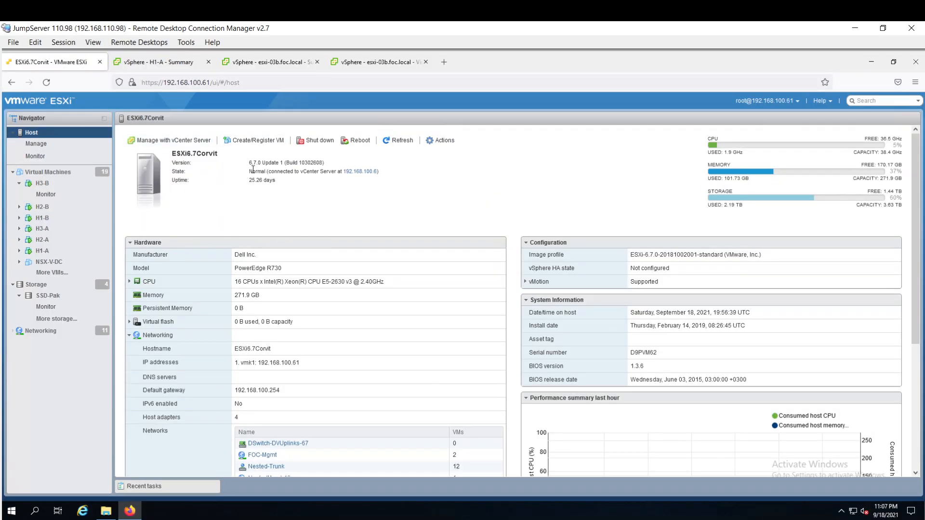
Step: Highlight the Dell PowerEdge R730 model value in the host hardware details
double_click(253, 162)
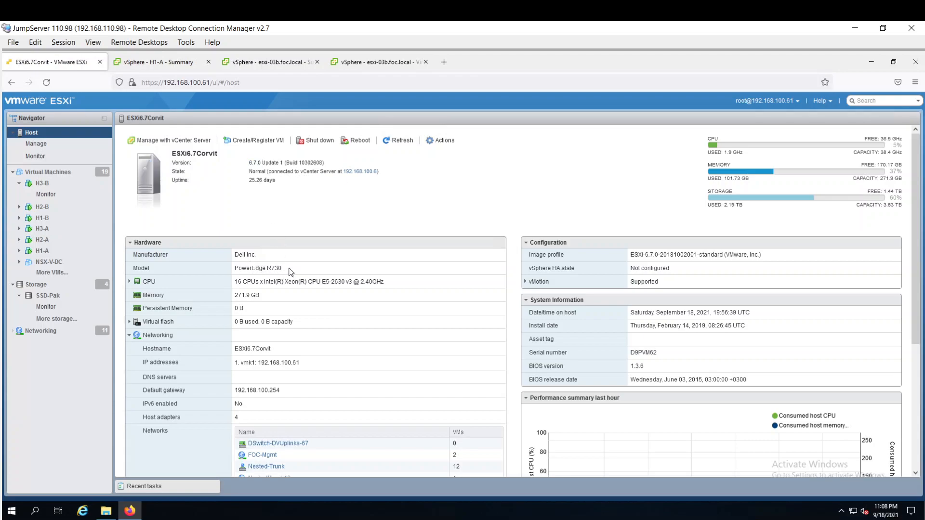
double_click(274, 268)
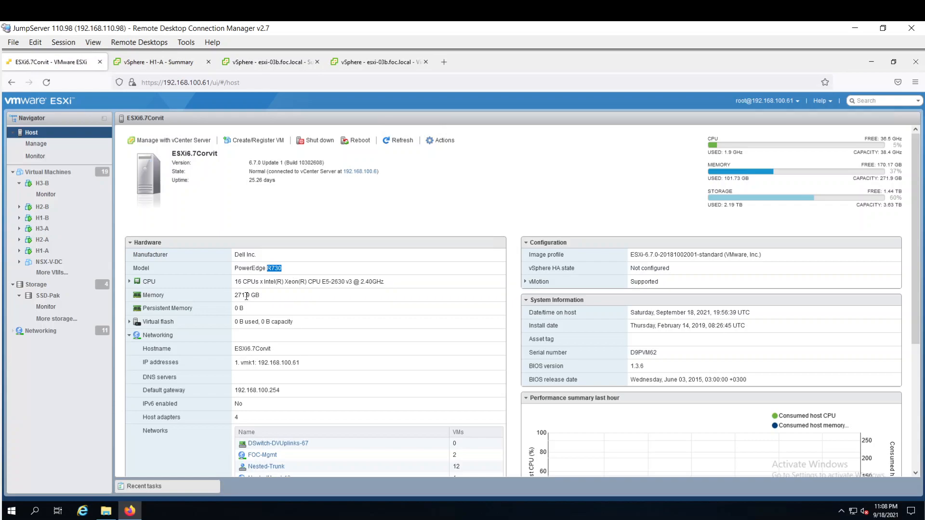
mouse_move(290, 303)
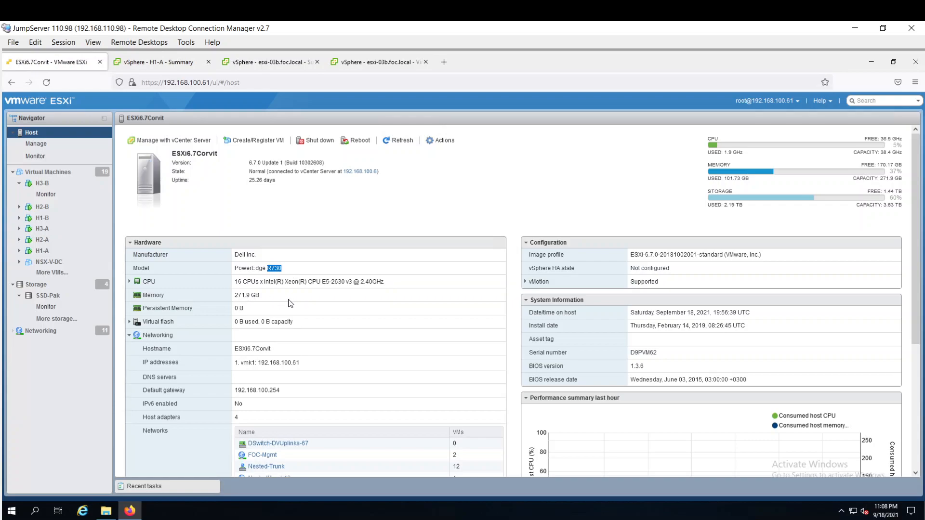
mouse_move(249, 198)
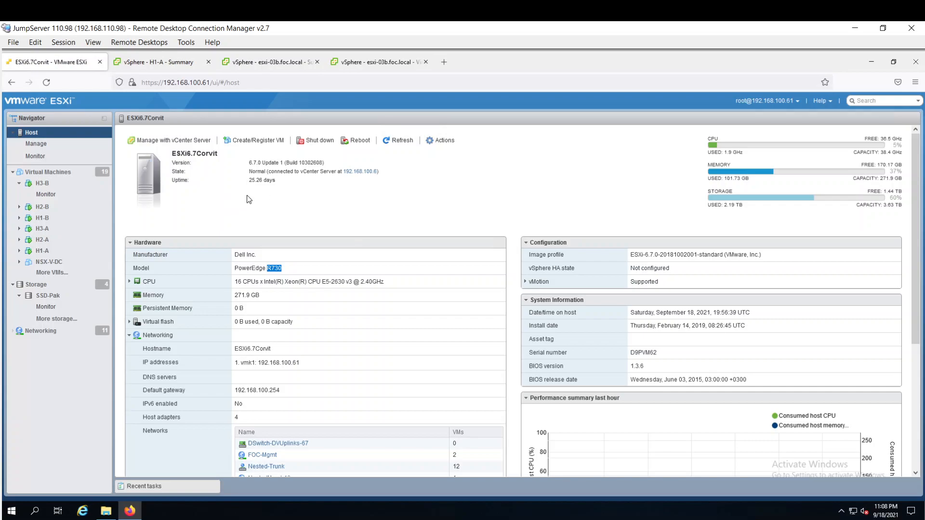
mouse_move(292, 197)
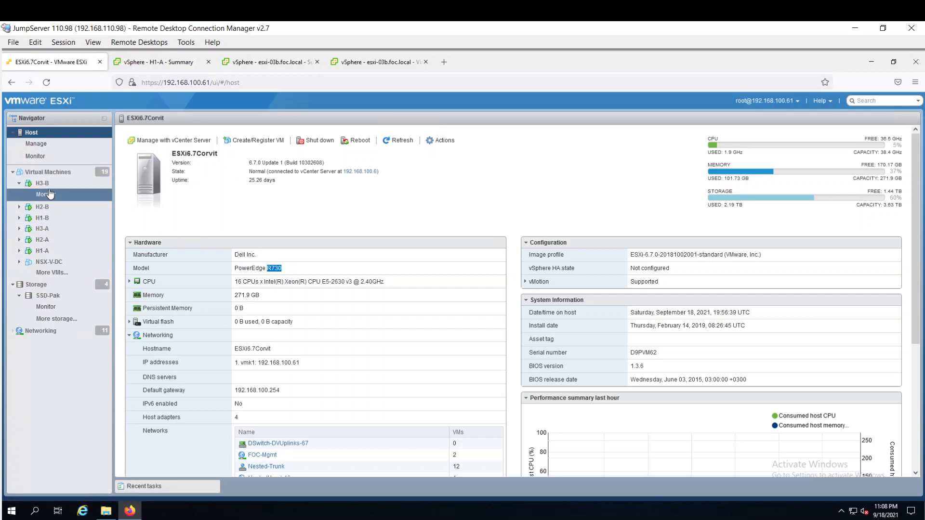
mouse_move(50, 171)
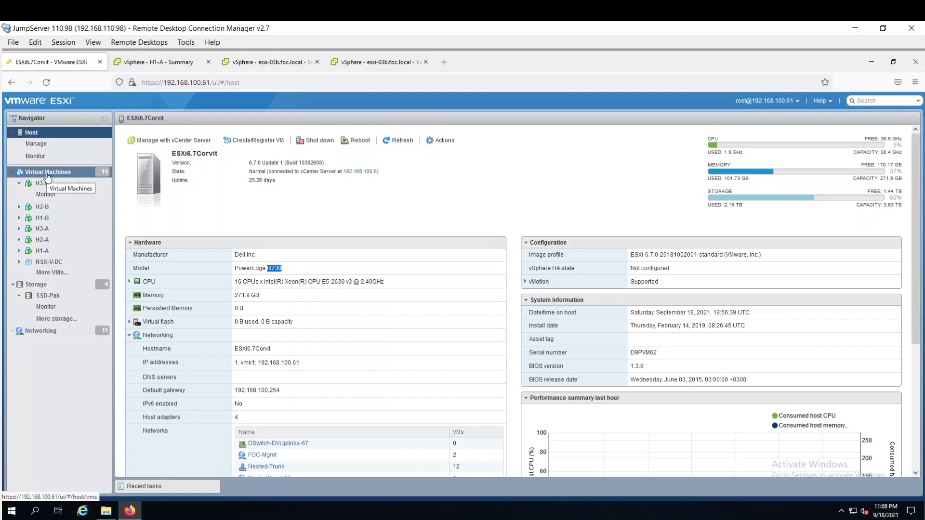
click(47, 262)
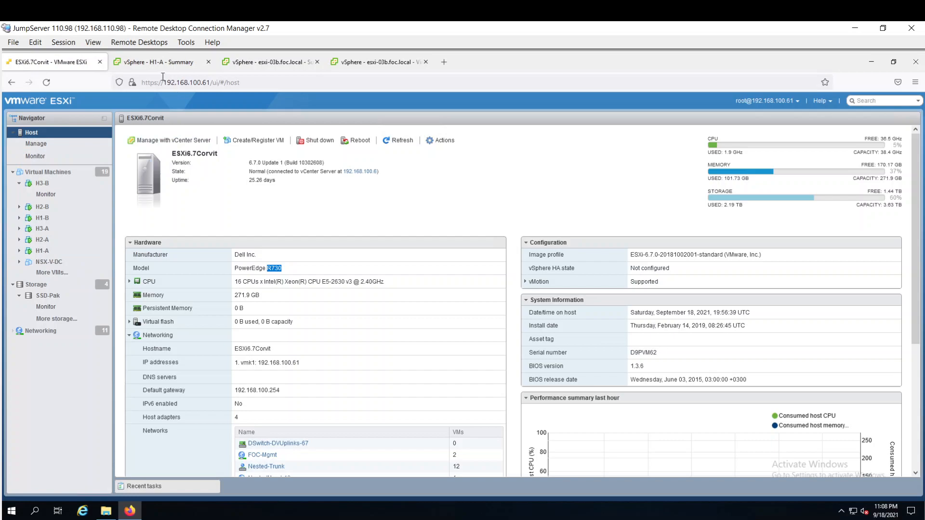
Step: Show the vCenter appliance VM's summary and highlight its 192.168.100.6 address
click(159, 62)
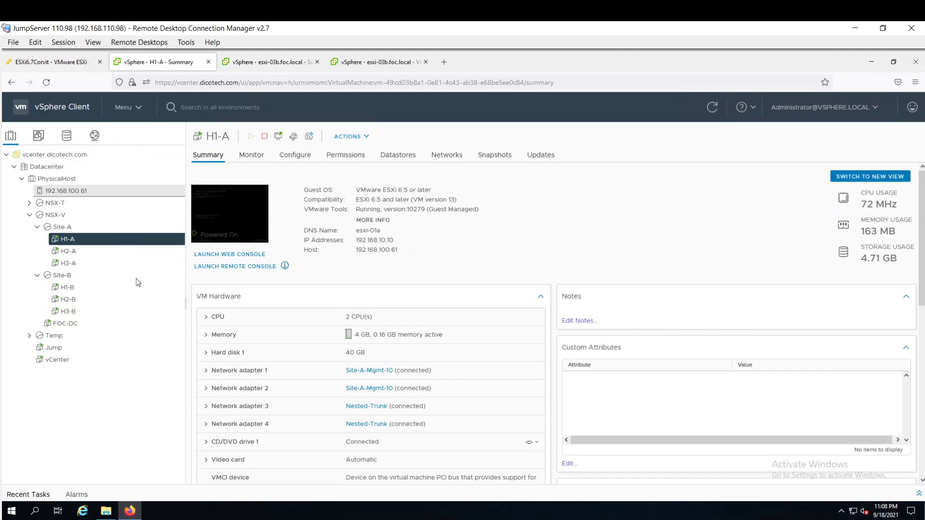
click(56, 360)
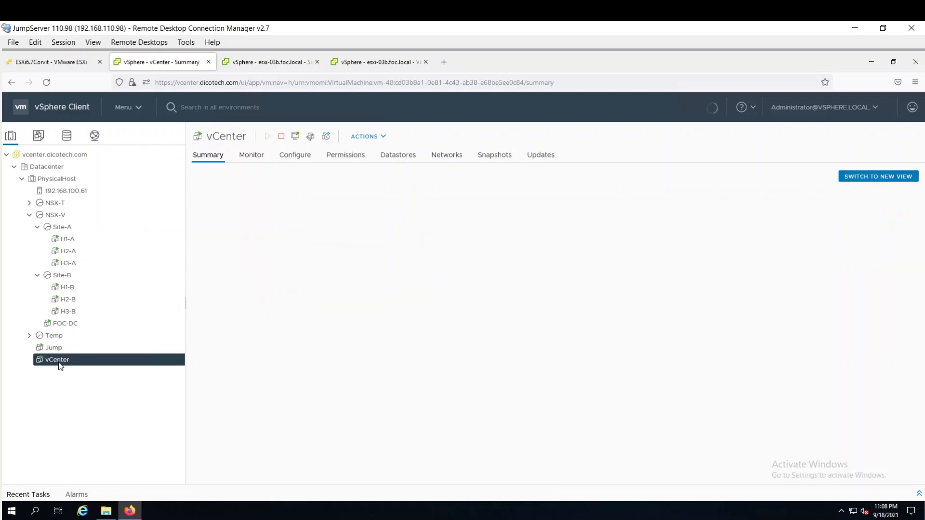
click(56, 360)
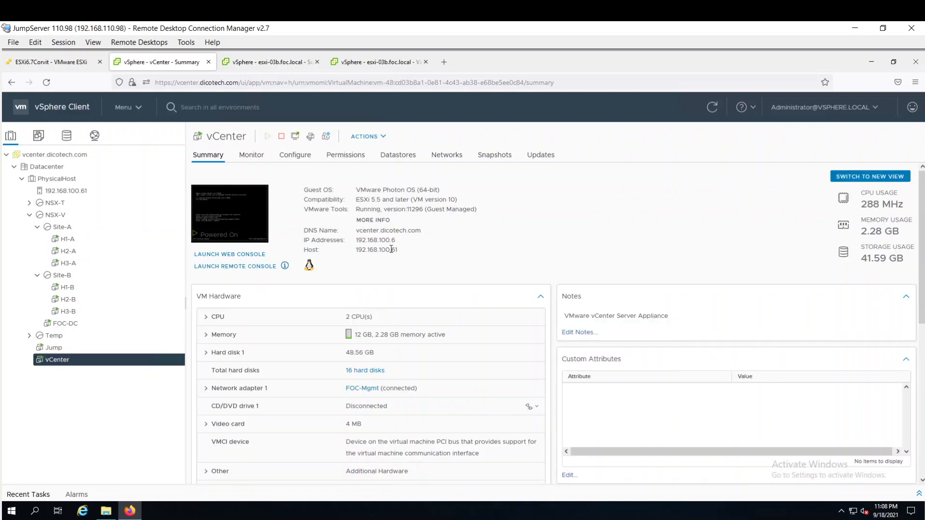
double_click(382, 240)
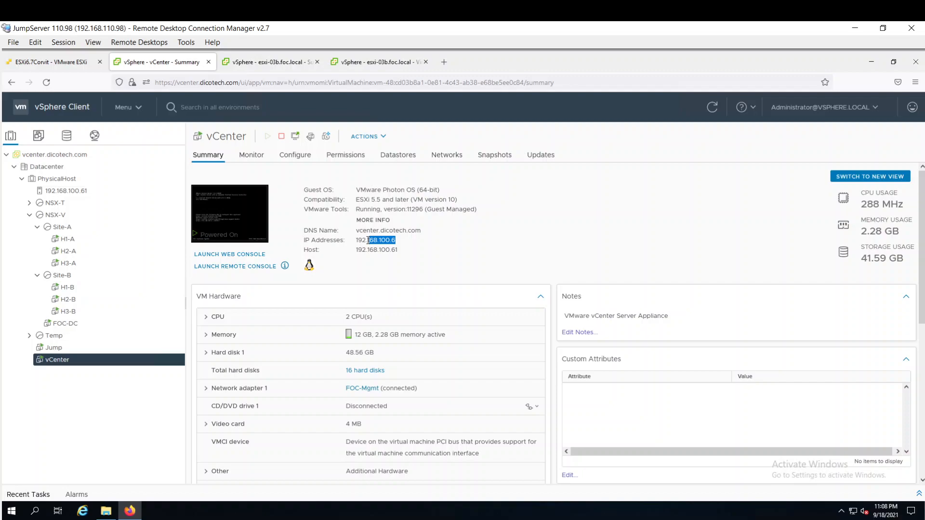
double_click(374, 240)
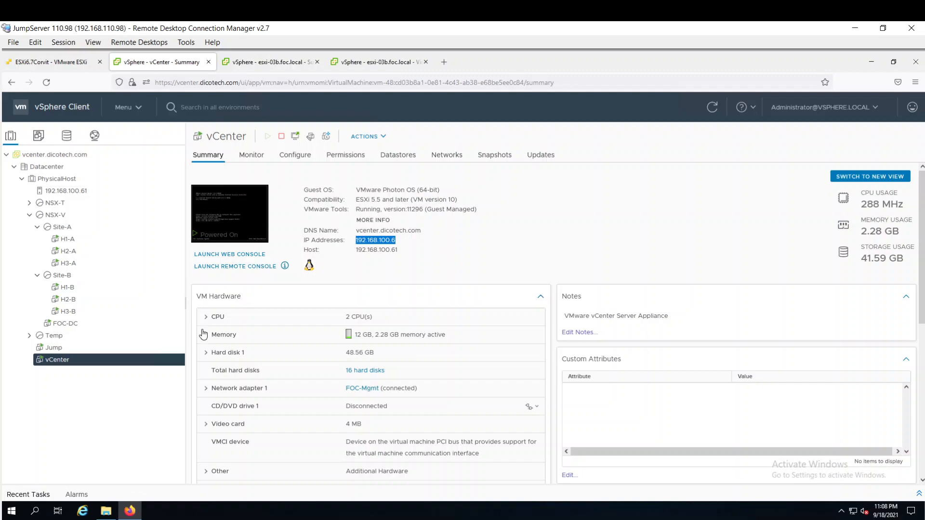
mouse_move(92, 195)
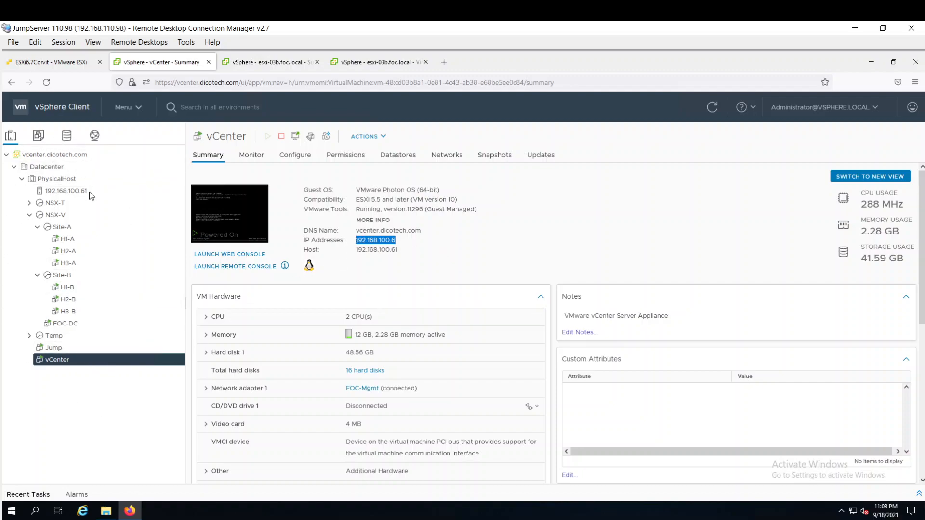
Step: Review the FOC-DC domain controller VM's summary, flipping back to the vCenter VM
click(64, 324)
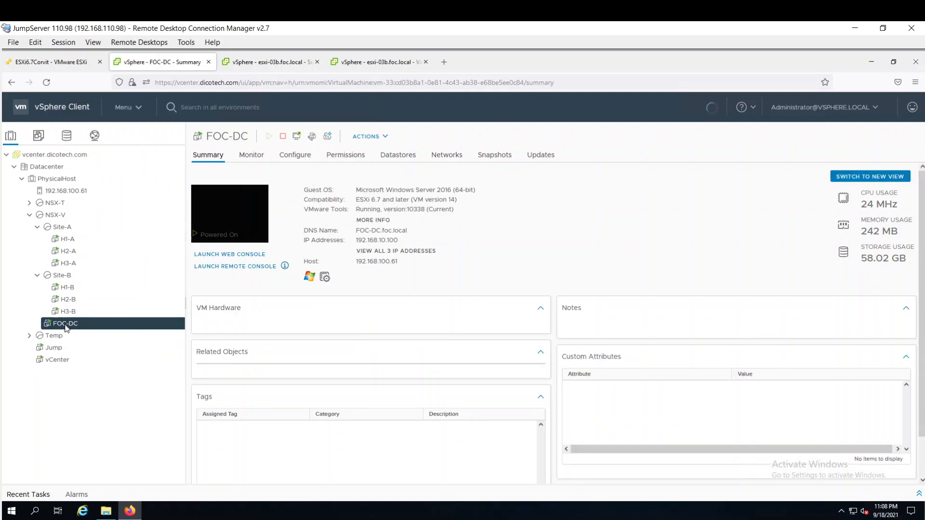
click(539, 308)
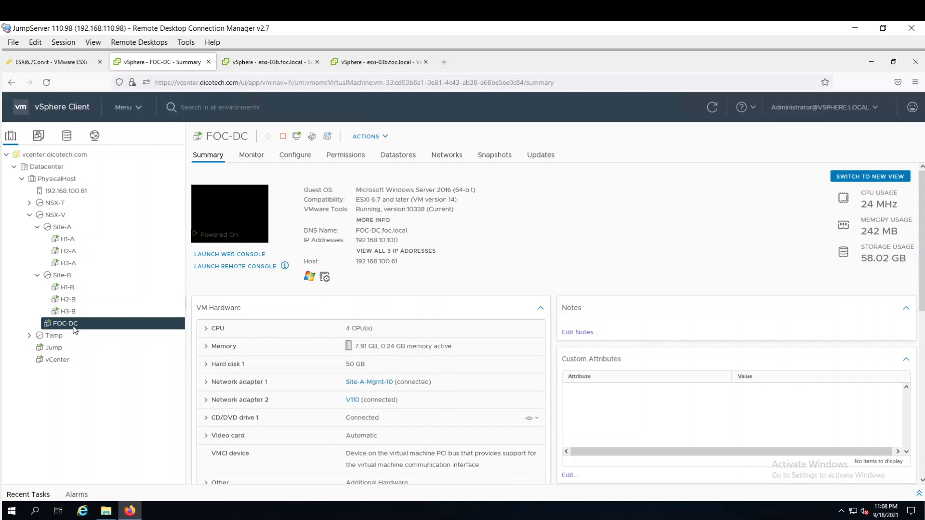
mouse_move(70, 328)
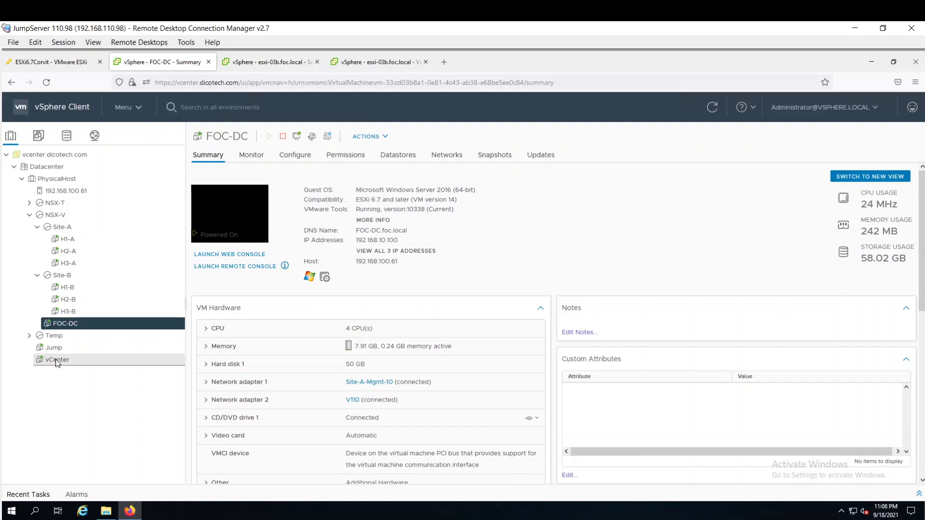
click(55, 360)
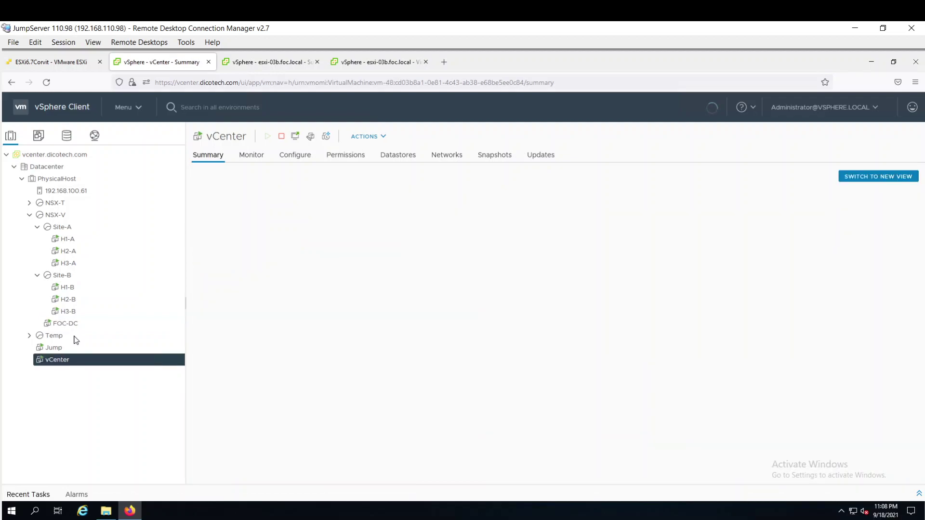
click(65, 323)
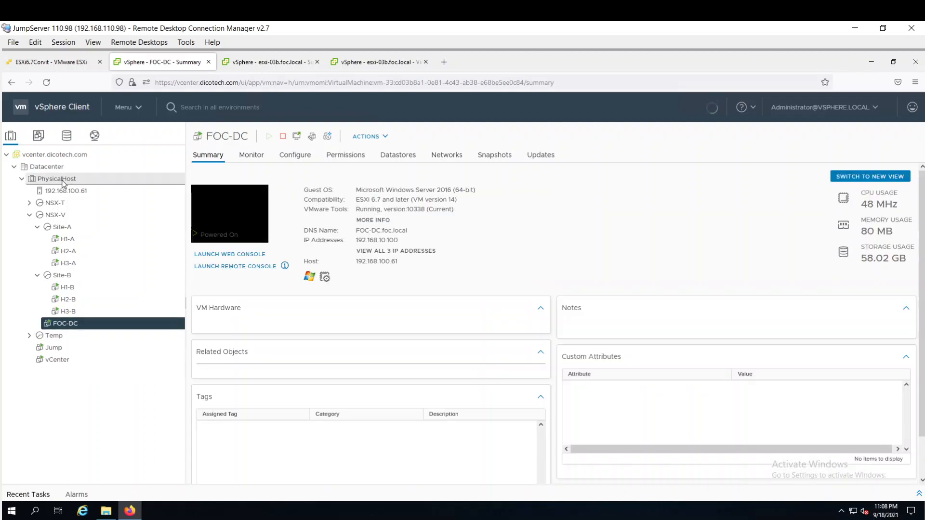
Step: Look through the Site-A nested host VMs H1-A, H3-A and H2-A summaries
click(68, 240)
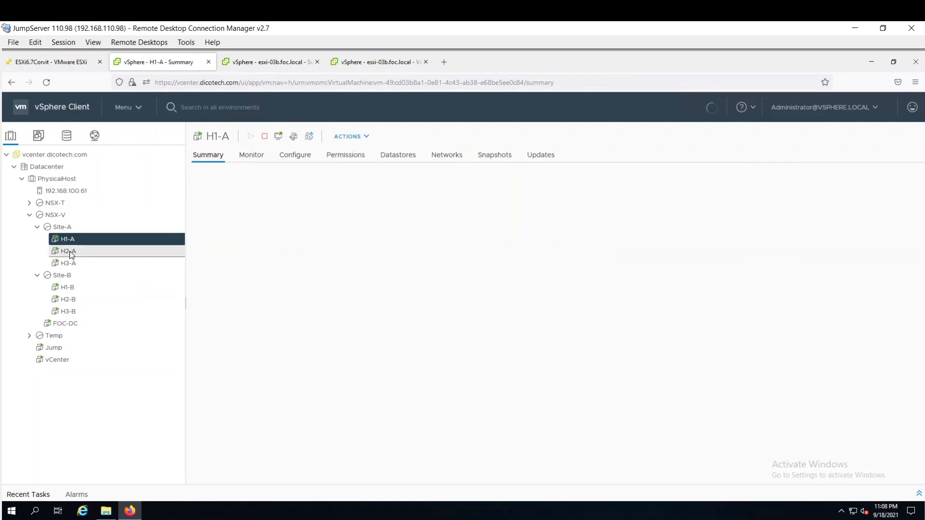
click(68, 239)
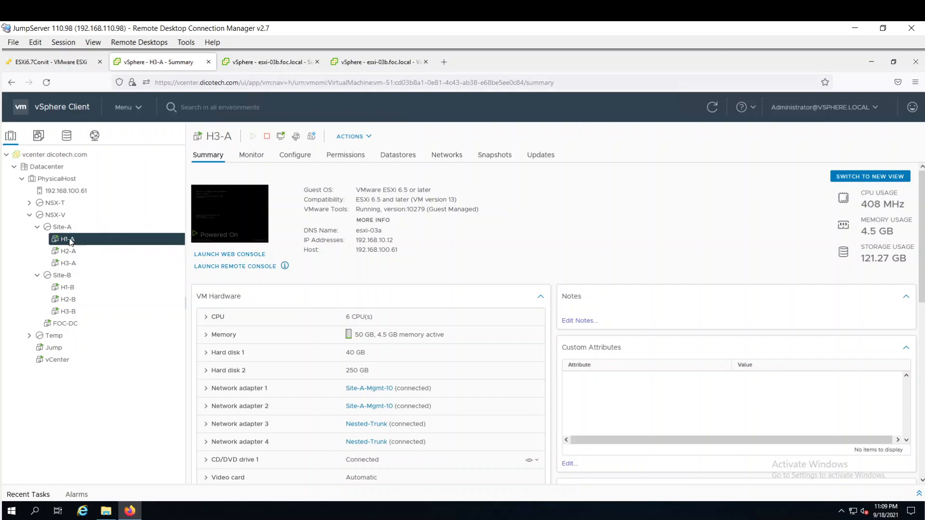
click(68, 251)
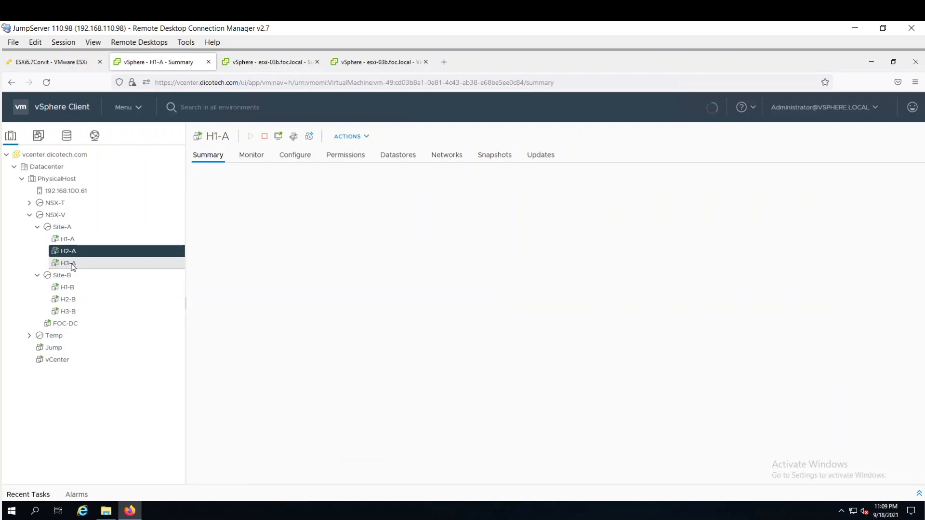
Step: Bring the Lab.jpg nested lab network diagram back on screen in Photos
click(68, 239)
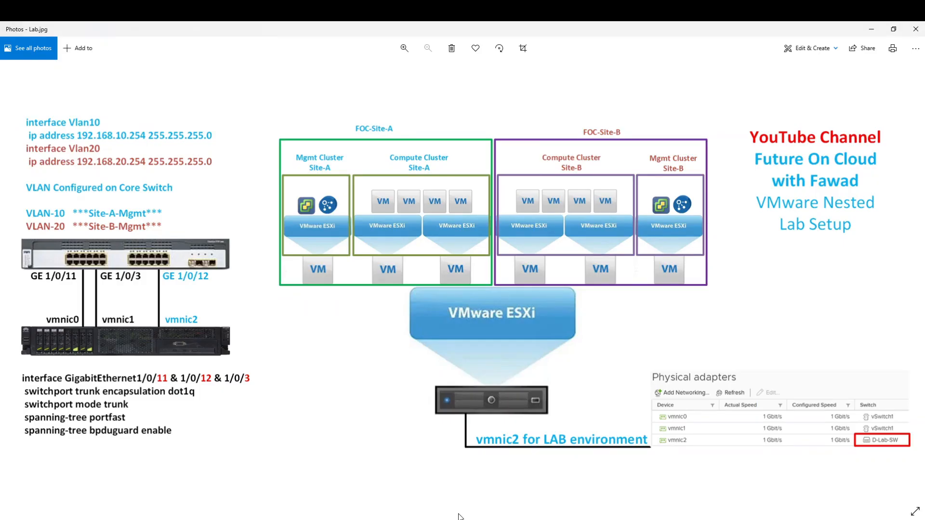
mouse_move(391, 246)
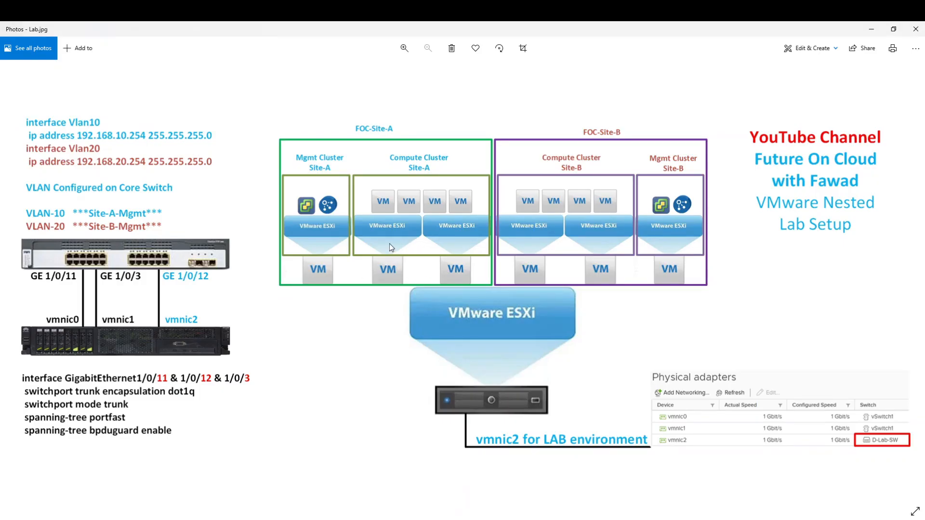
mouse_move(318, 253)
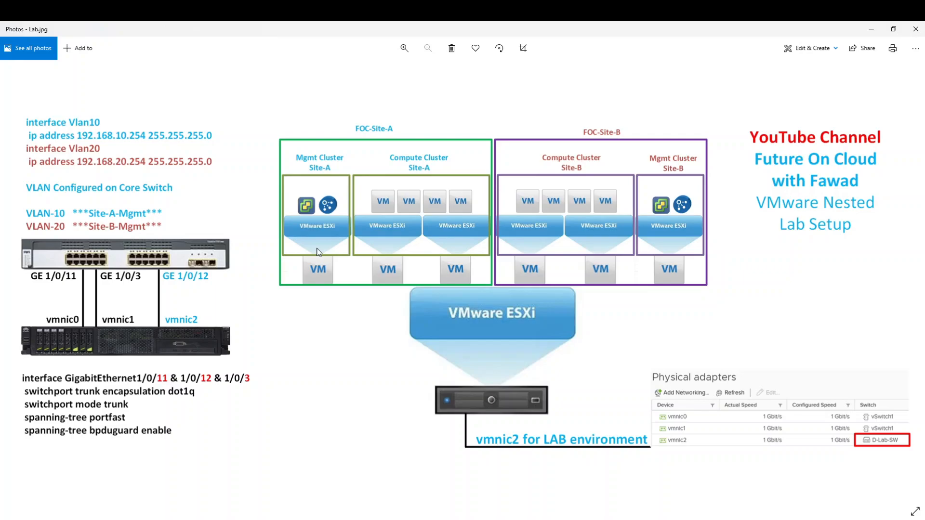
mouse_move(534, 246)
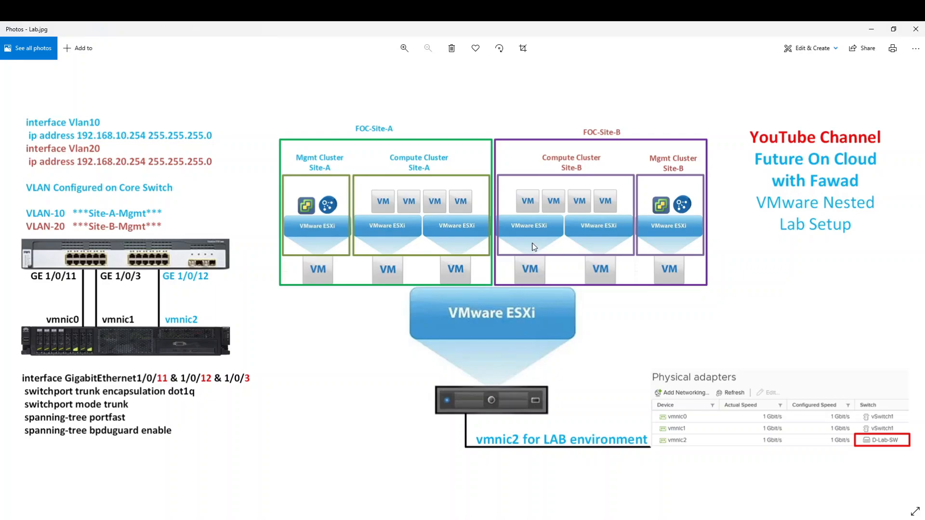
click(405, 48)
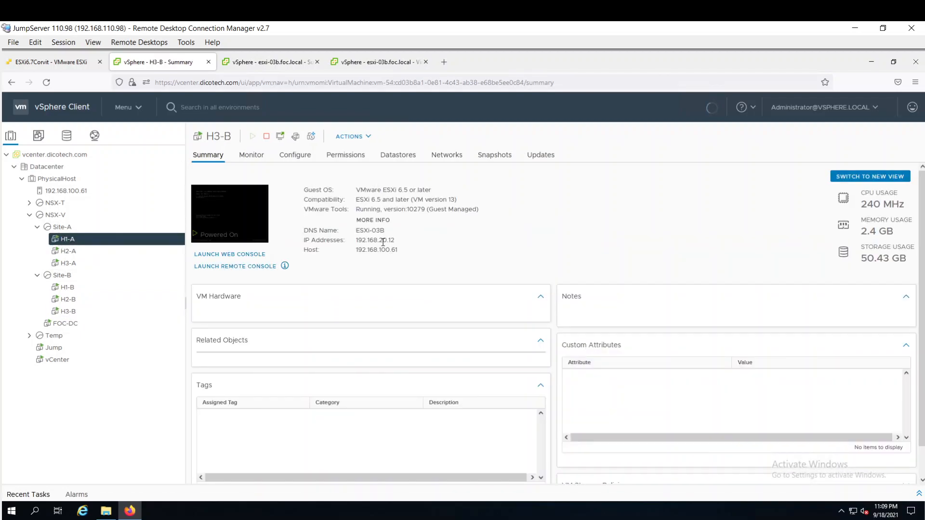
Step: Return to the Site-A nested hosts and expand H3-A's VM Hardware panel
click(68, 239)
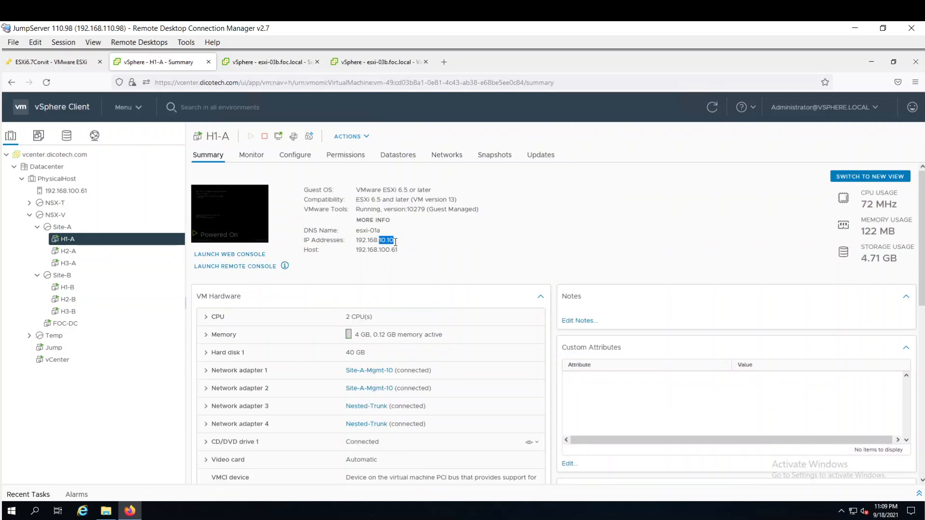
click(67, 250)
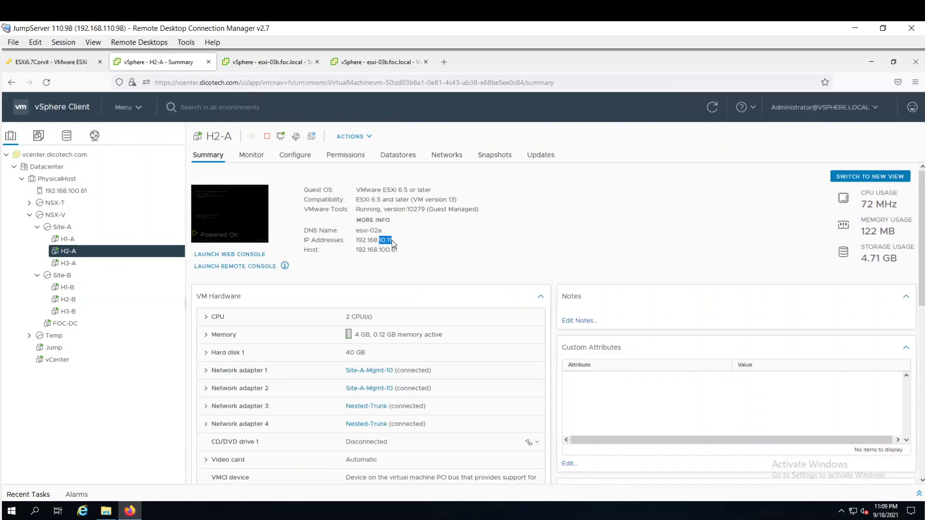
click(68, 263)
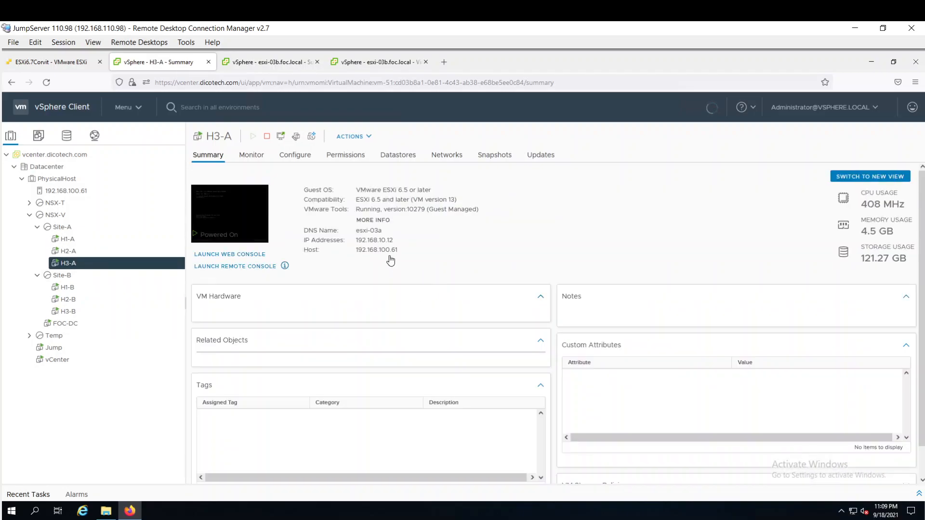
click(218, 296)
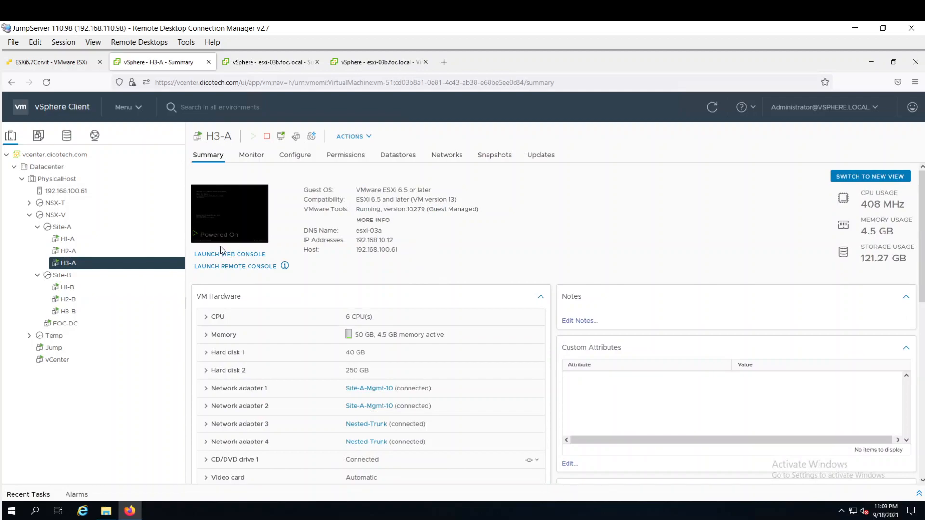
Step: Show H1-A's VM hardware: 2 CPUs, 4 GB memory and four network adapters
click(68, 239)
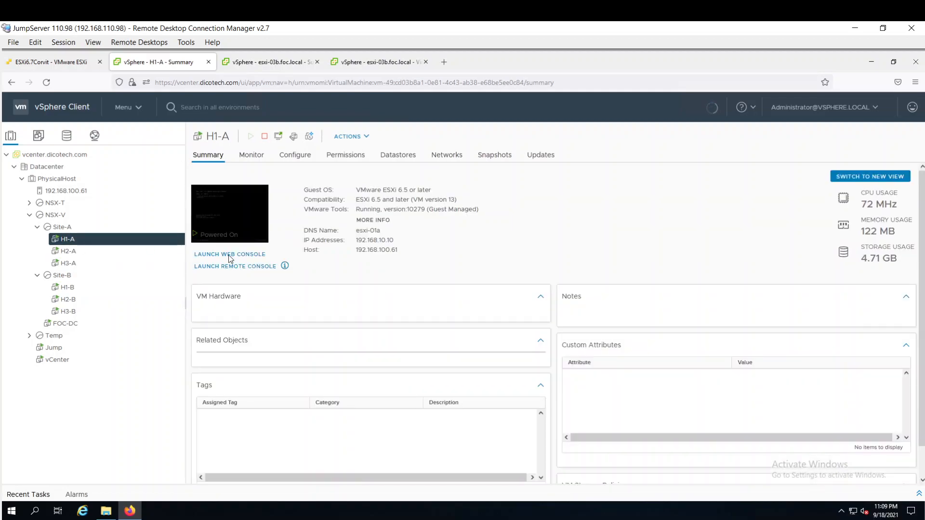
click(218, 296)
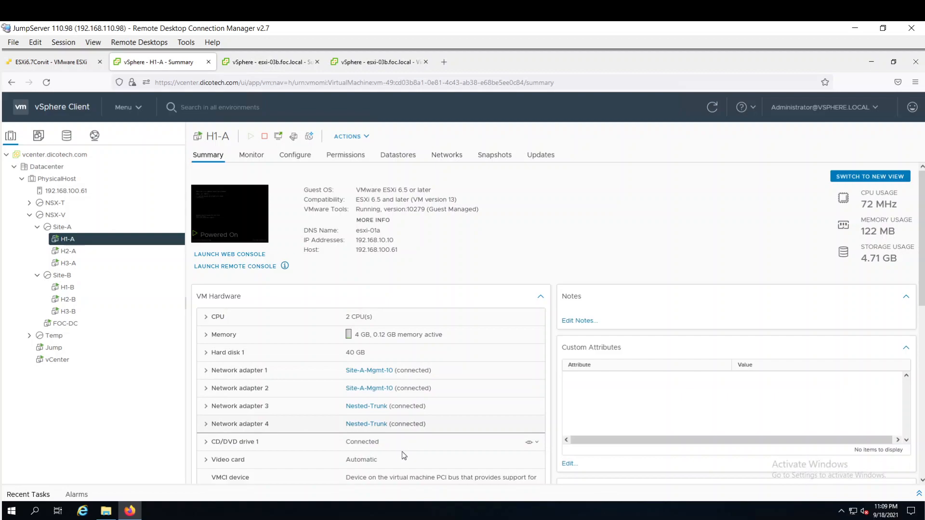
mouse_move(393, 322)
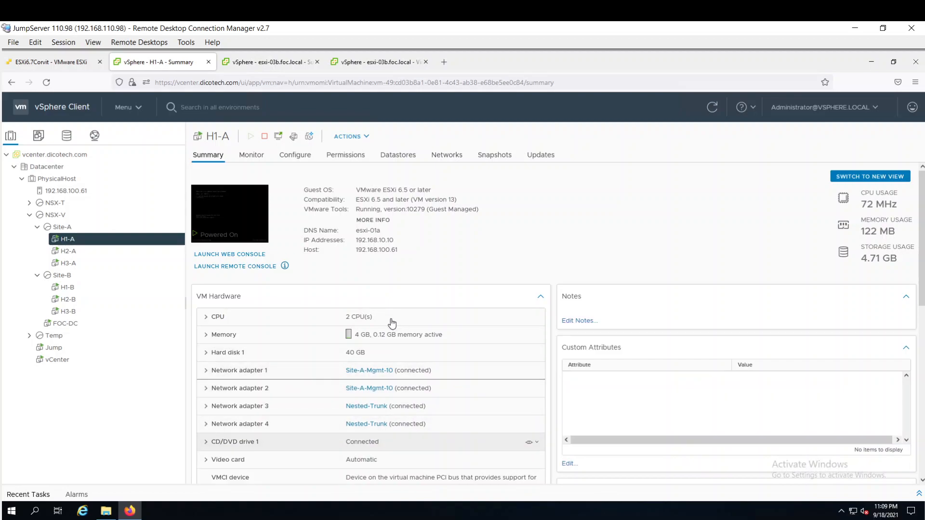
mouse_move(398, 328)
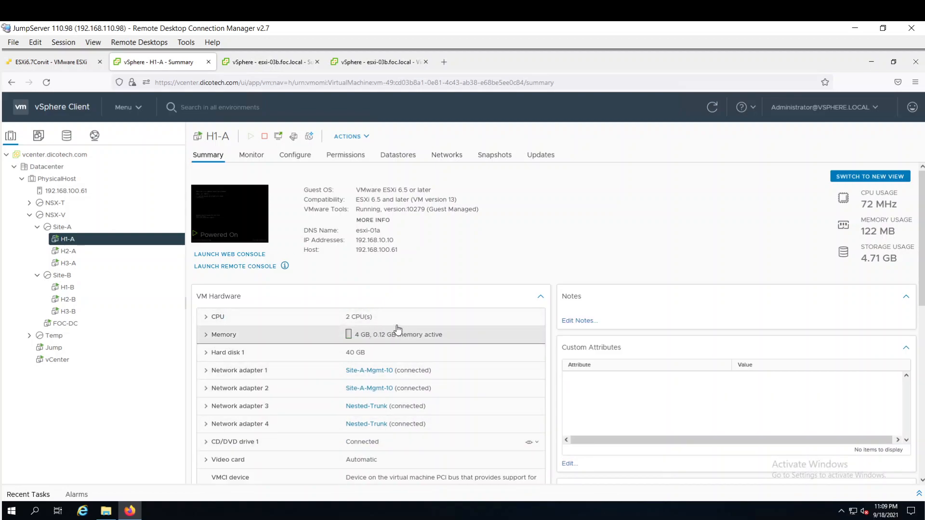
mouse_move(368, 377)
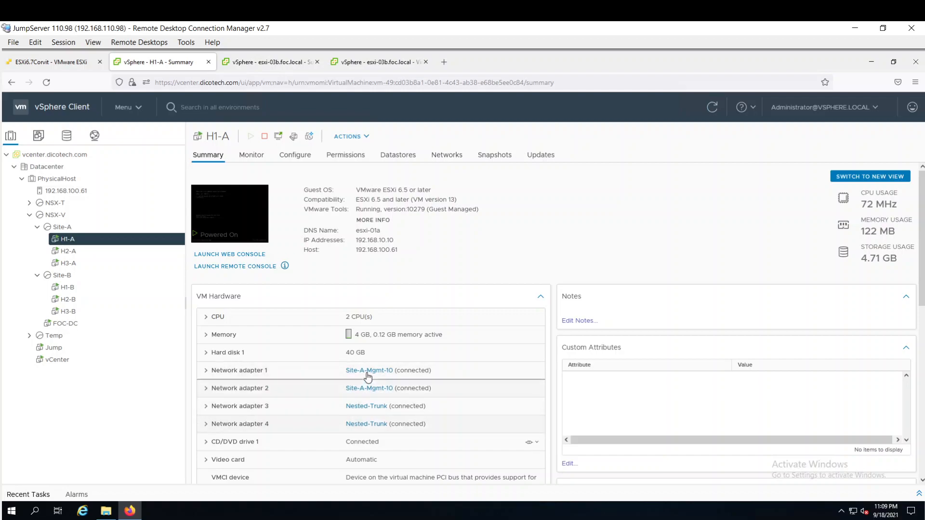
mouse_move(374, 330)
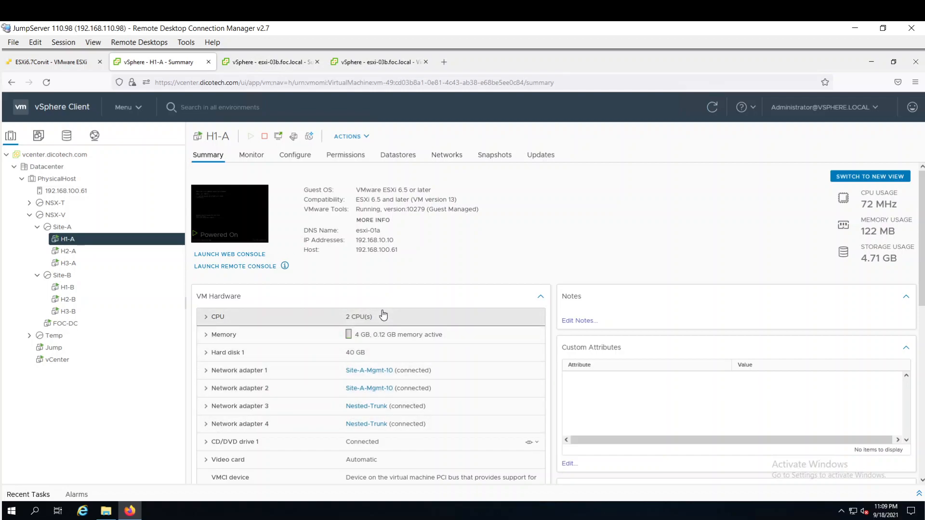
mouse_move(346, 400)
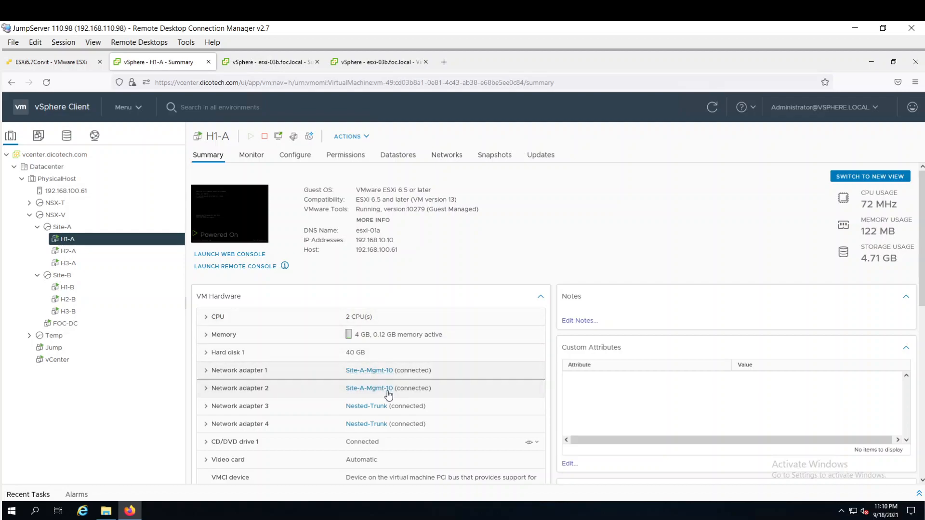
mouse_move(369, 393)
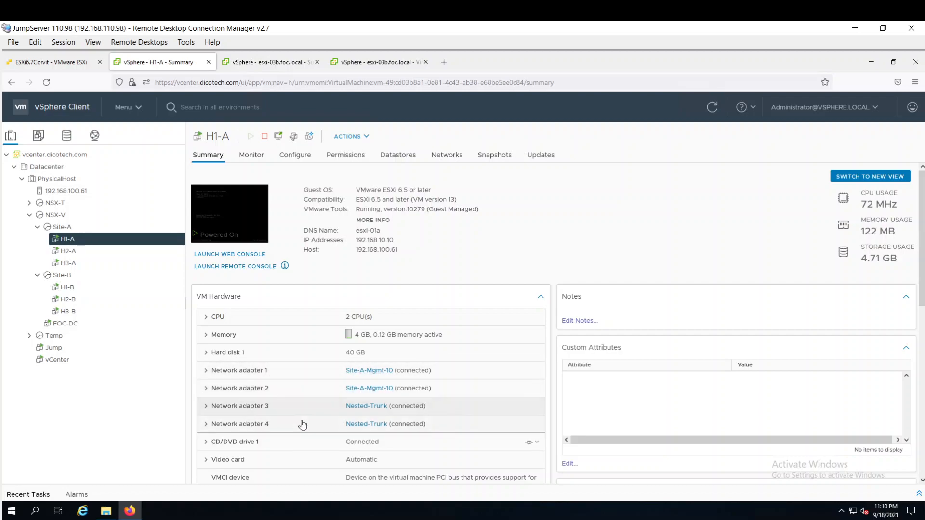
mouse_move(364, 411)
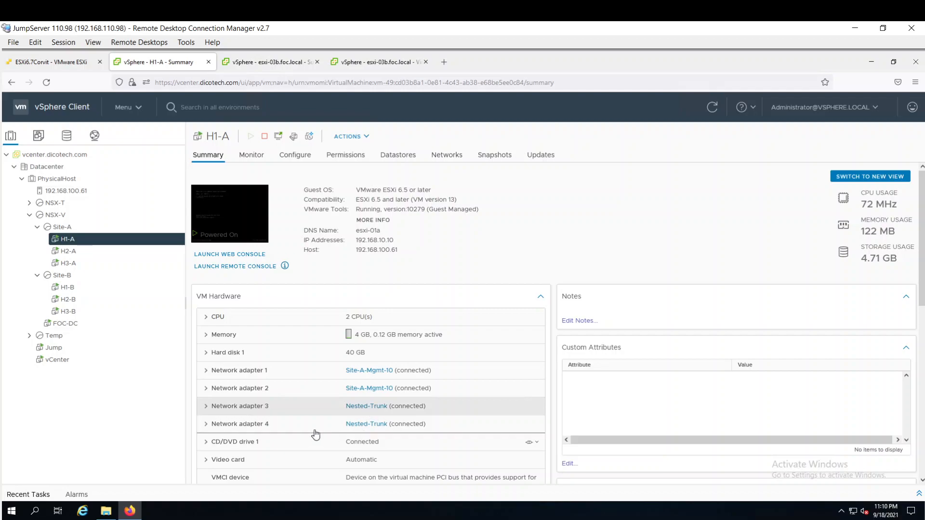
mouse_move(335, 371)
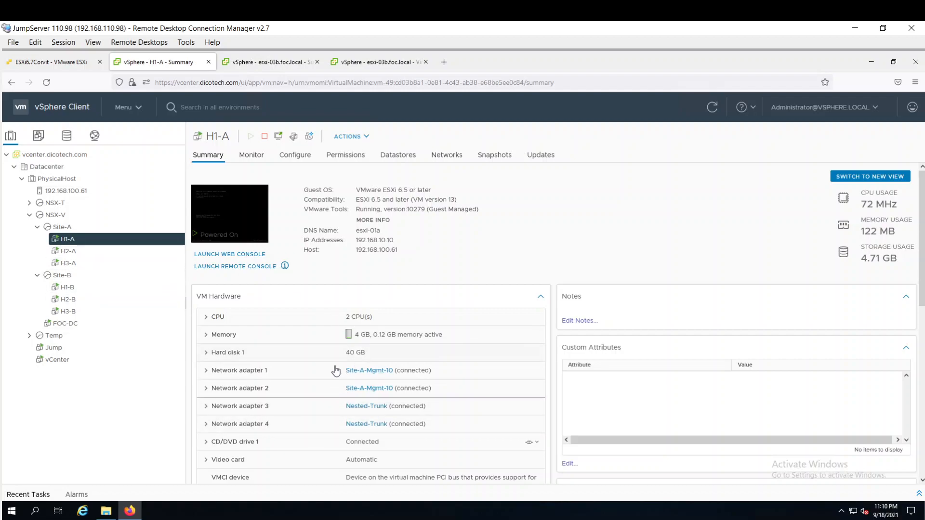
Step: Review the H2-A and H3-A nested host VMs' hardware details
click(67, 251)
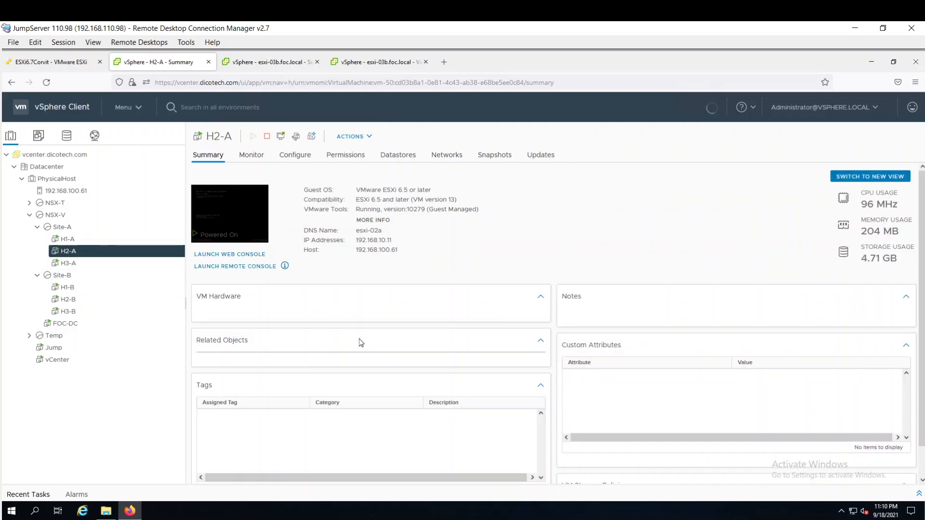
click(218, 295)
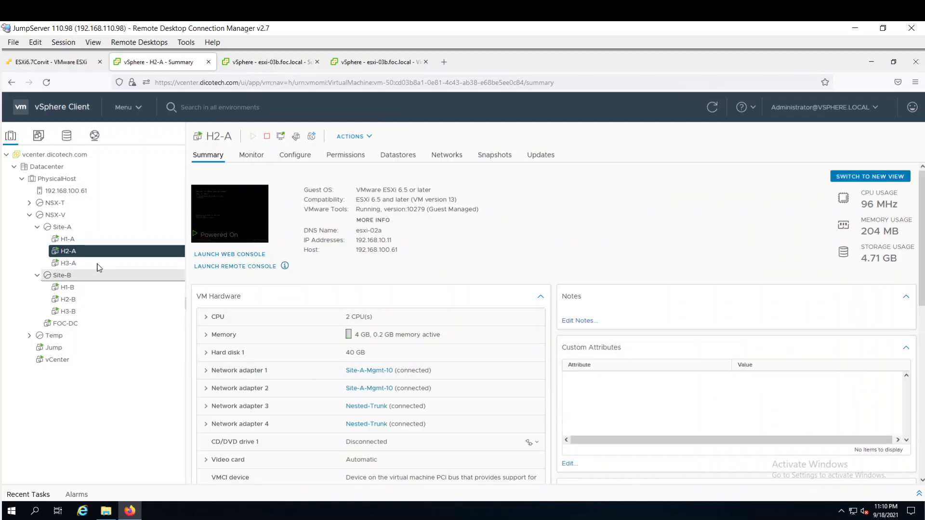
click(67, 264)
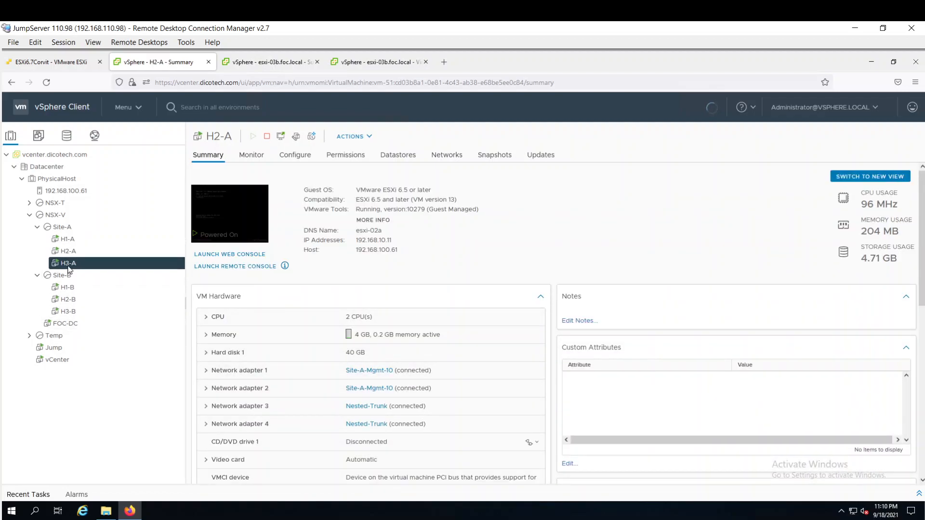
click(68, 263)
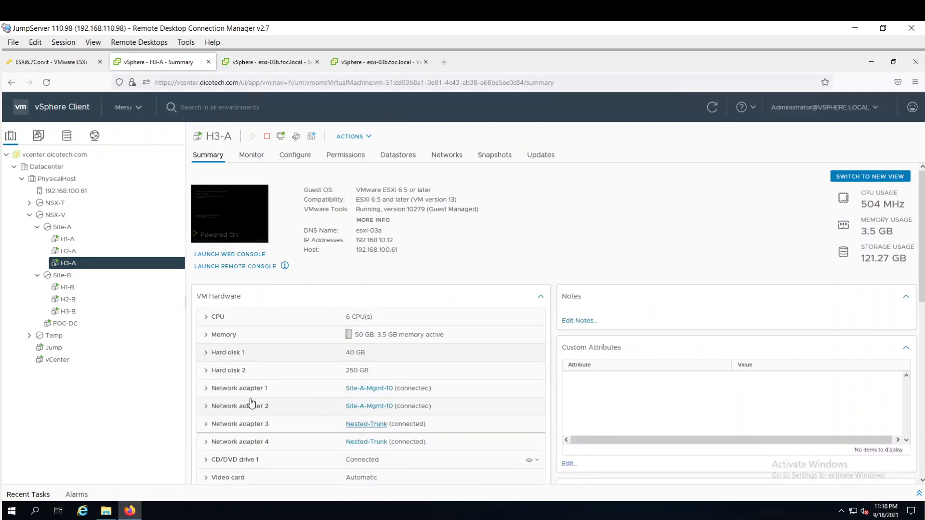
Step: Review the Site-B nested hosts H1-B, H2-B, H3-B and the FOC-DC VM
click(67, 288)
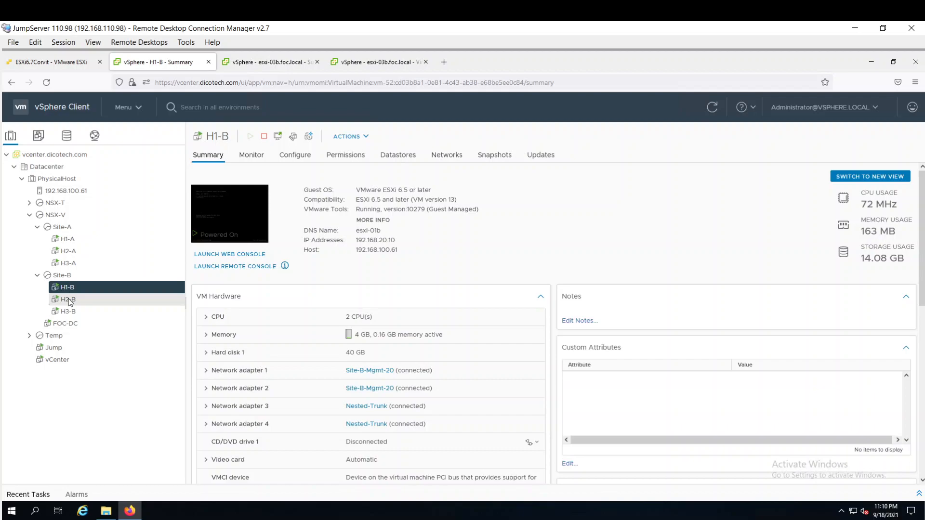
click(67, 298)
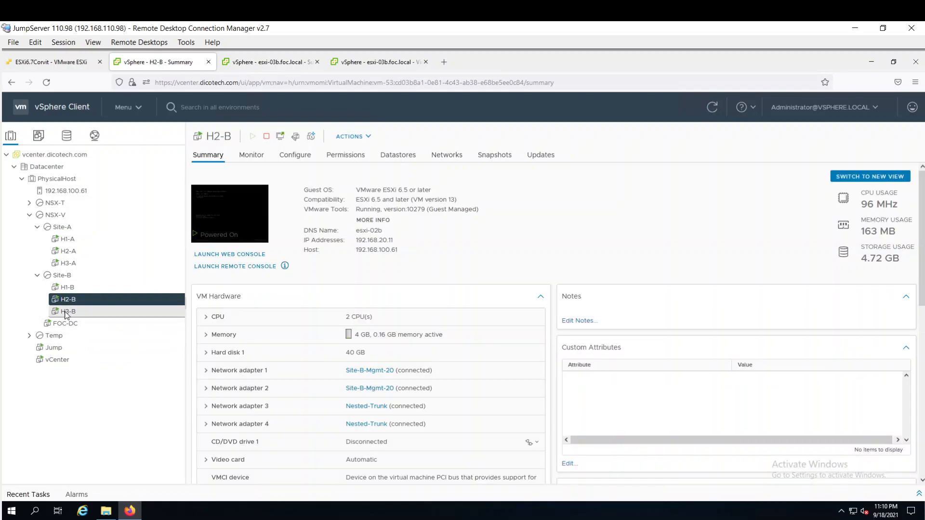
click(68, 311)
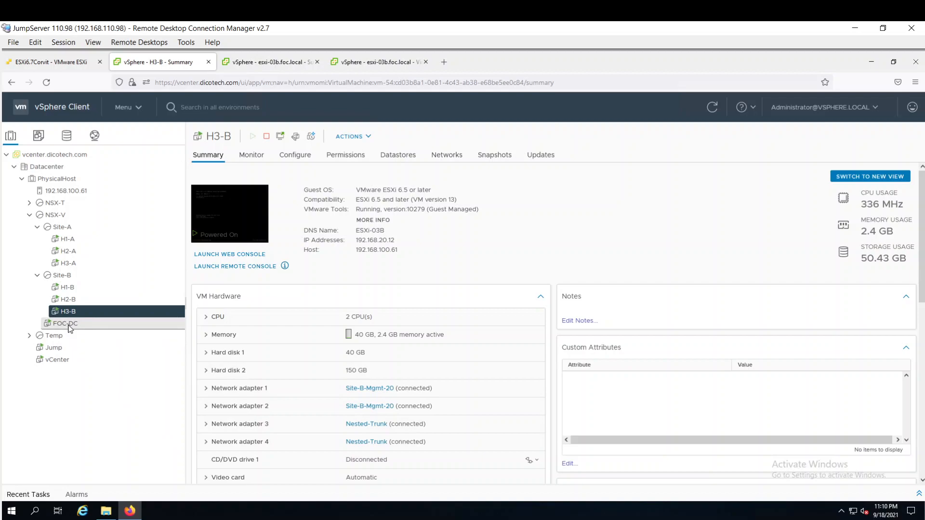
click(66, 324)
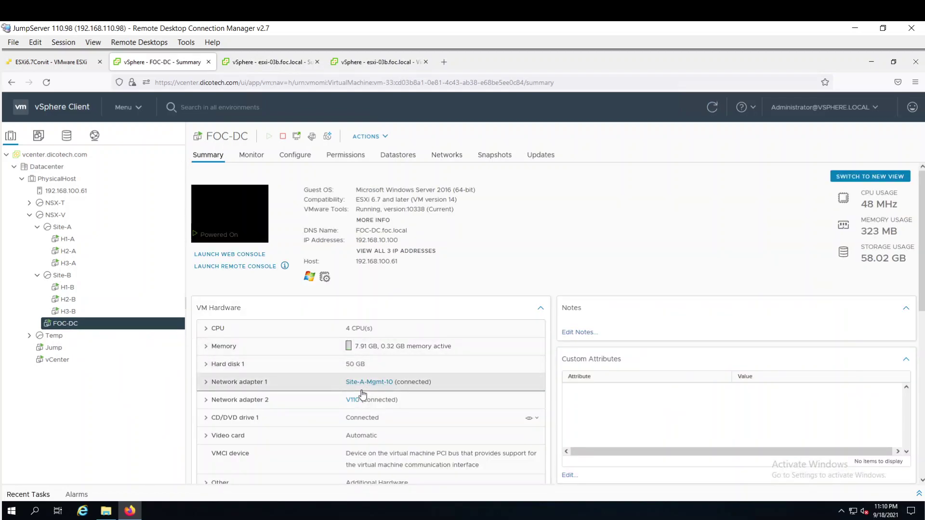
mouse_move(355, 408)
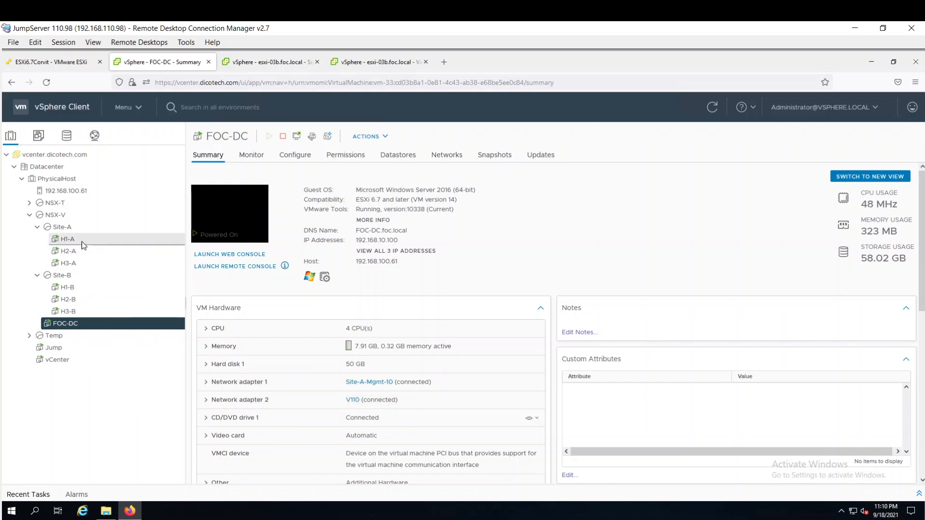
Step: Go back to H1-A and switch to the Networking inventory
click(68, 239)
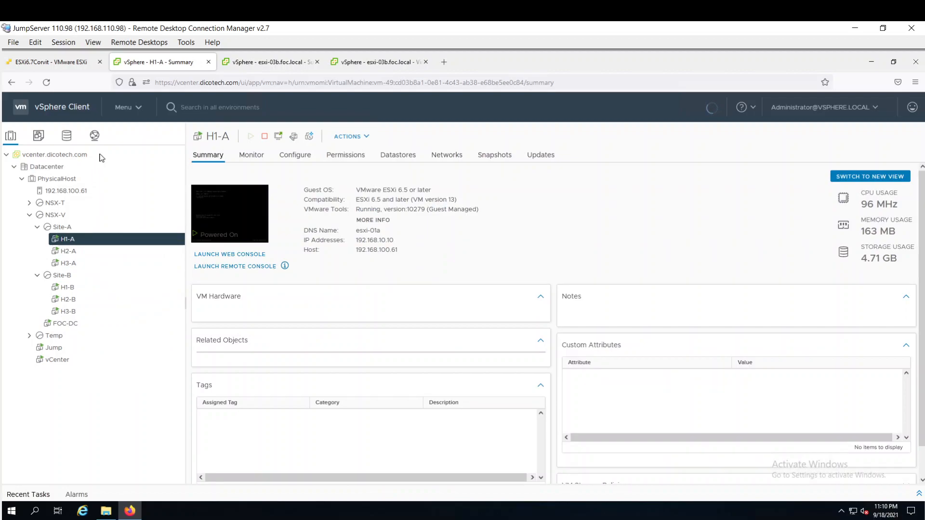
click(95, 135)
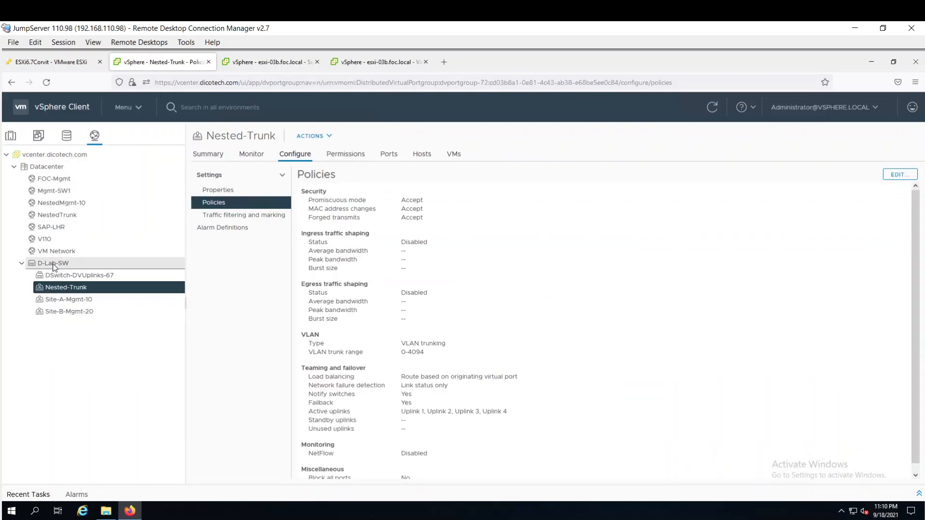
Step: View the D-Lab-SW distributed switch and its DSwitch-DVUplinks-67 port group summaries
click(50, 263)
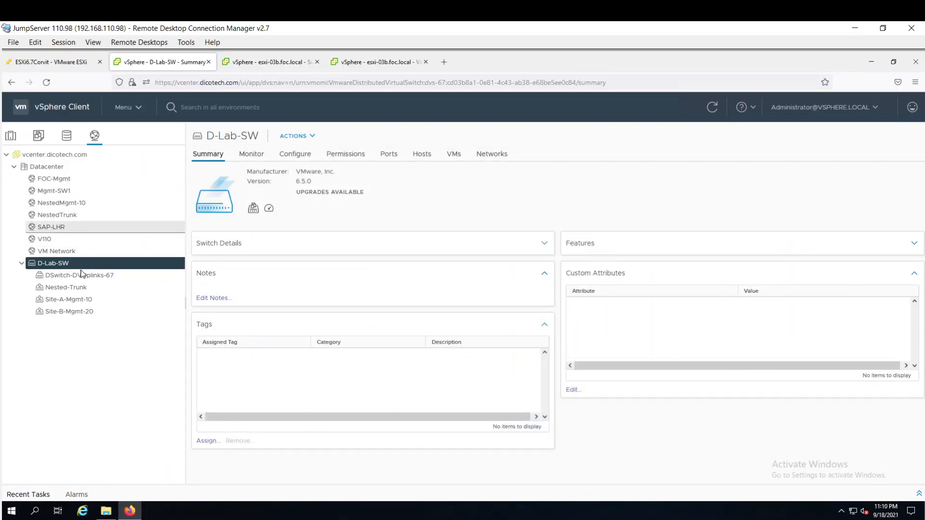
click(79, 276)
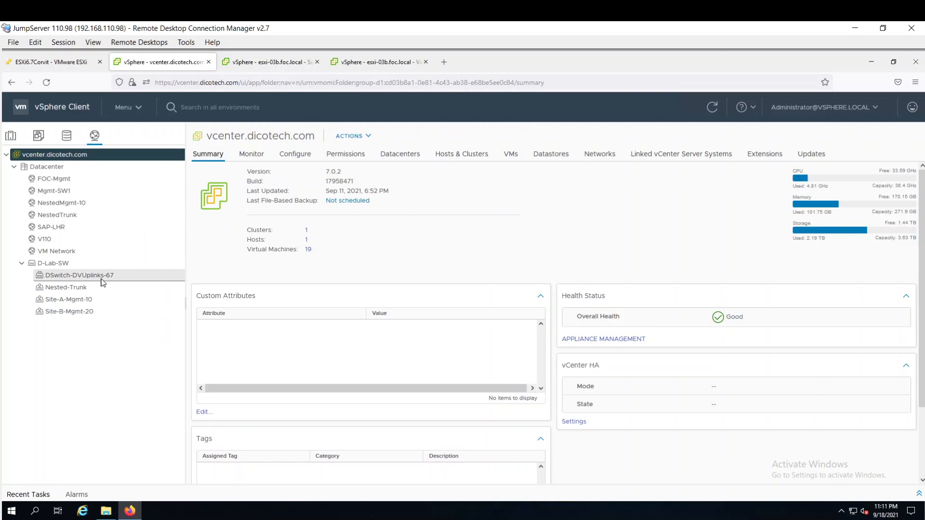
click(78, 275)
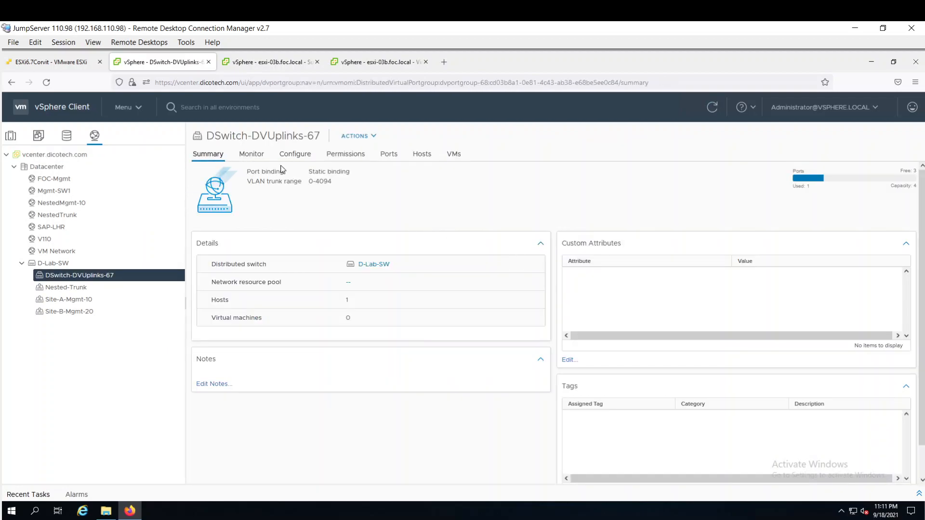
Step: Show the uplink port group's configuration properties with static binding and four ports
click(294, 153)
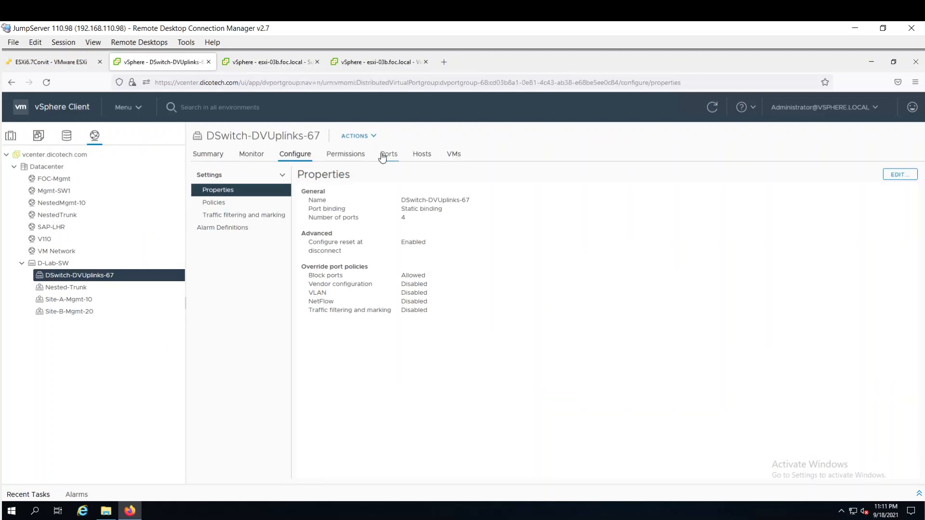
click(389, 154)
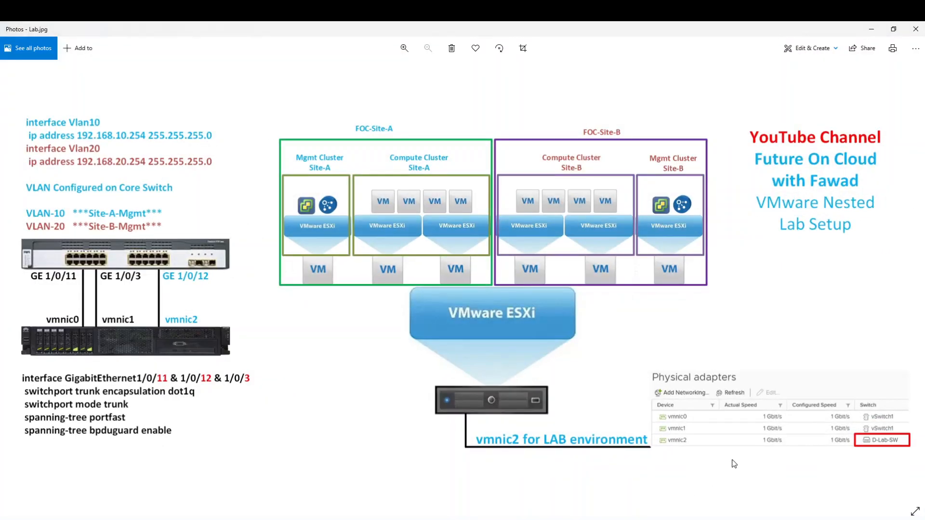
mouse_move(230, 343)
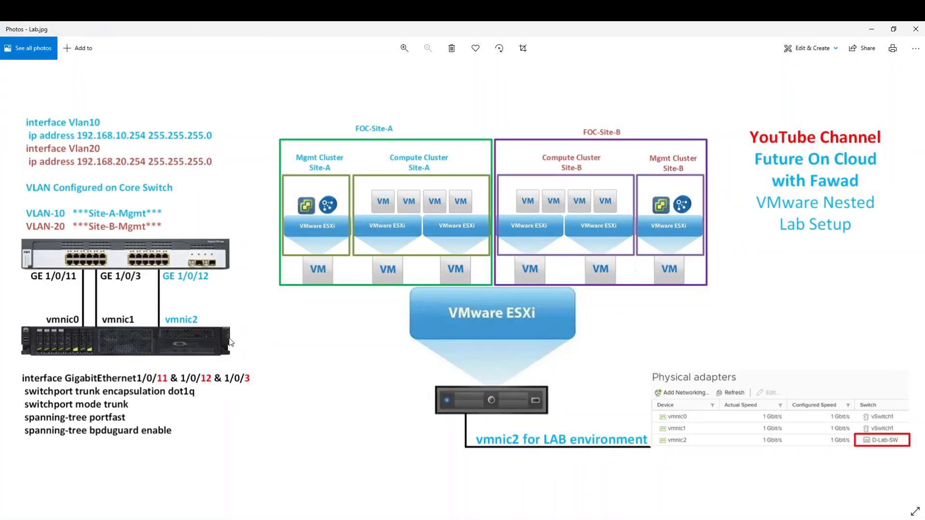
mouse_move(163, 326)
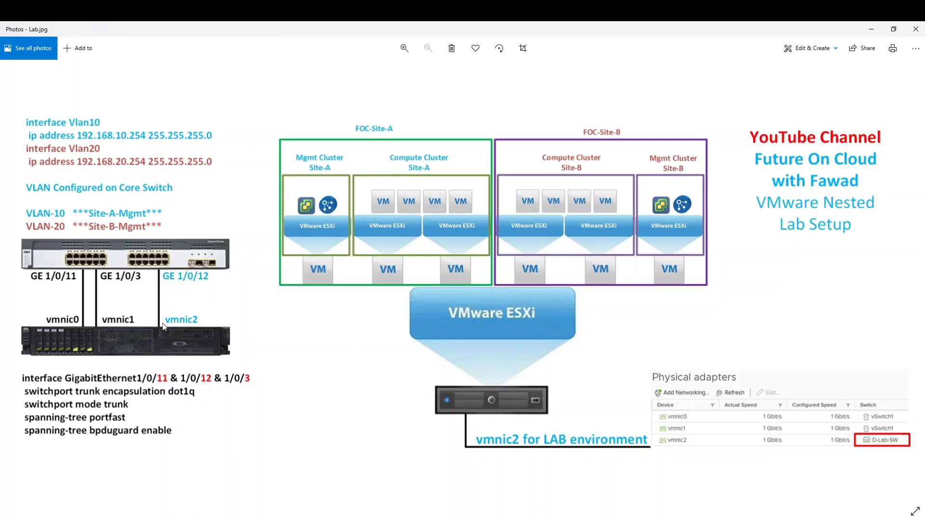
mouse_move(163, 328)
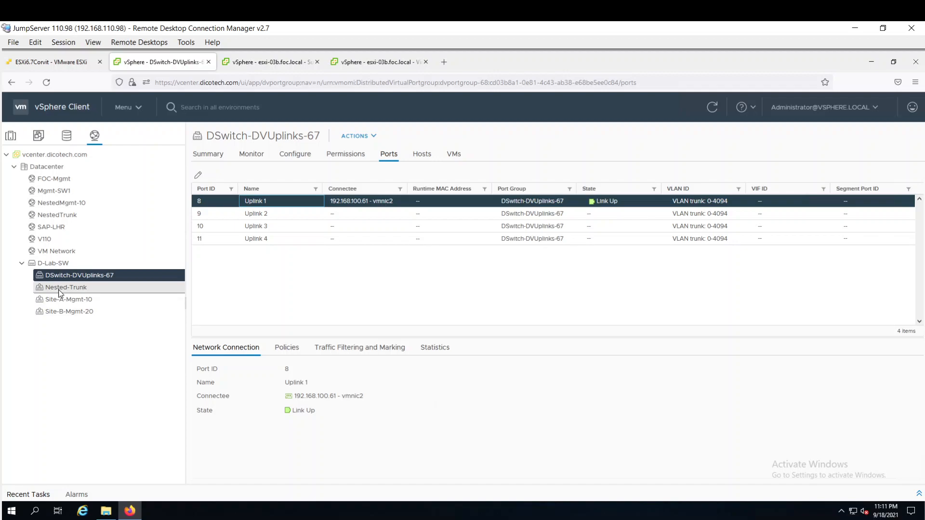
Step: Show Nested-Trunk's policies: promiscuous mode accepted and VLAN trunking 0-4094
click(66, 287)
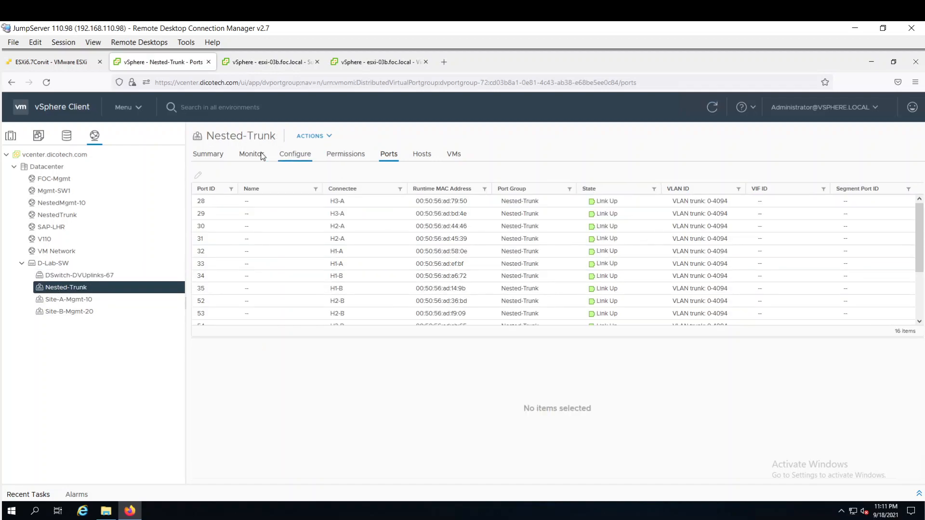
click(209, 153)
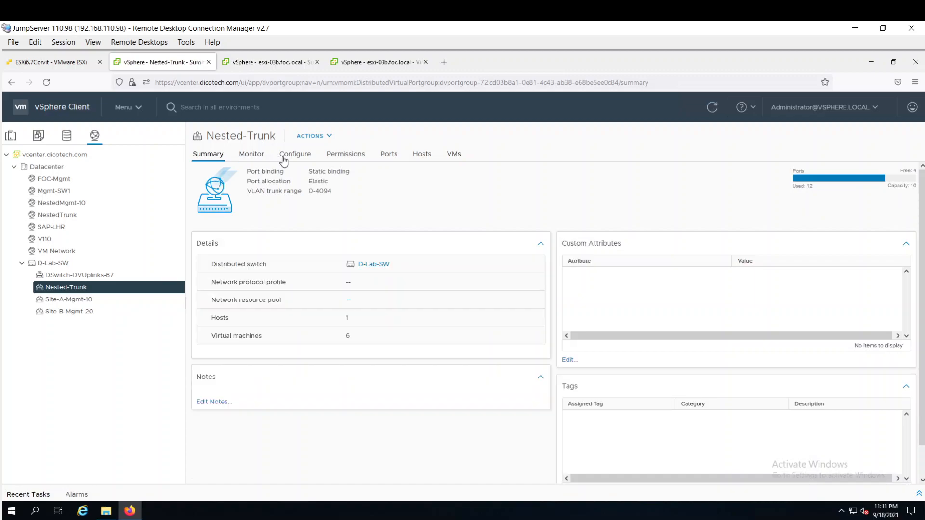
click(295, 153)
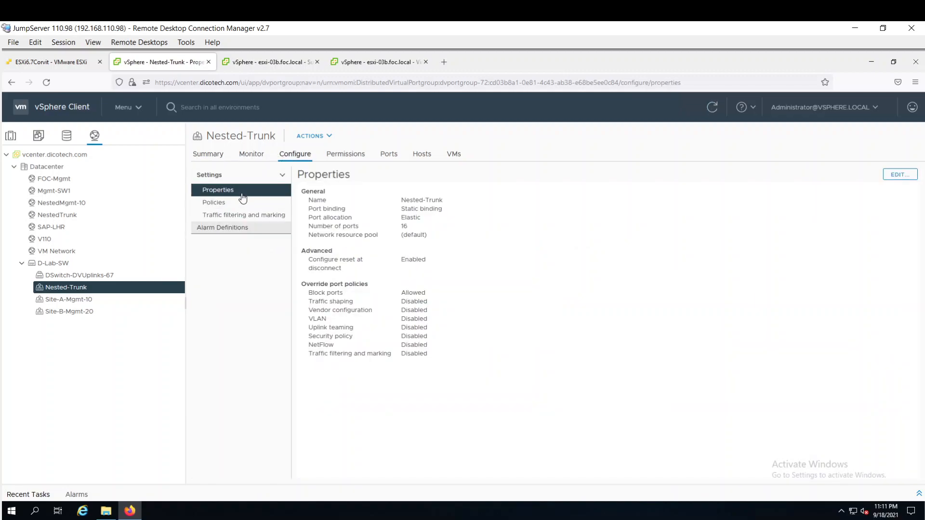
click(214, 203)
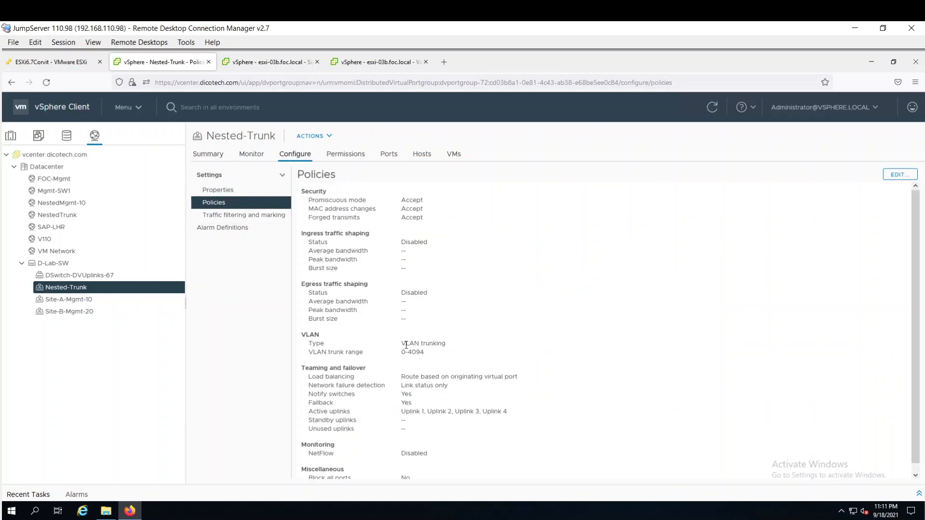
mouse_move(427, 357)
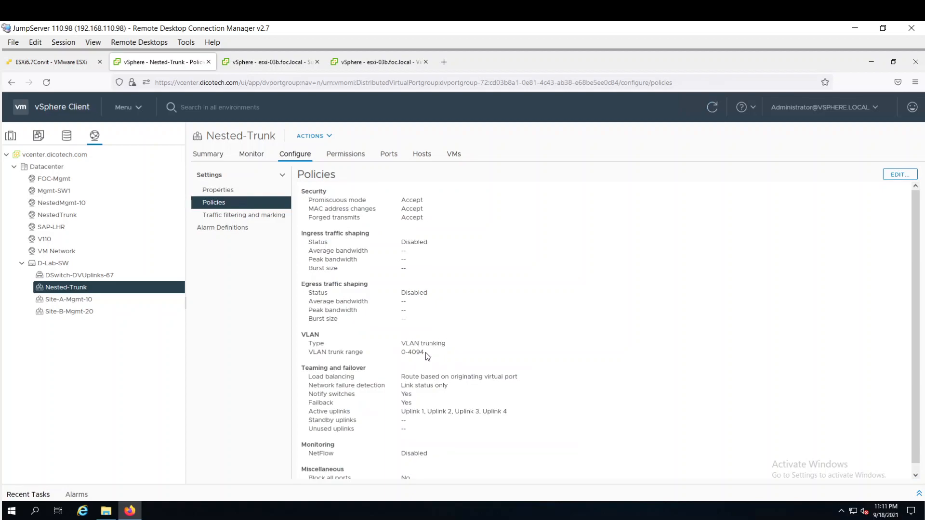
double_click(413, 353)
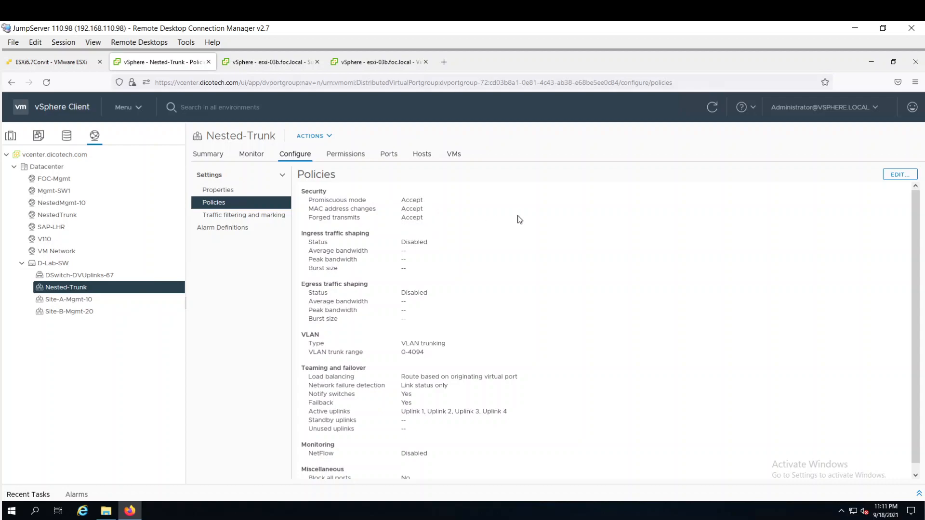
Step: Show the Site-A-Mgmt-10 (VLAN 10) and Site-B-Mgmt-20 port group policies
click(69, 298)
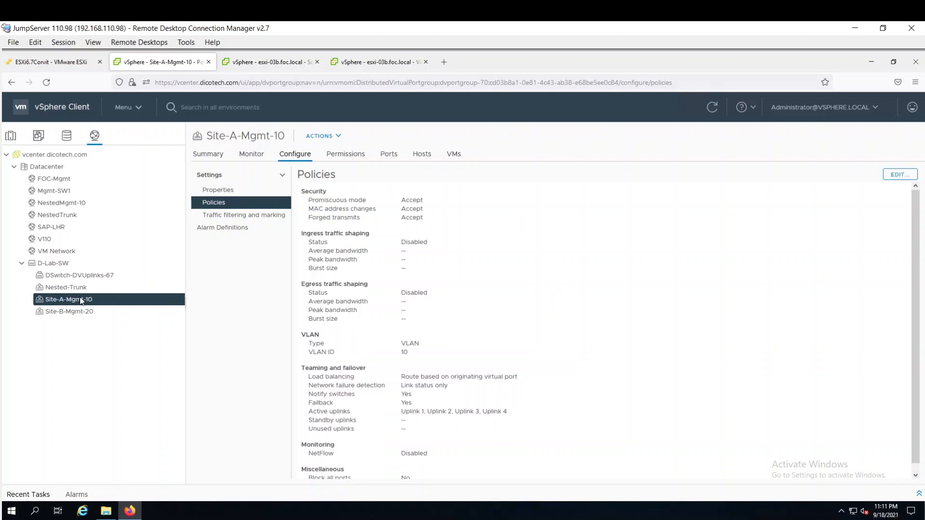
mouse_move(415, 340)
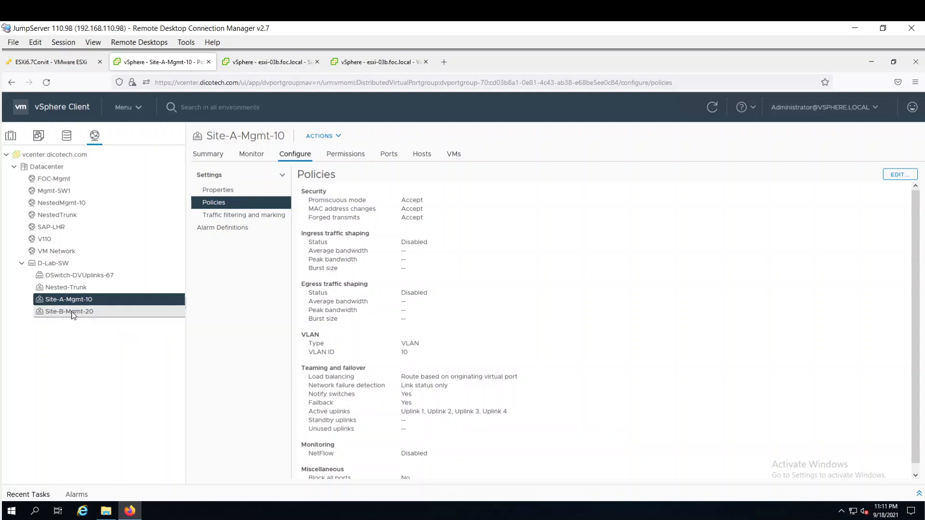
click(69, 312)
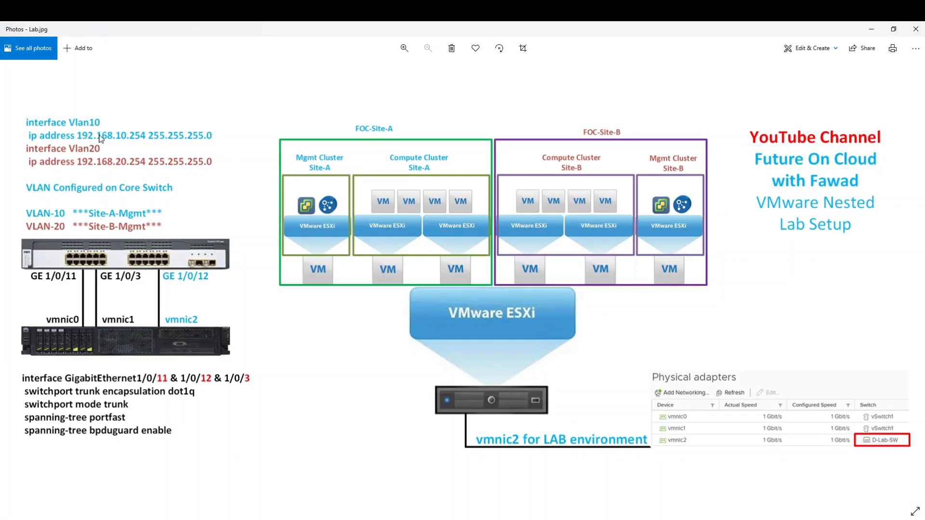
mouse_move(85, 205)
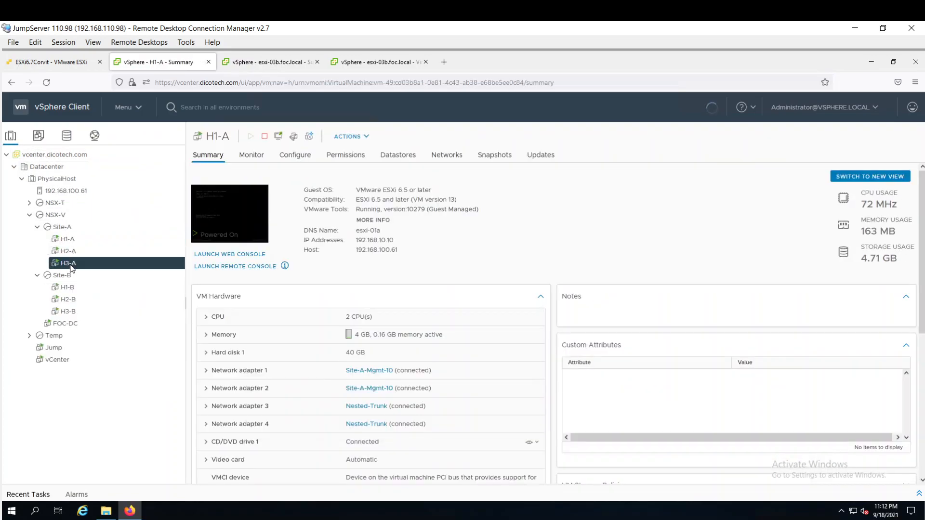
Step: Show nested host VM H3-A's summary, then the nested vCenter's esxi-03b.foc.local page
click(68, 264)
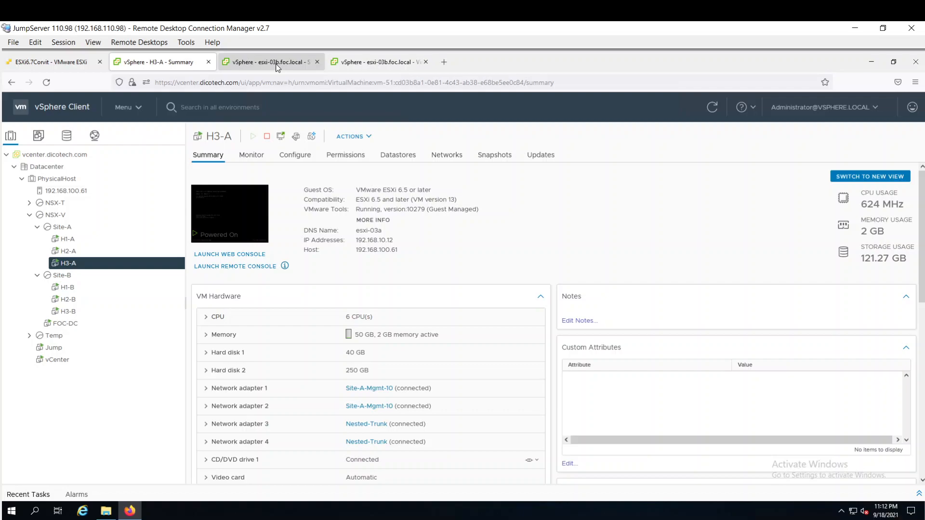
click(269, 62)
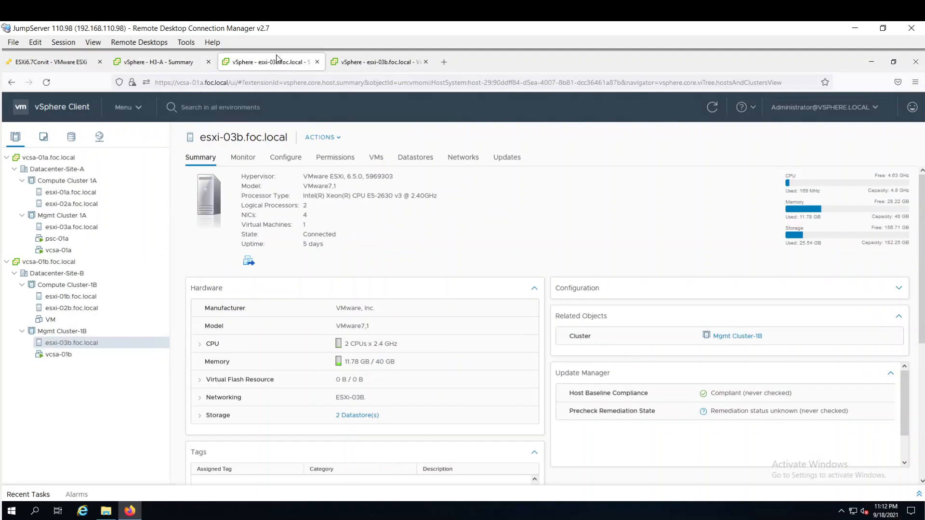
mouse_move(50, 237)
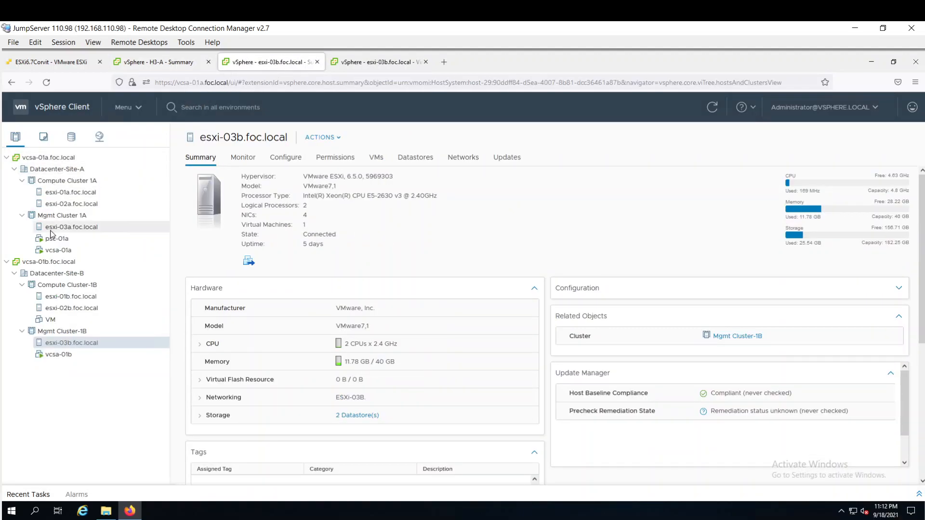
Step: Check the psc-01a and vcsa-01a appliances under Mgmt Cluster 1A and return to esxi-03a.foc.local's summary
click(71, 226)
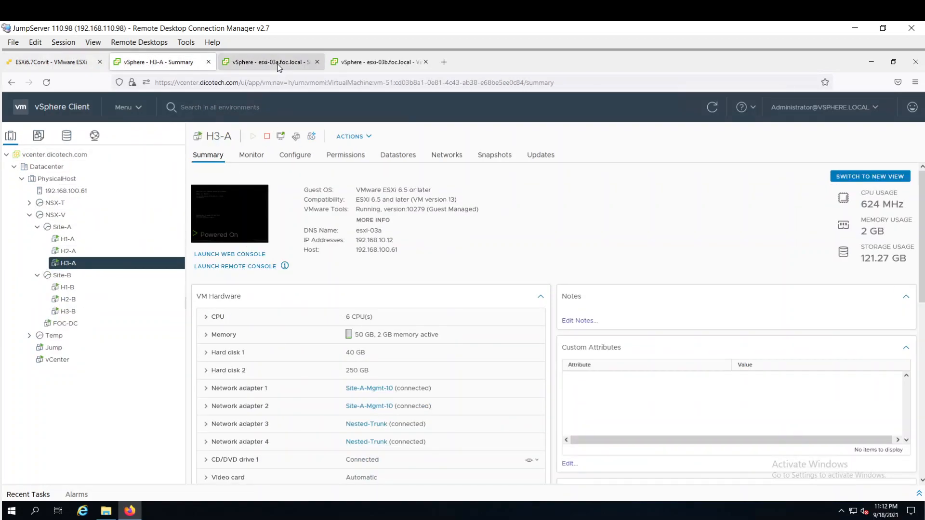
click(268, 62)
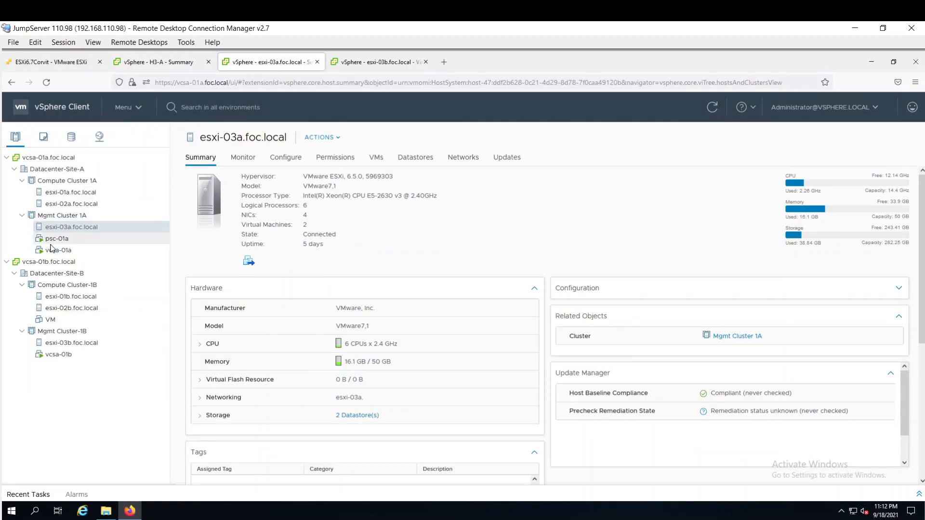
click(56, 239)
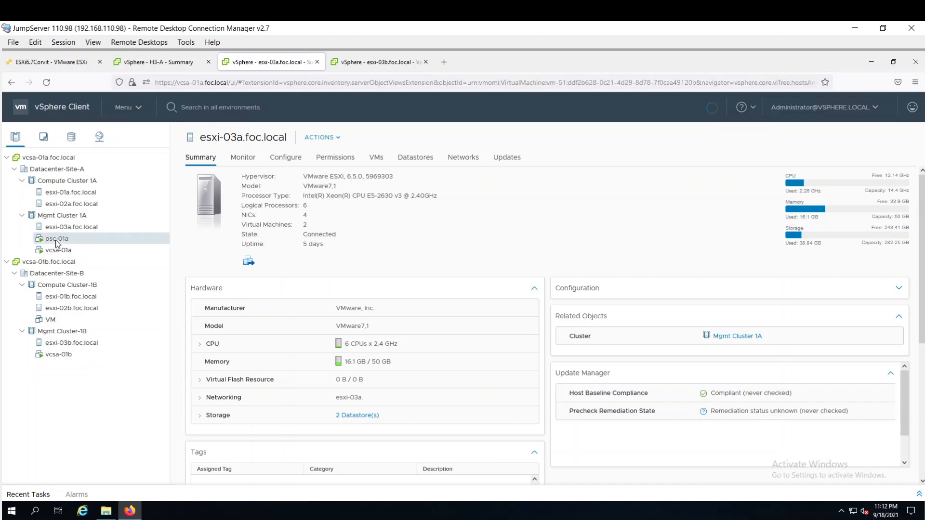
click(56, 239)
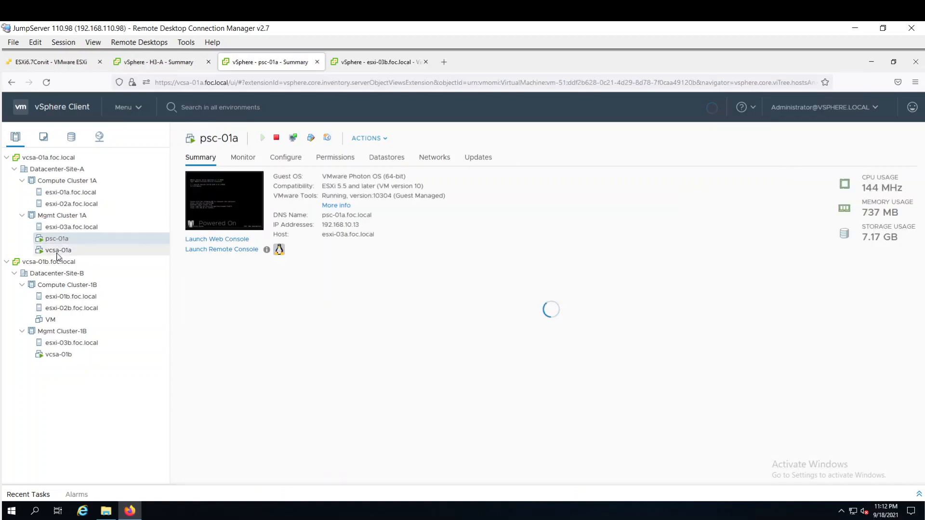
click(58, 250)
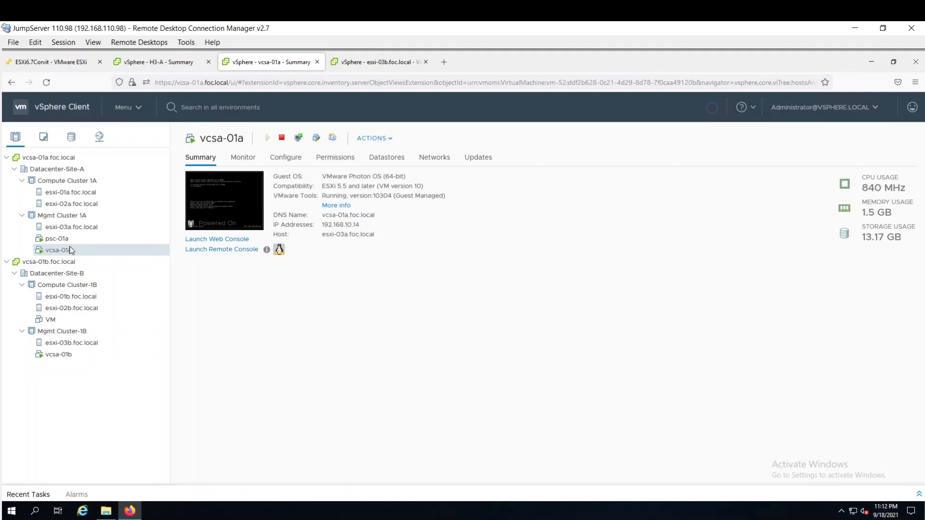
click(72, 226)
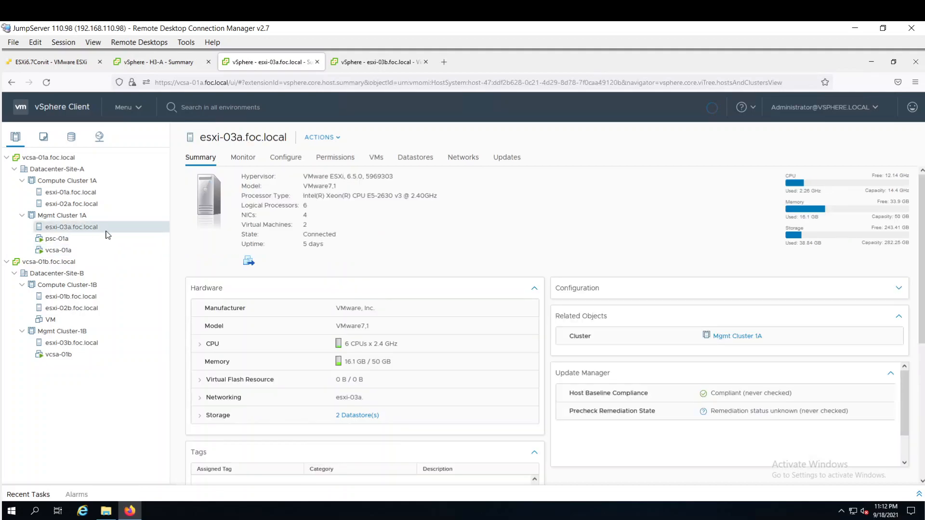
mouse_move(278, 218)
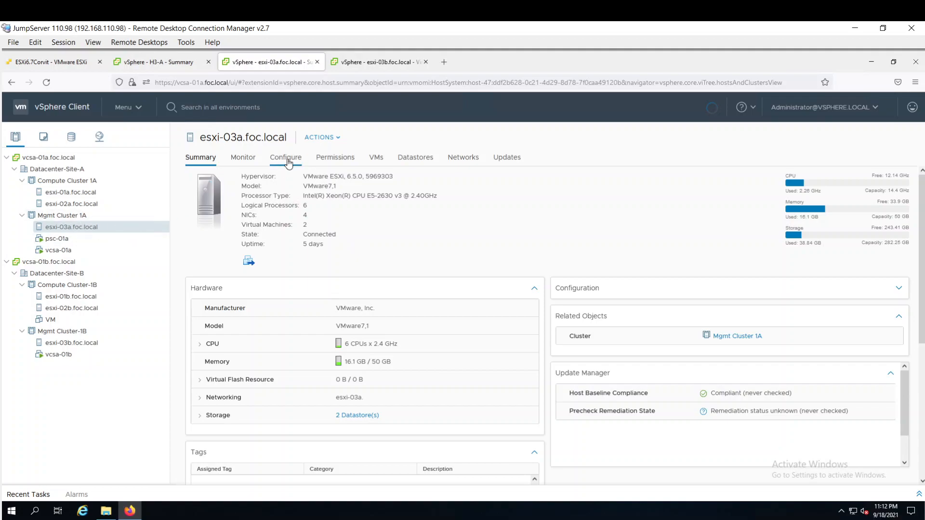
Step: Show esxi-03a's virtual switches and expand vSwitch0 with its vmnic0/vmnic1 physical adapters
click(285, 157)
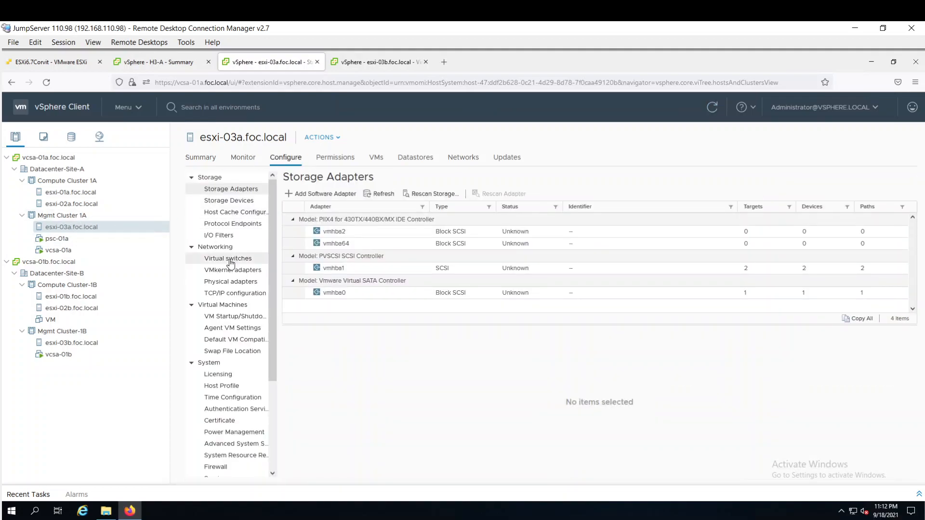
click(227, 258)
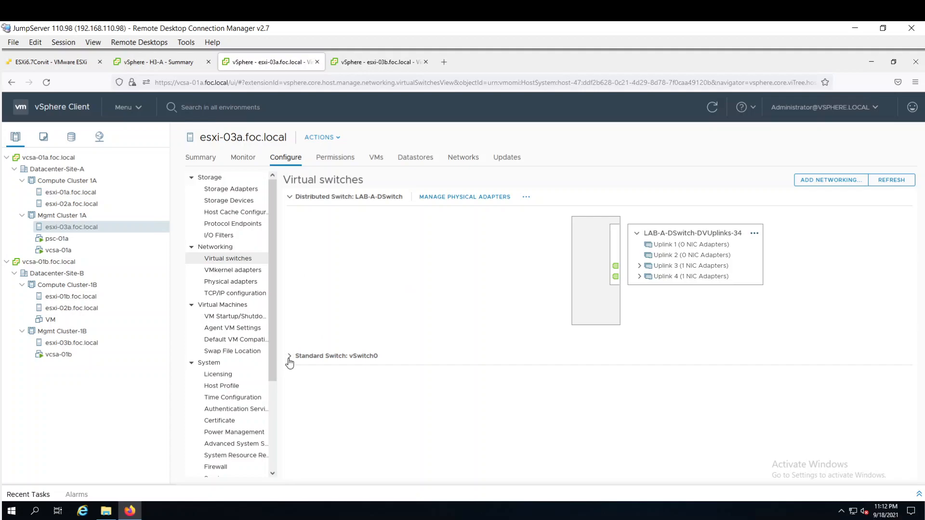
click(289, 357)
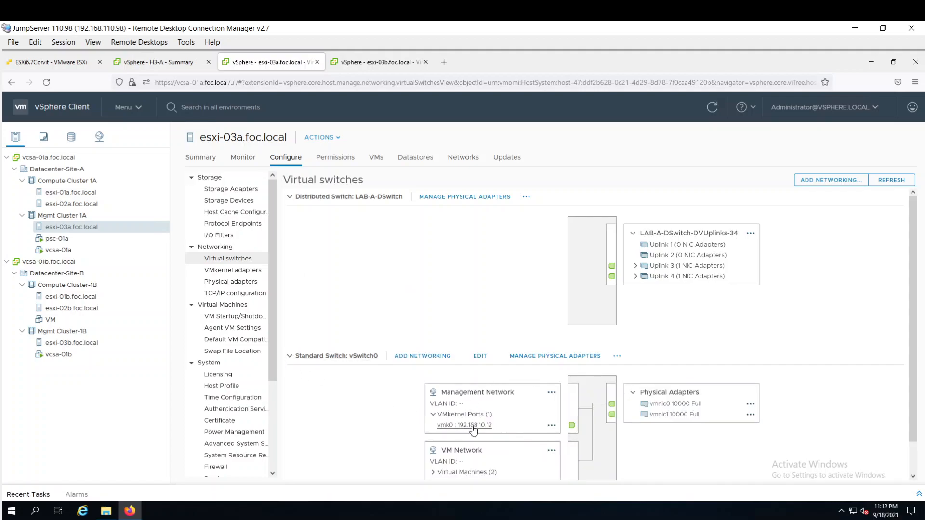
click(463, 425)
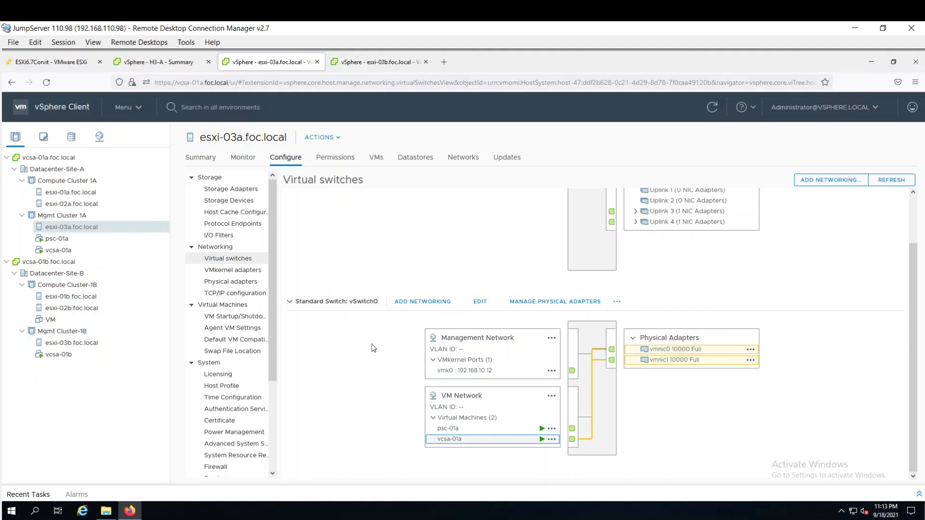
scroll(up, 3)
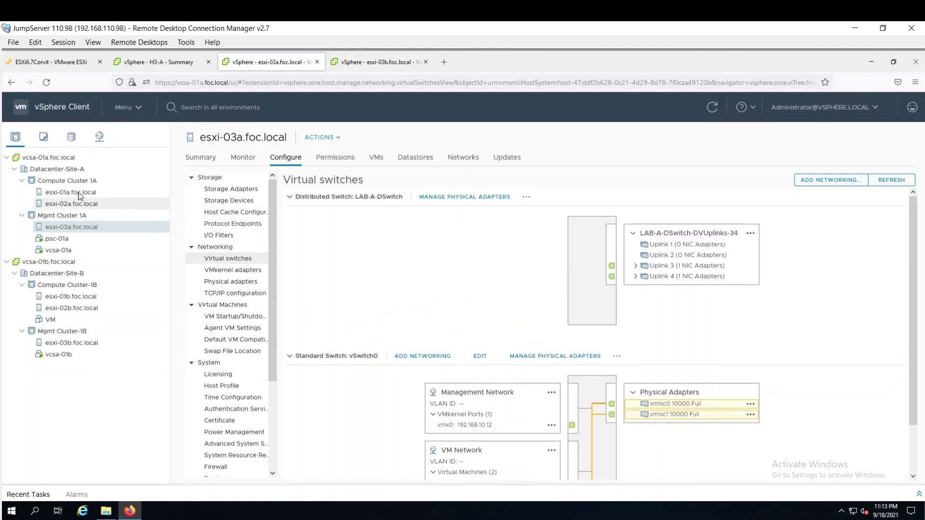
mouse_move(58, 192)
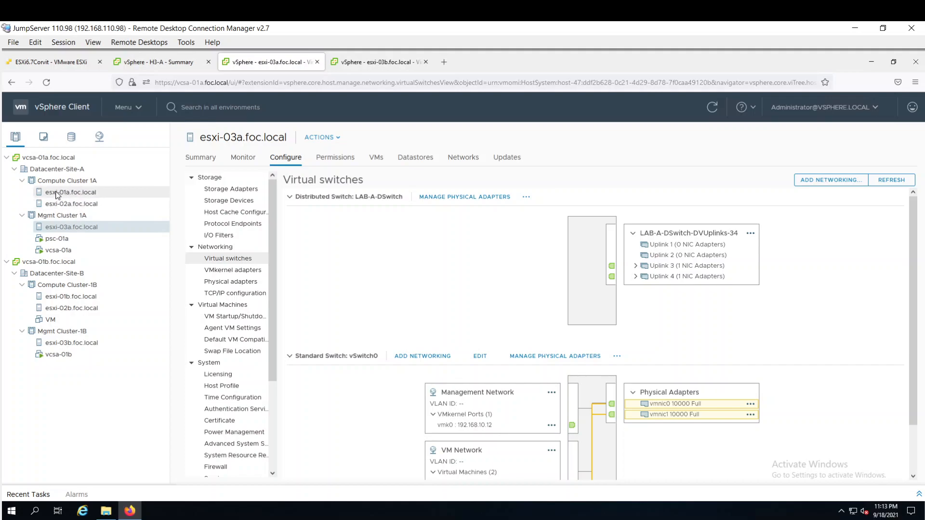
mouse_move(62, 204)
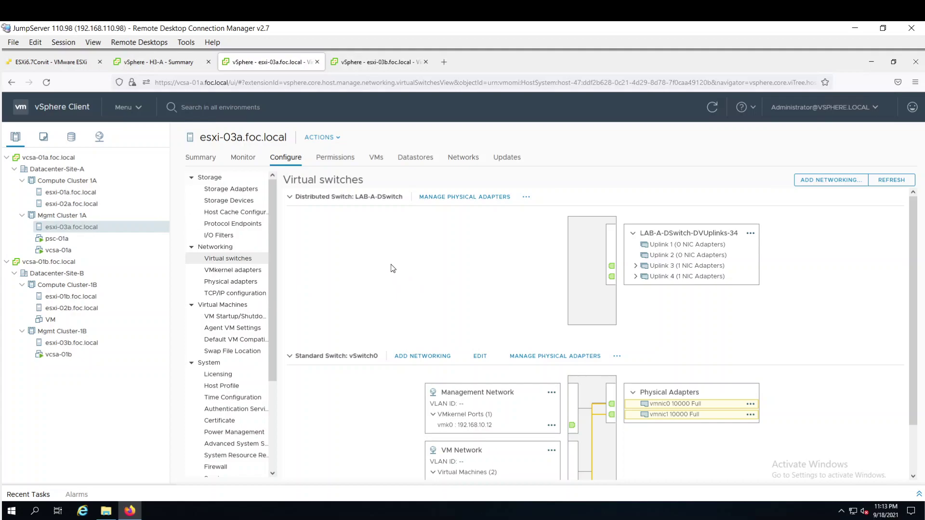
mouse_move(511, 259)
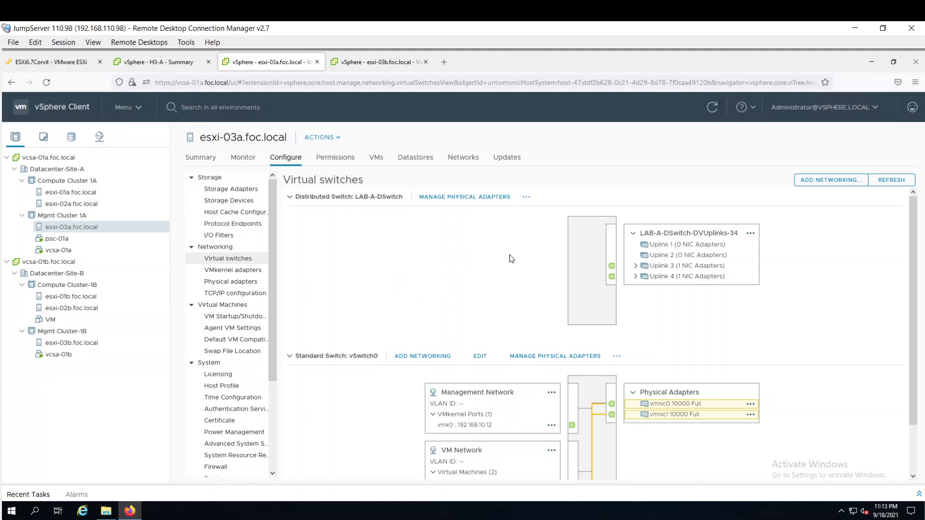
Step: Expand the LAB-A-DSwitch uplinks to reveal vmnic2 and vmnic3 and highlight vmnic3's path
click(636, 266)
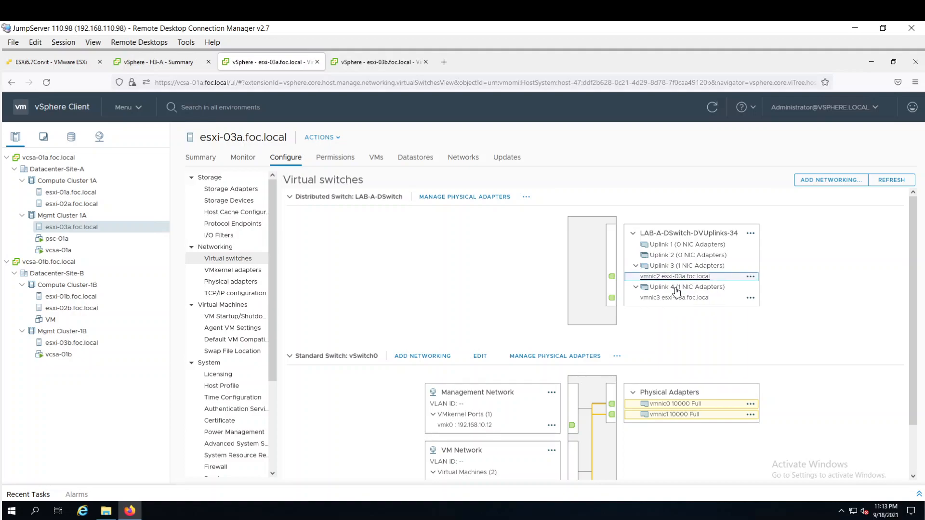
click(674, 298)
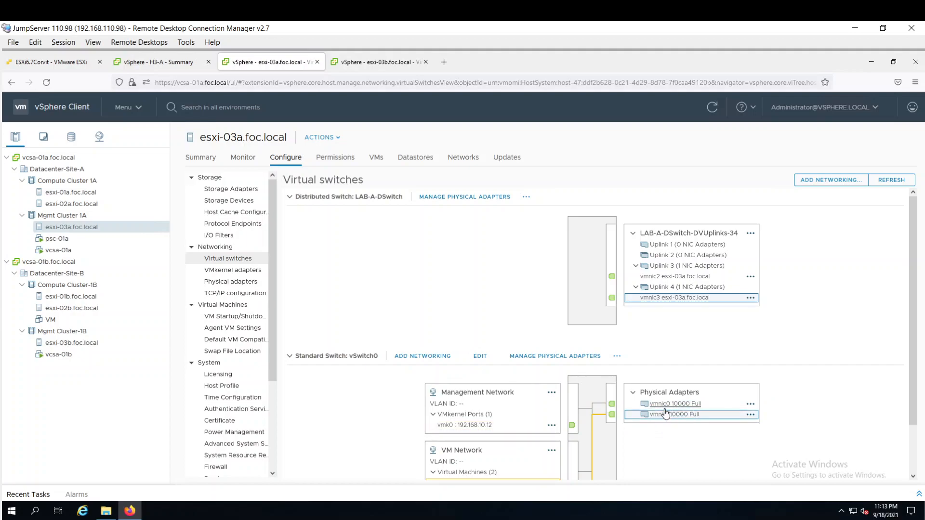
mouse_move(667, 416)
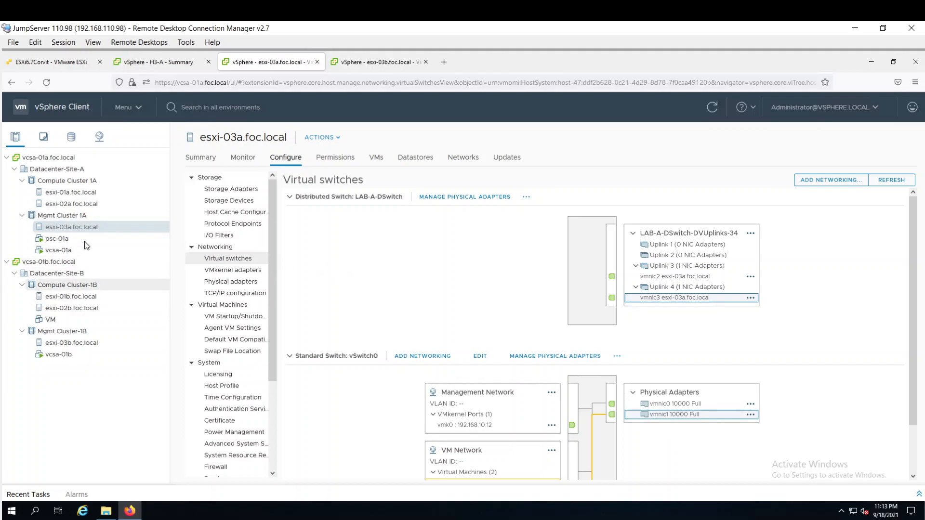
Step: View LAB-A-DSwitch uplinks 3 and 4 on esxi-01a and esxi-02a, then select esxi-01b.foc.local
click(71, 192)
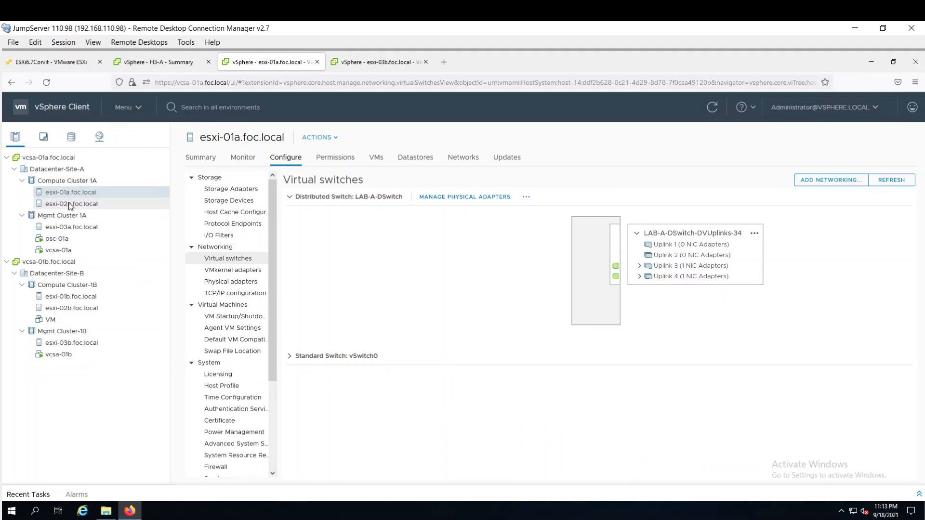
click(71, 205)
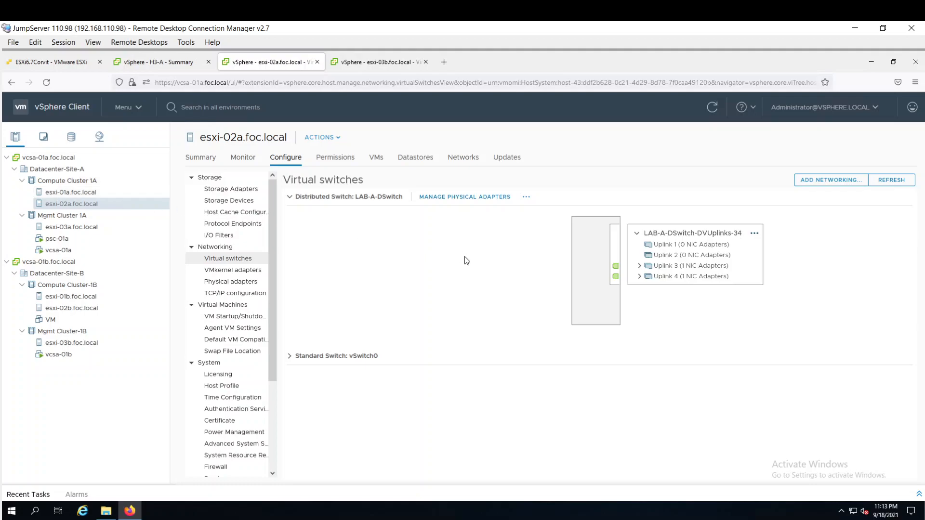
mouse_move(124, 310)
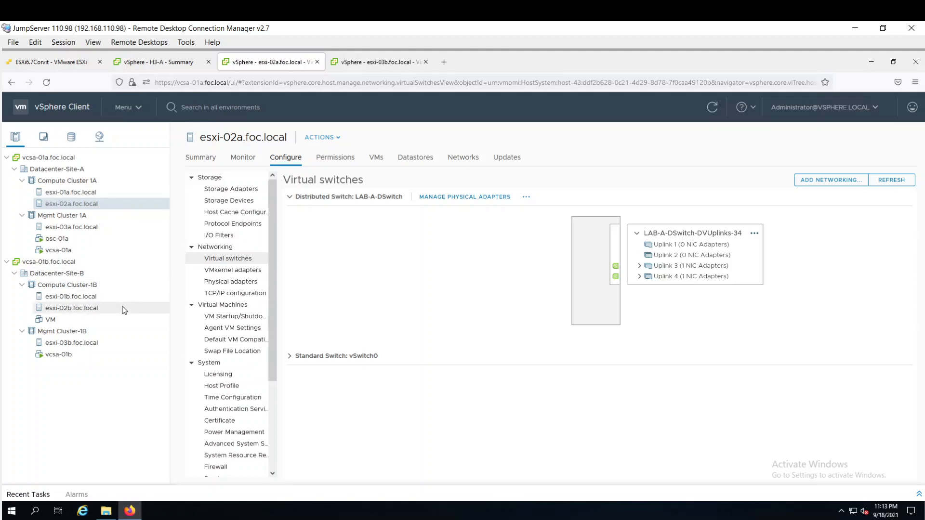
click(71, 297)
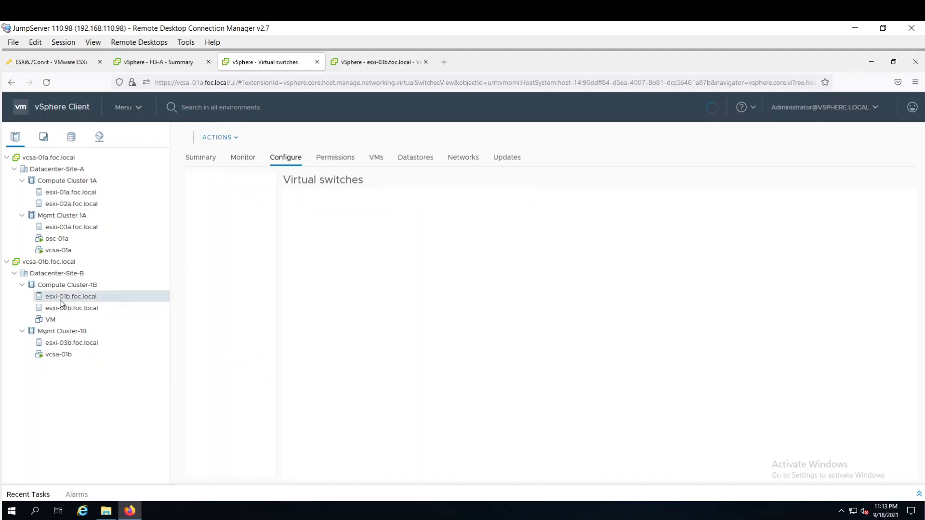
Step: Trace esxi-01b's vmk0 management port on vSwitch1 to its physical adapters
click(71, 297)
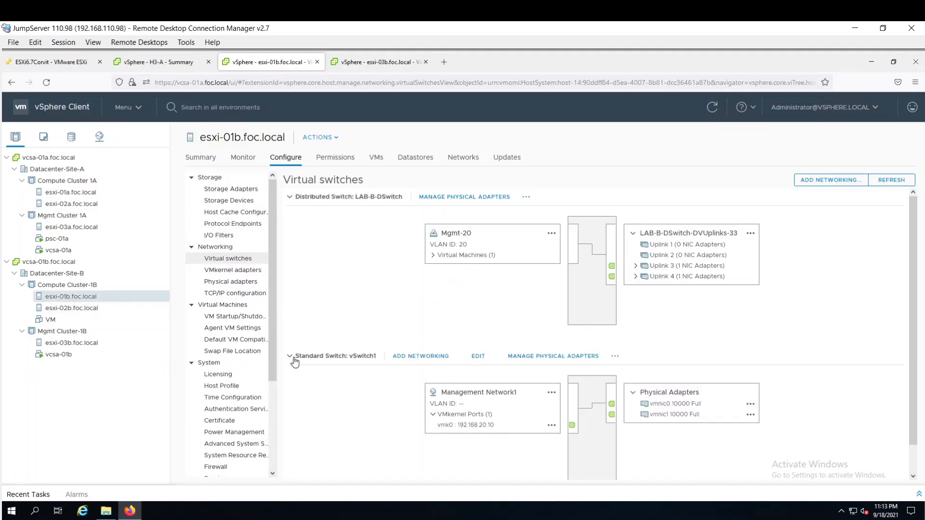
click(465, 426)
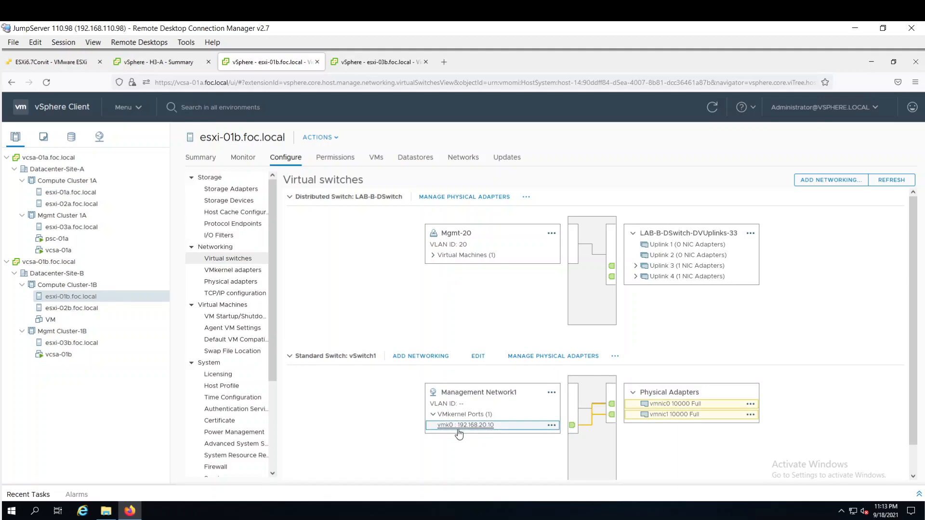
scroll(down, 3)
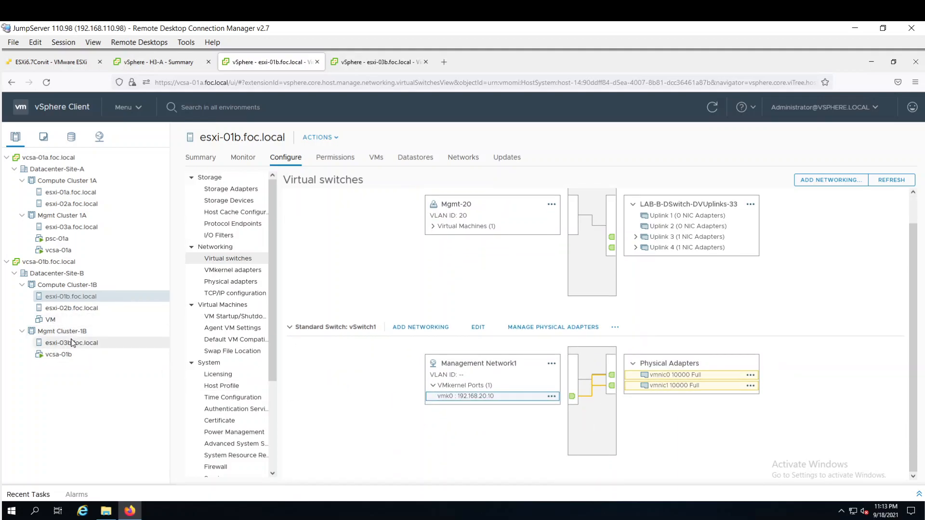
Step: Trace the vcsa-01b VM on esxi-03b's vSwitch0 VM Network to vmnic0 and vmnic1
click(71, 343)
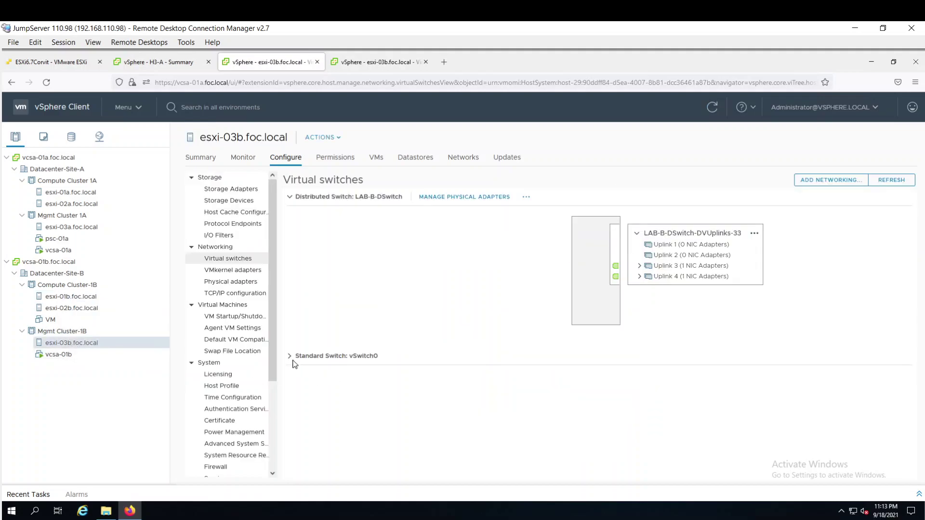
click(289, 357)
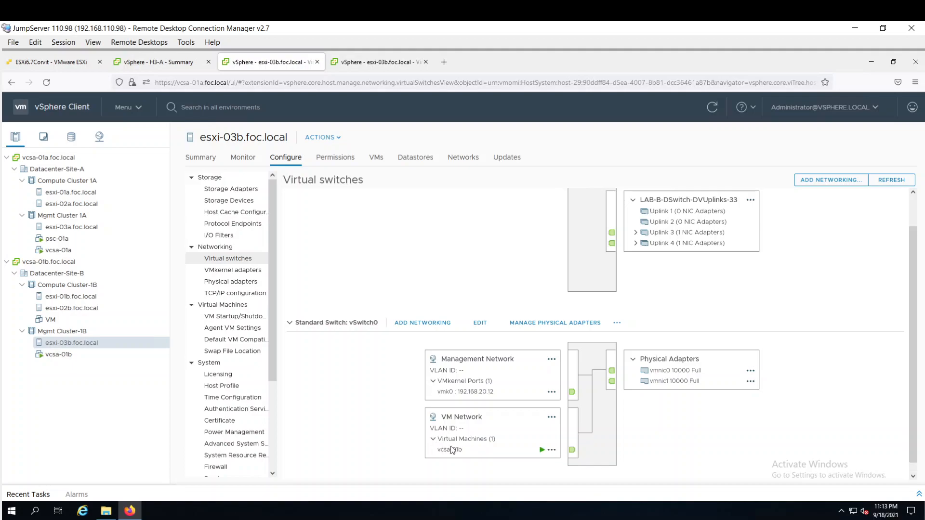
click(449, 450)
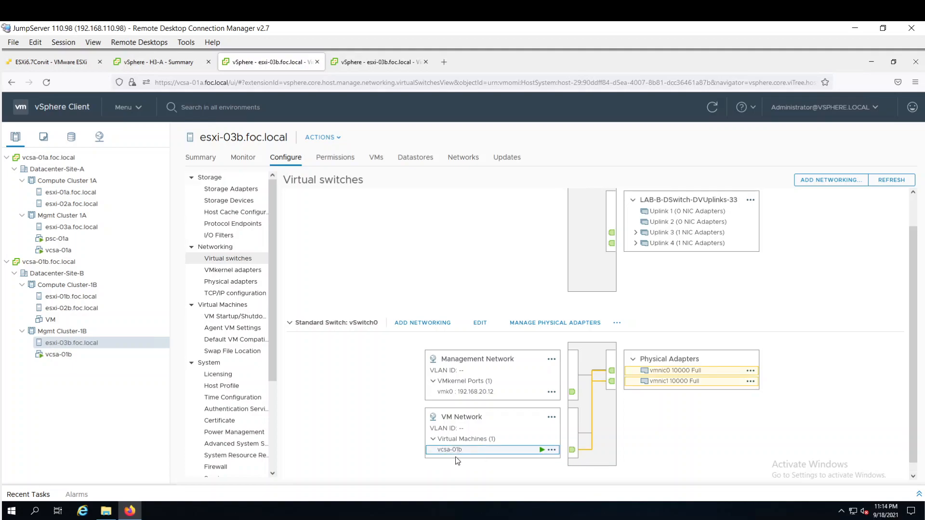
mouse_move(208, 293)
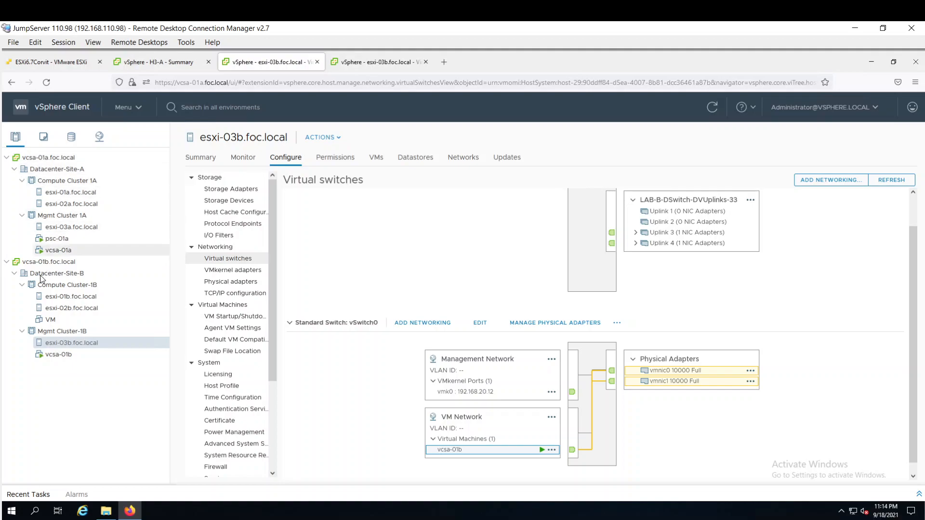
mouse_move(43, 294)
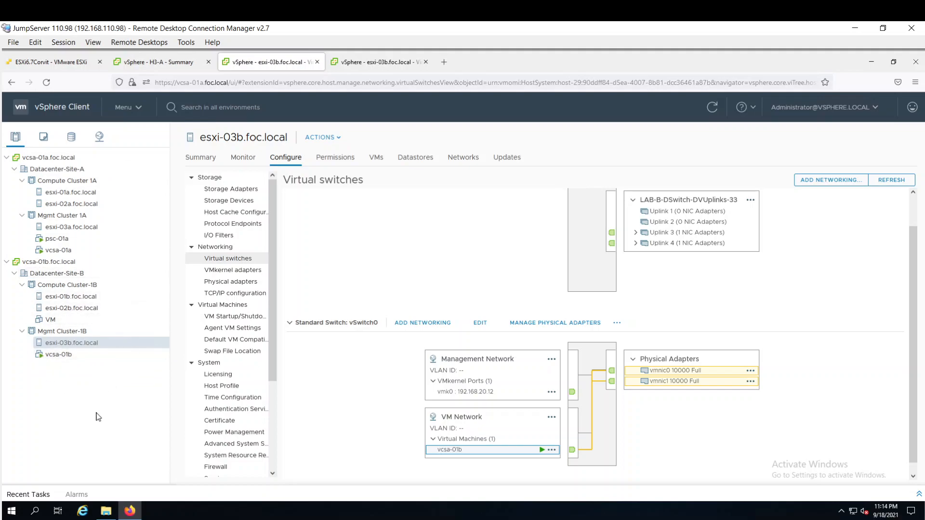
mouse_move(148, 211)
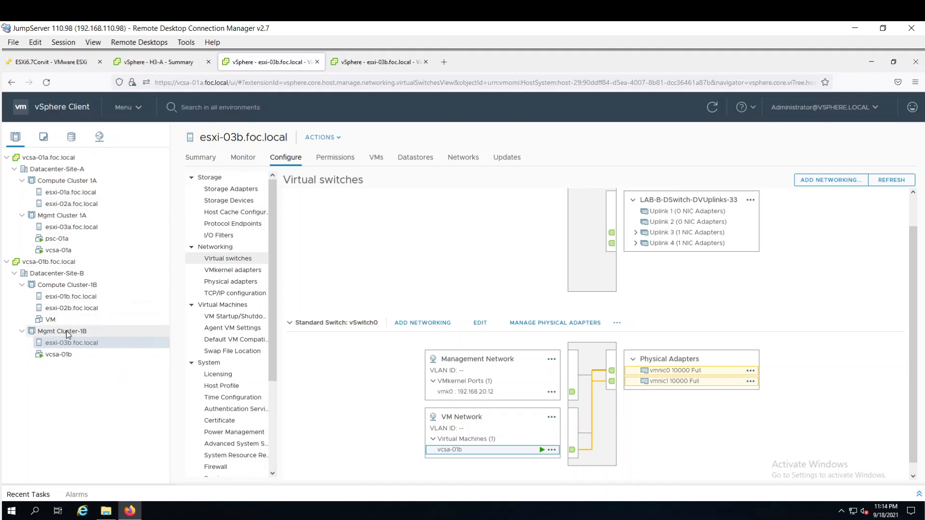
Step: Return to esxi-01b.foc.local and list the virtual machines on port group Mgmt-20 (VLAN 20)
click(71, 308)
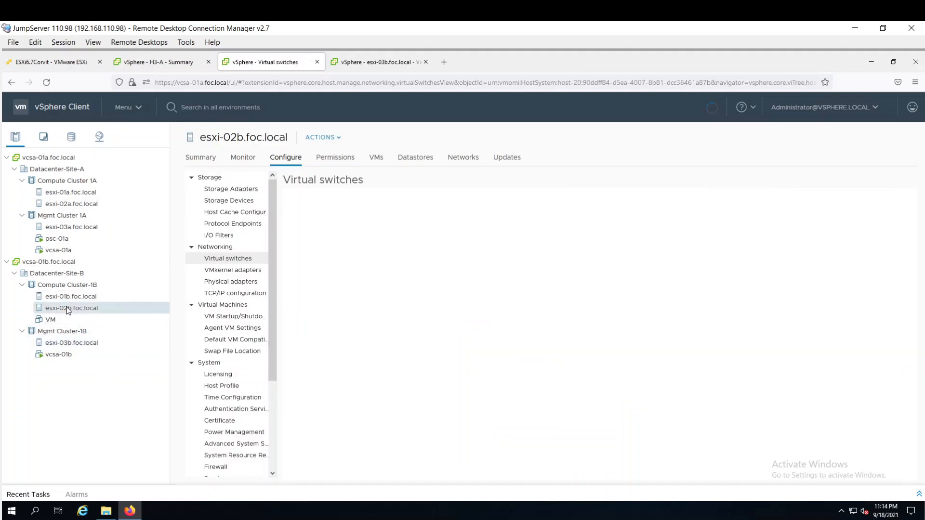
click(71, 296)
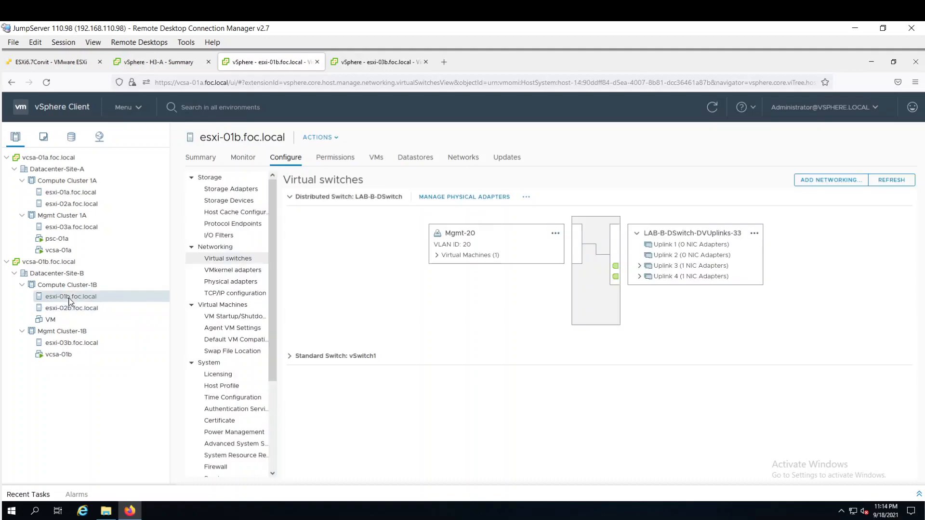
click(438, 254)
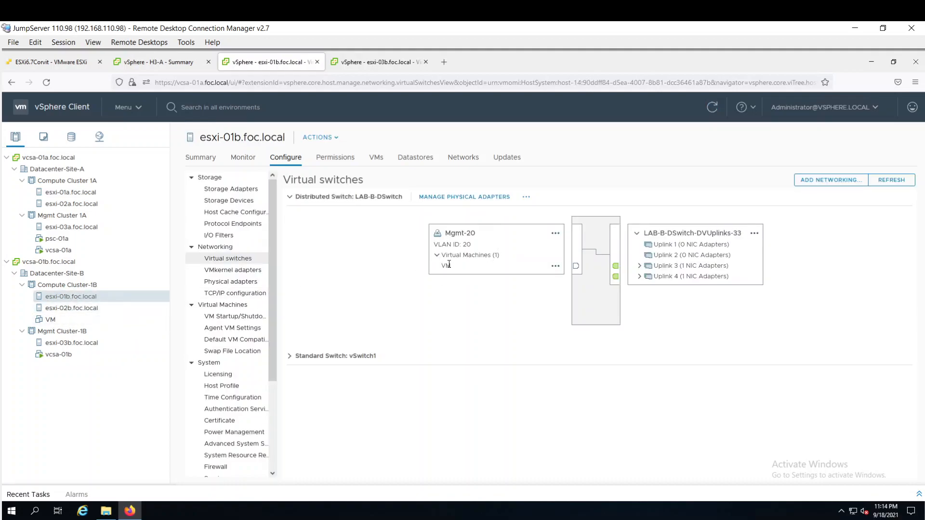
click(445, 266)
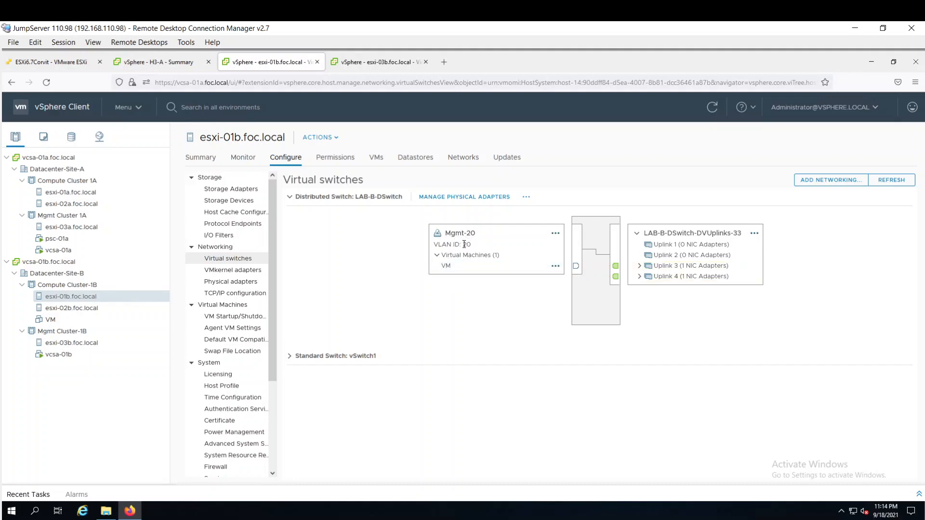
Step: Trace the Mgmt-20 VM to uplinks 3 and 4, vmnic2 and vmnic3 on LAB-B-DSwitch
click(445, 266)
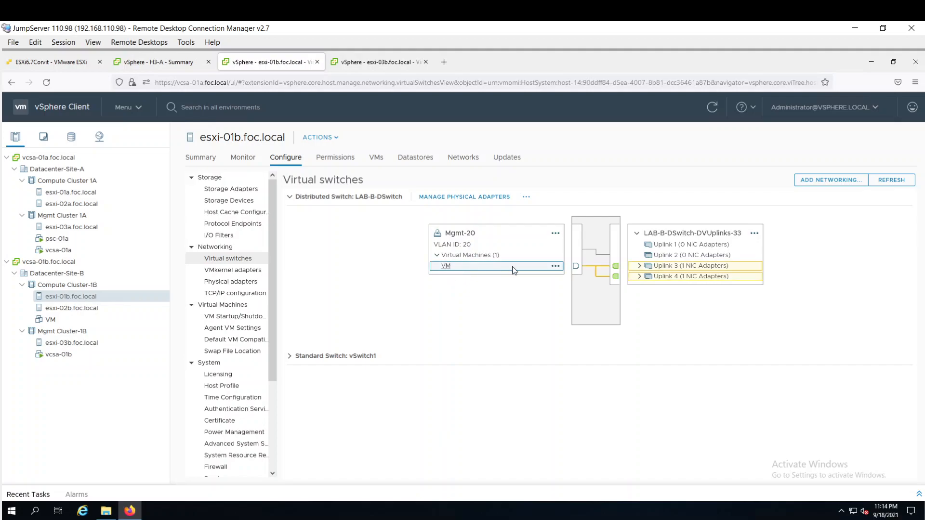
click(639, 266)
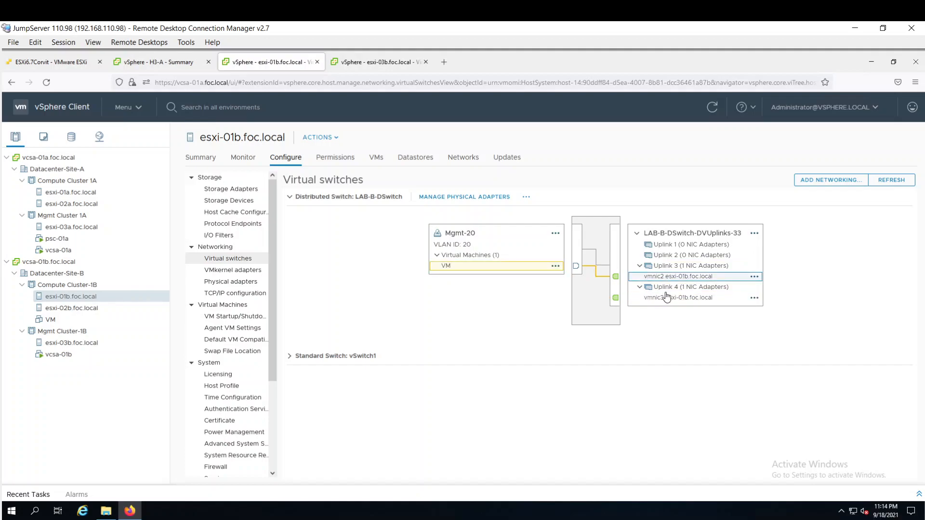
click(677, 297)
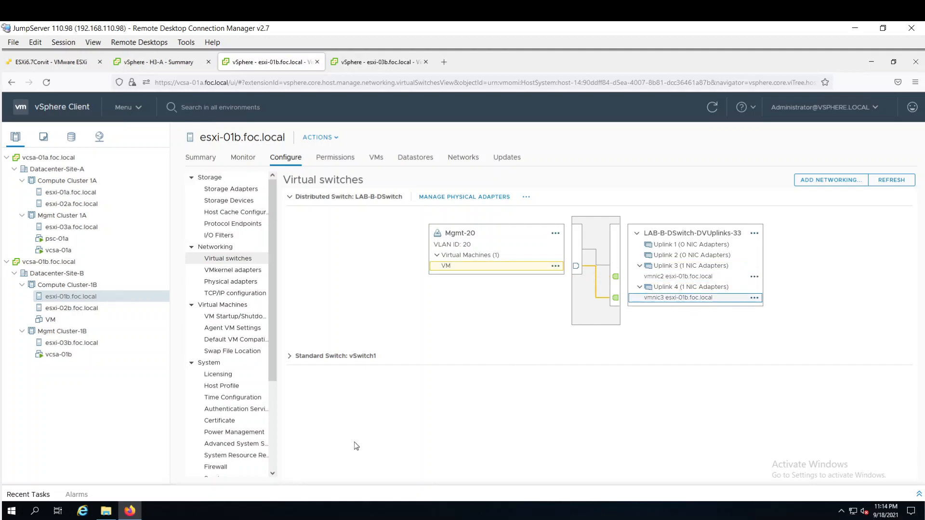
click(154, 62)
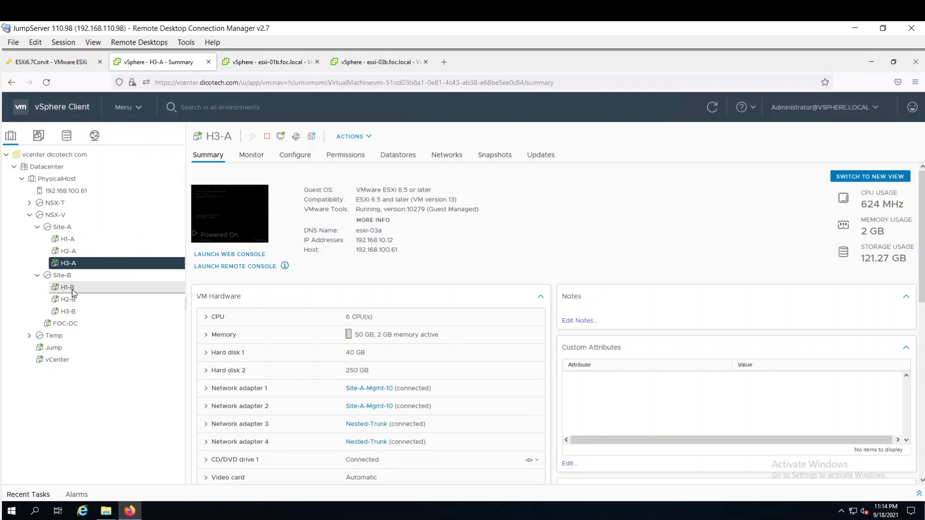
click(66, 287)
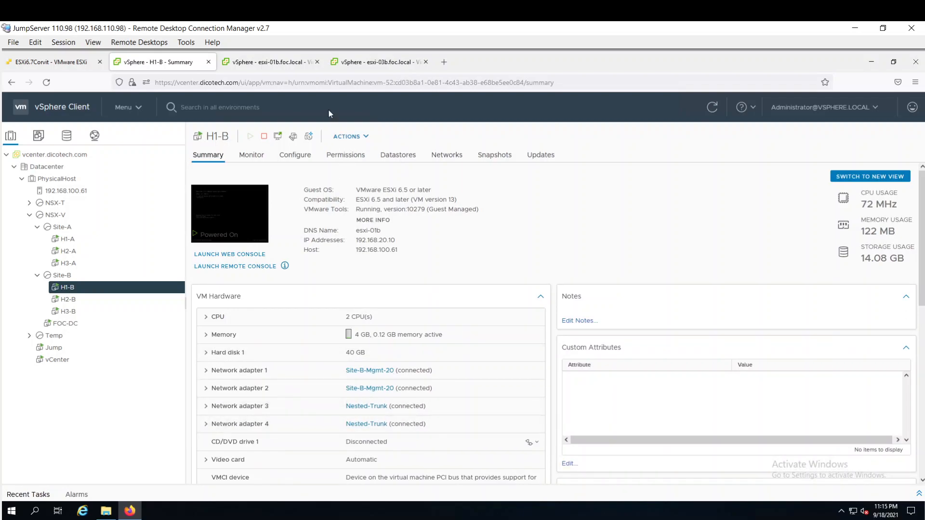
click(268, 62)
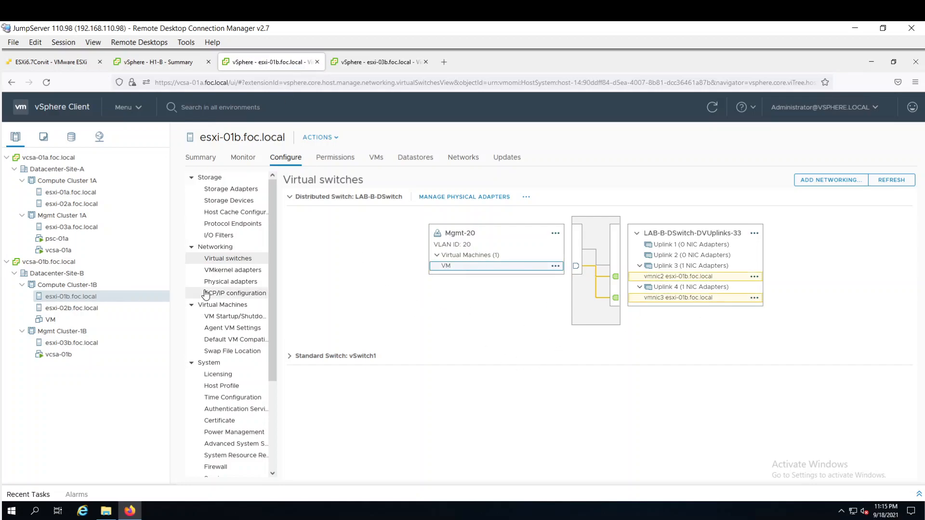
mouse_move(68, 191)
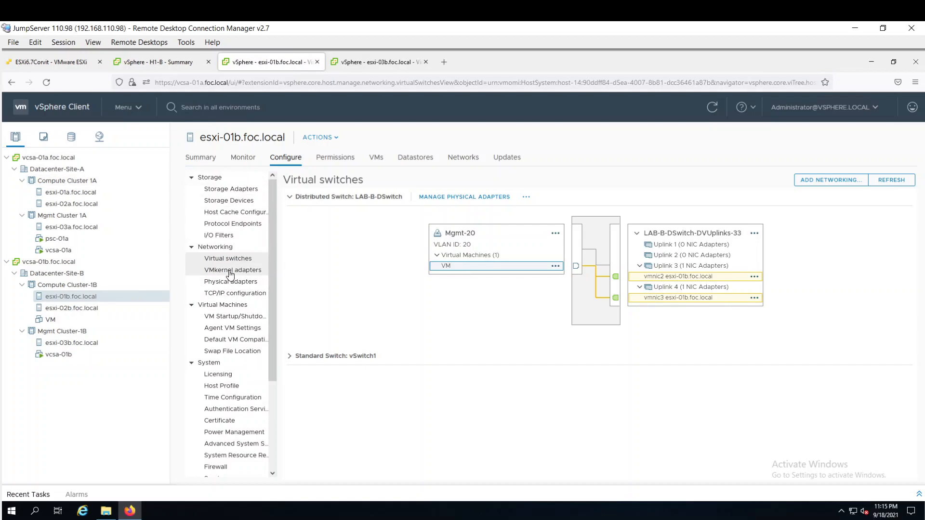
Step: List esxi-01b's VMkernel and physical adapters, with details for vmnic0 and vmnic1 on vSwitch1
click(232, 270)
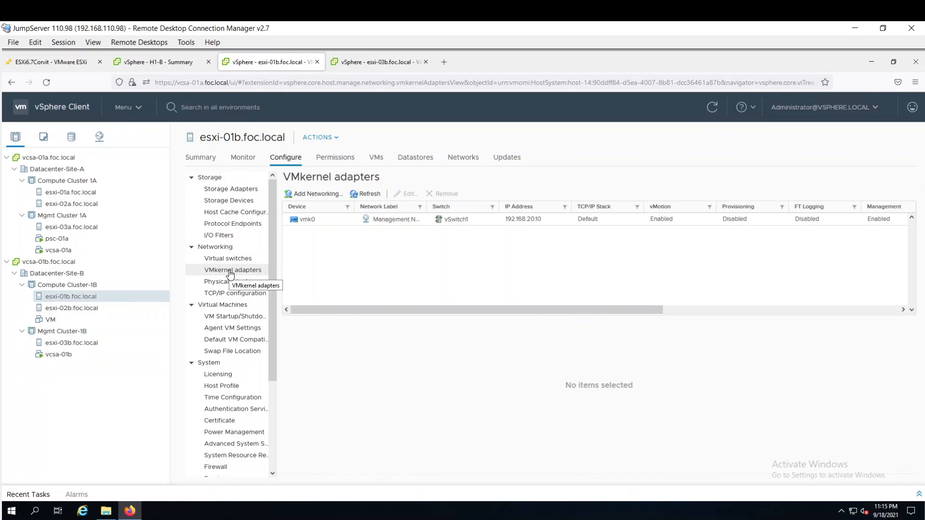
click(230, 281)
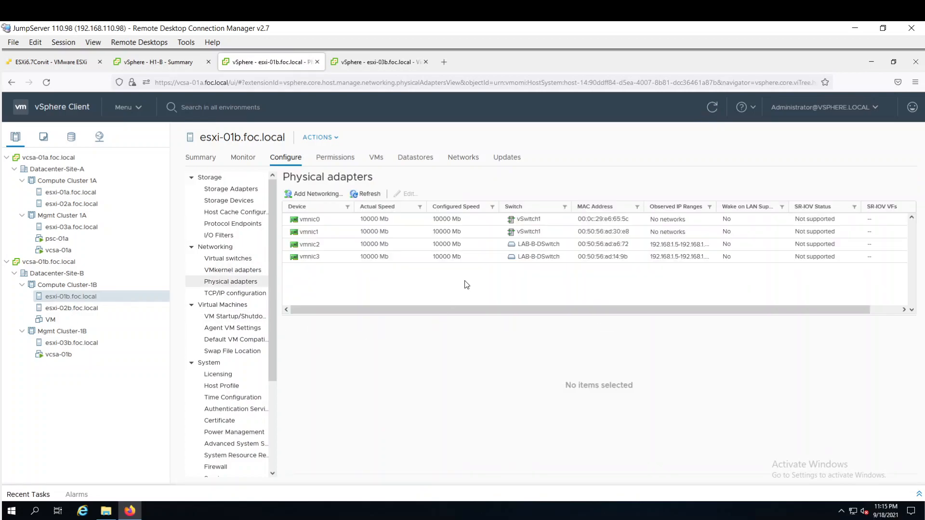
click(309, 220)
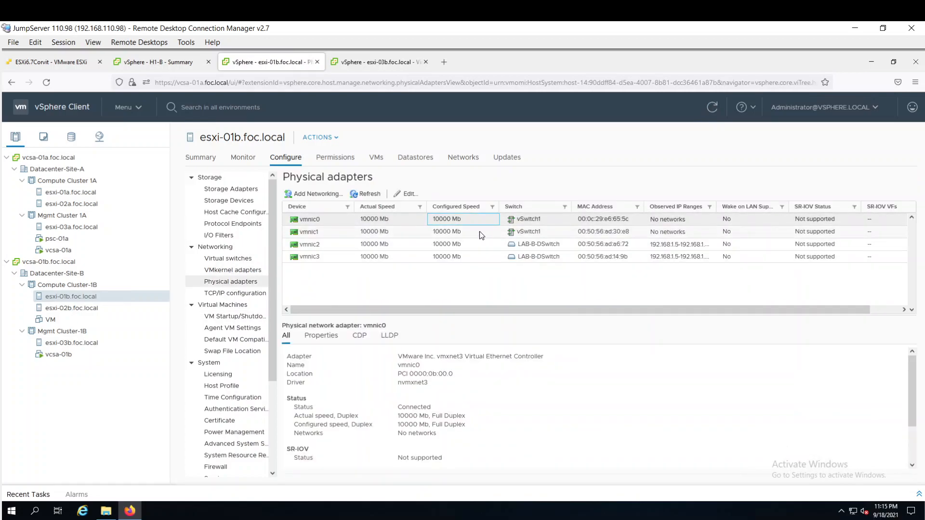
click(308, 231)
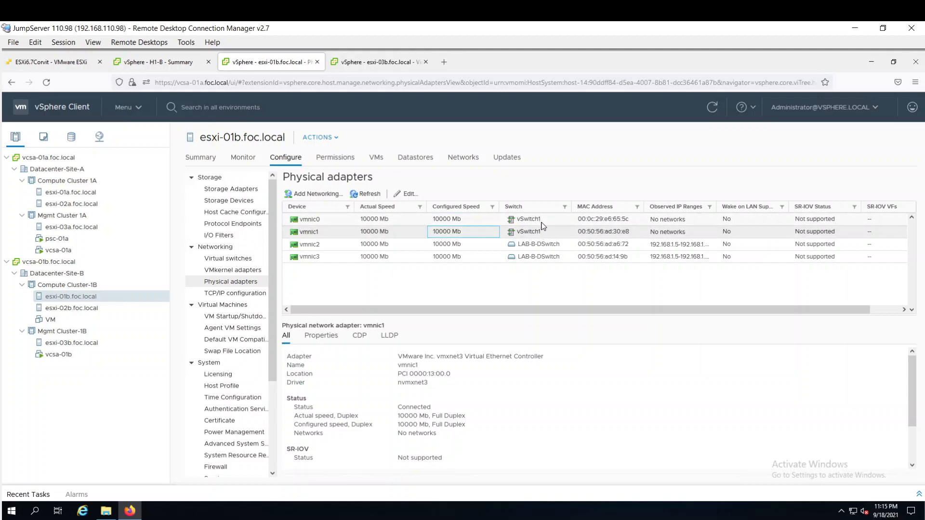
mouse_move(481, 249)
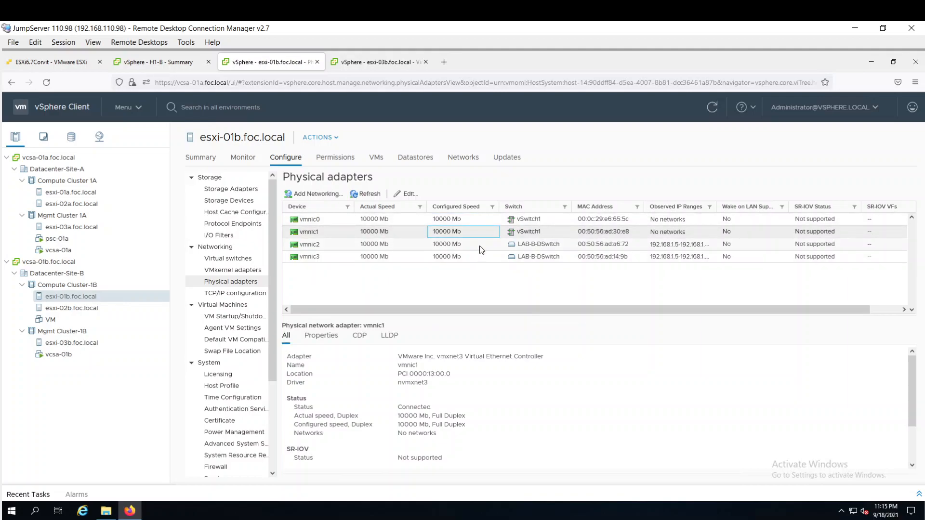